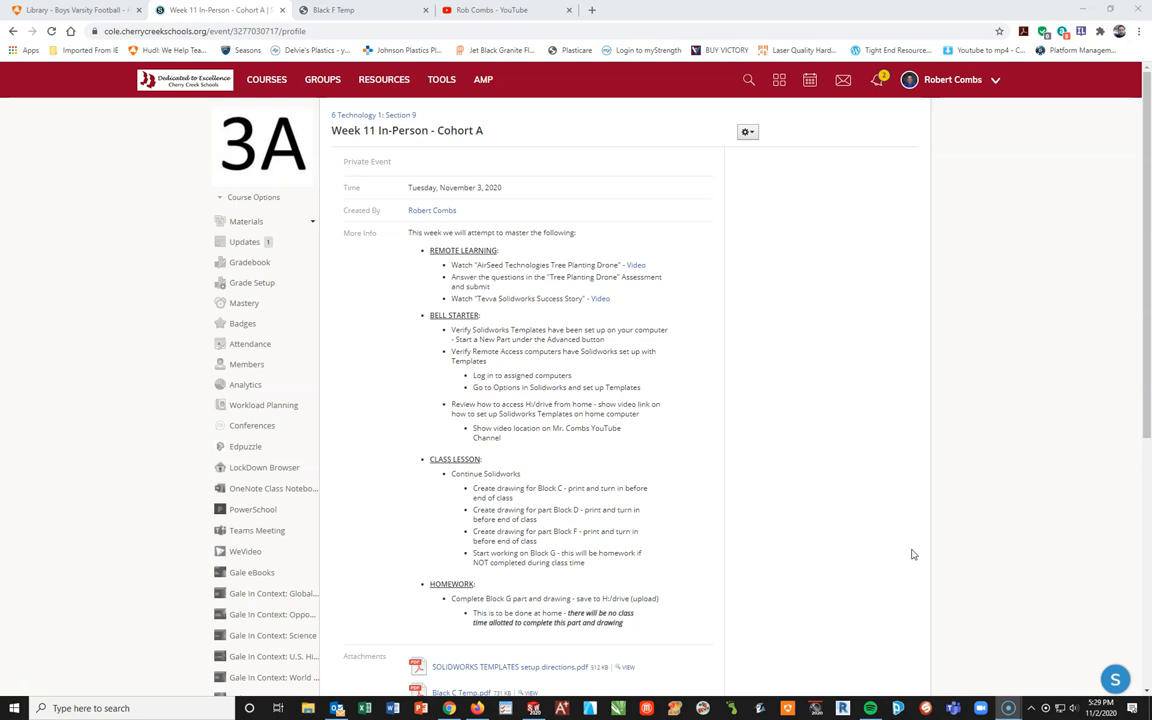
mouse_move(744, 412)
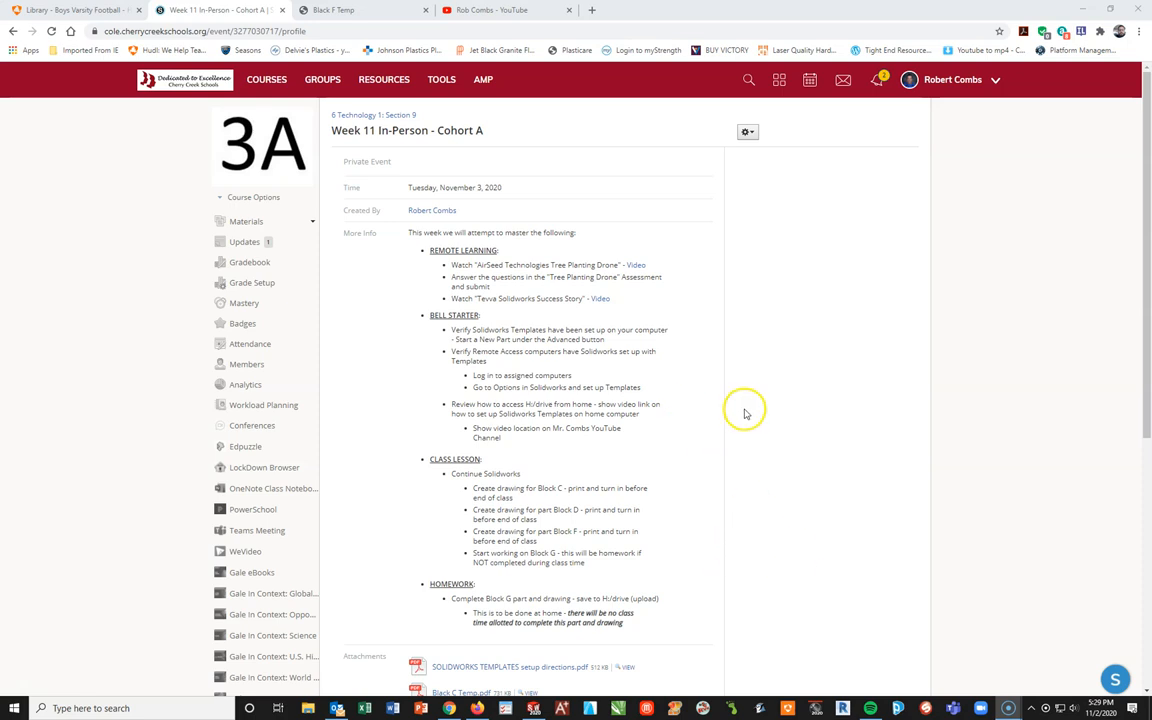
mouse_move(764, 388)
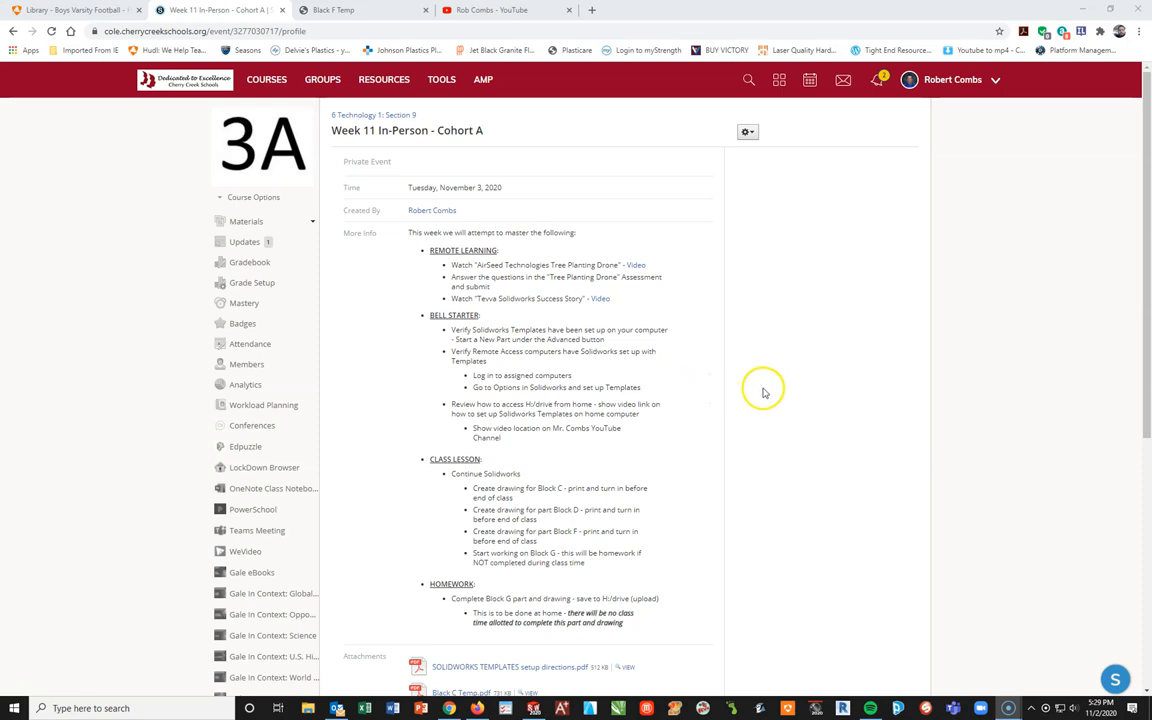
View the Block F Temp.pdf attachment and zoom in on the dimensioned drawing
scroll(down, 3)
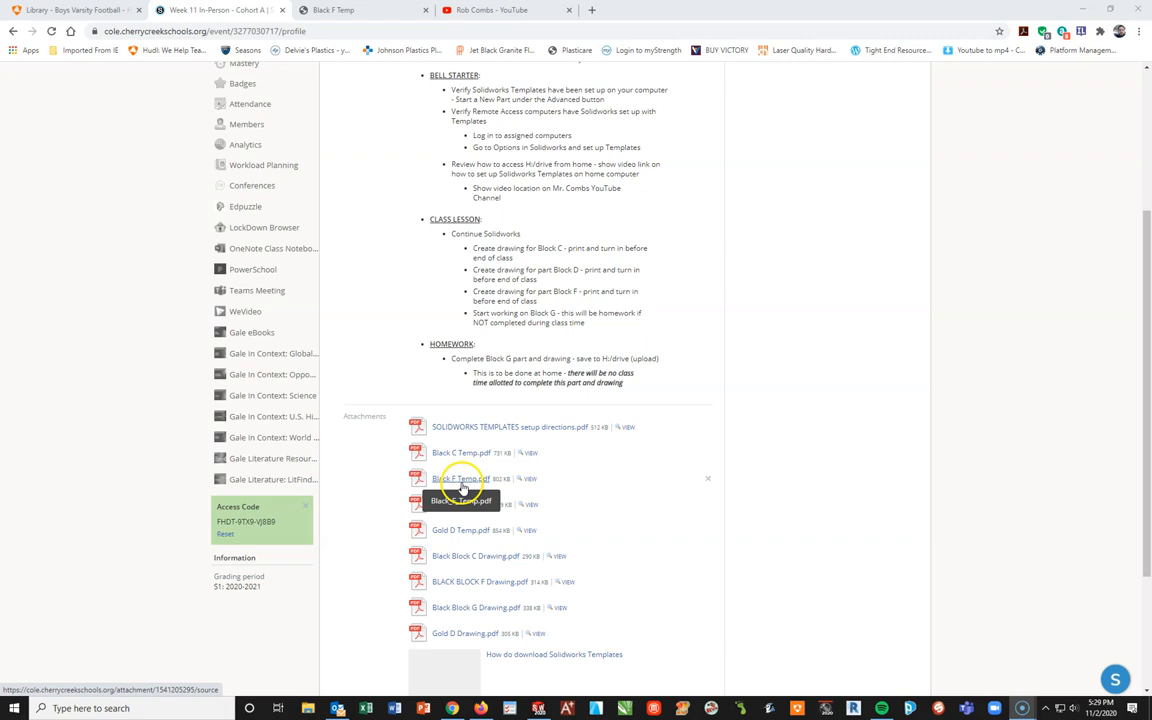
click(460, 478)
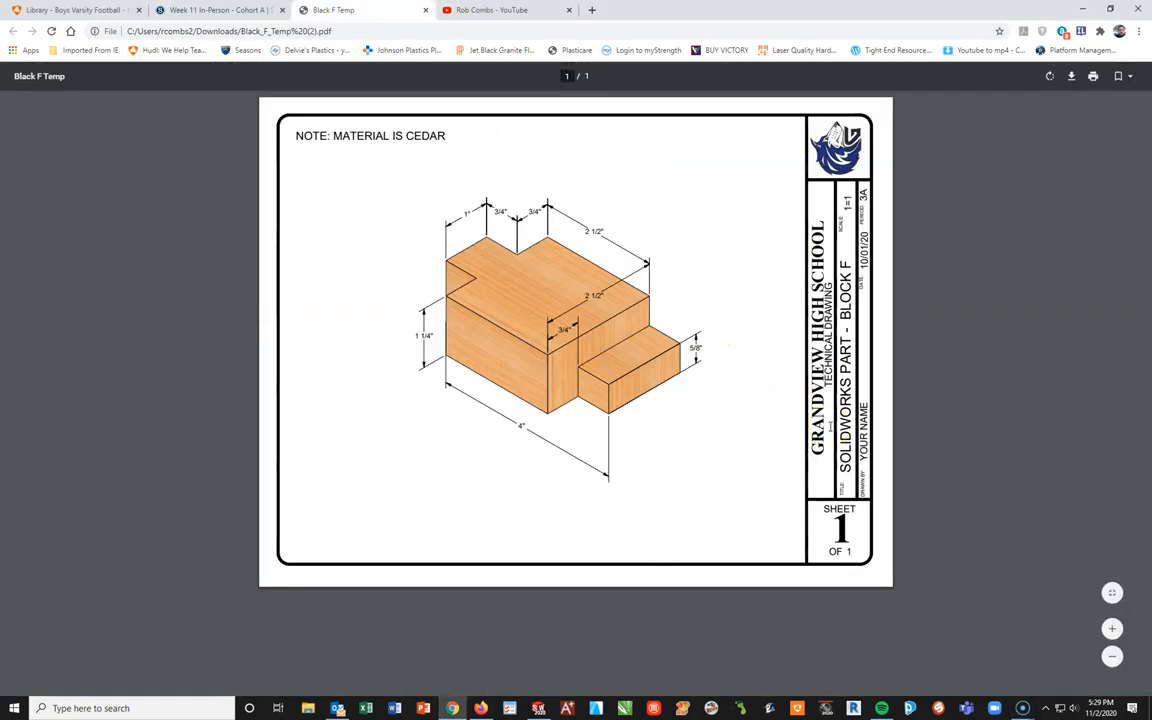
click(1112, 628)
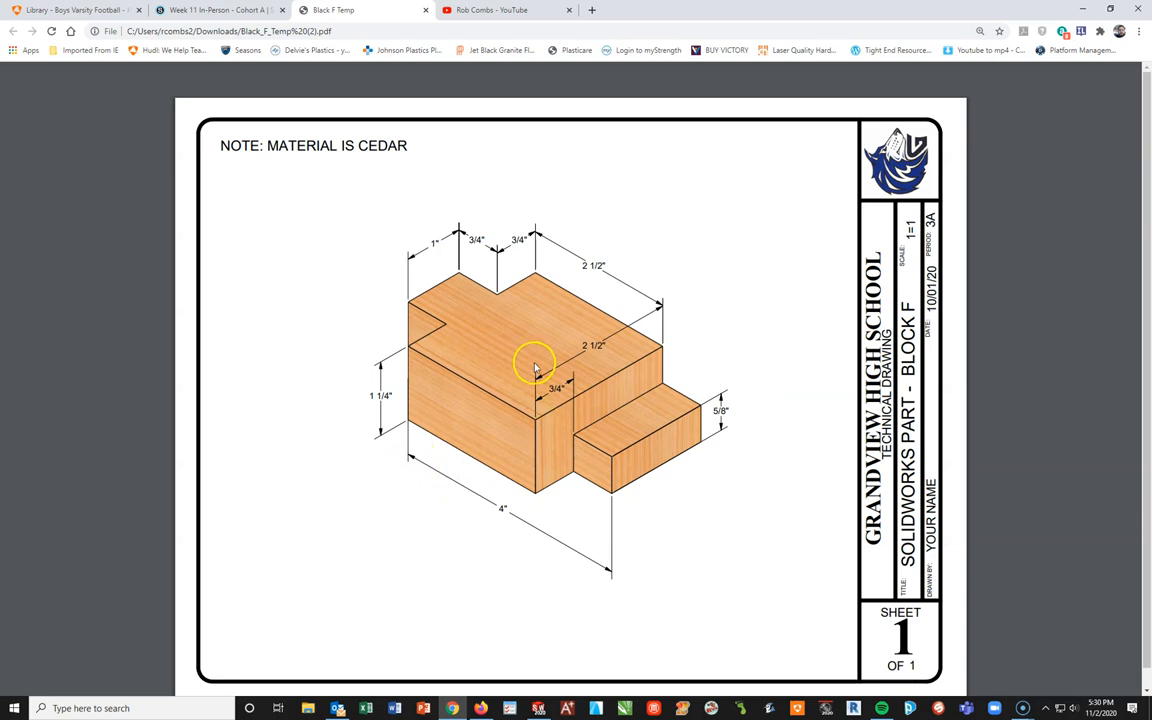
mouse_move(632, 356)
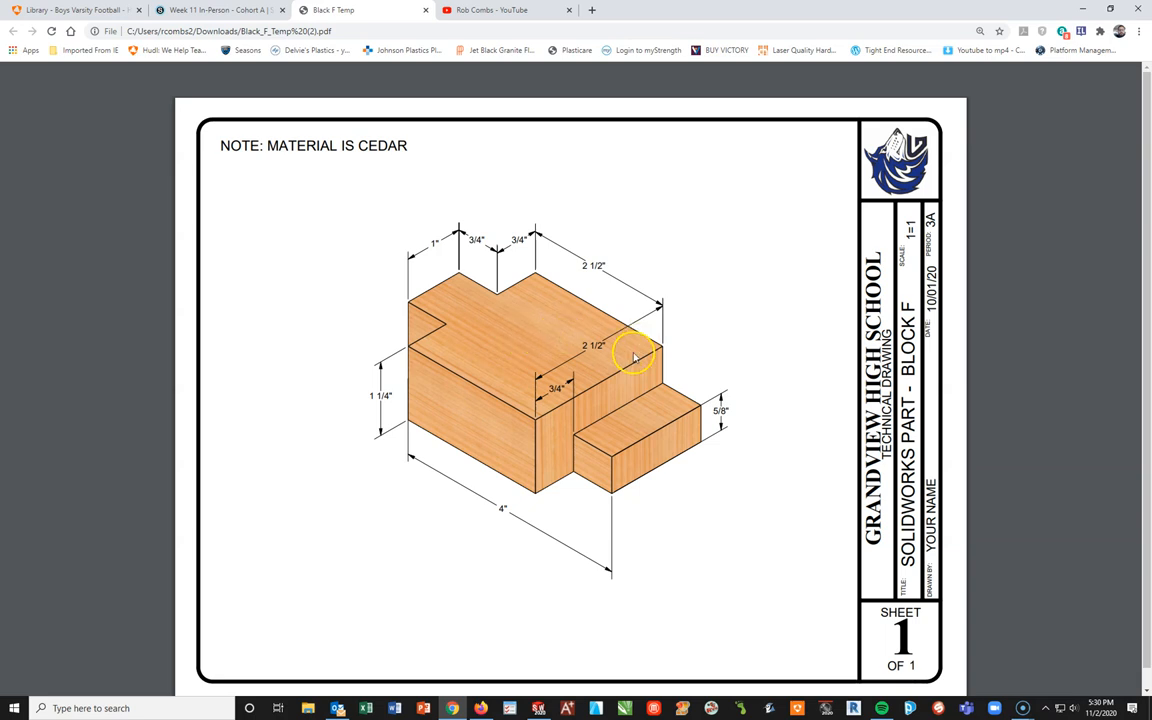
mouse_move(728, 352)
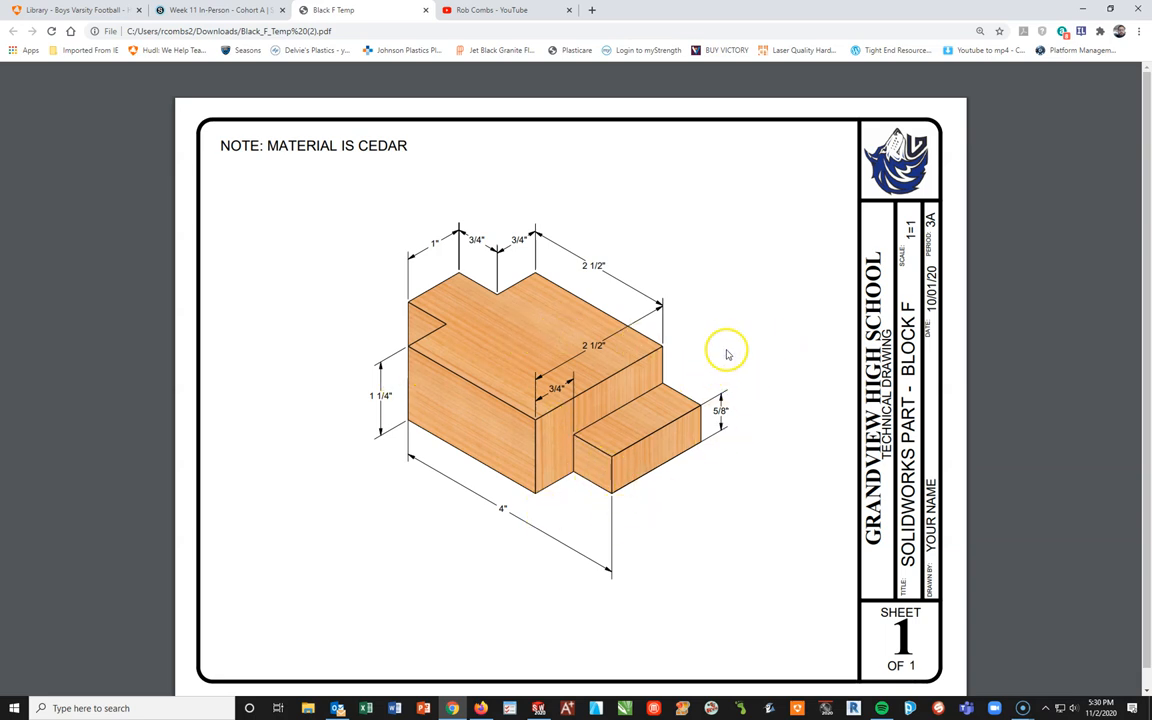
mouse_move(592, 560)
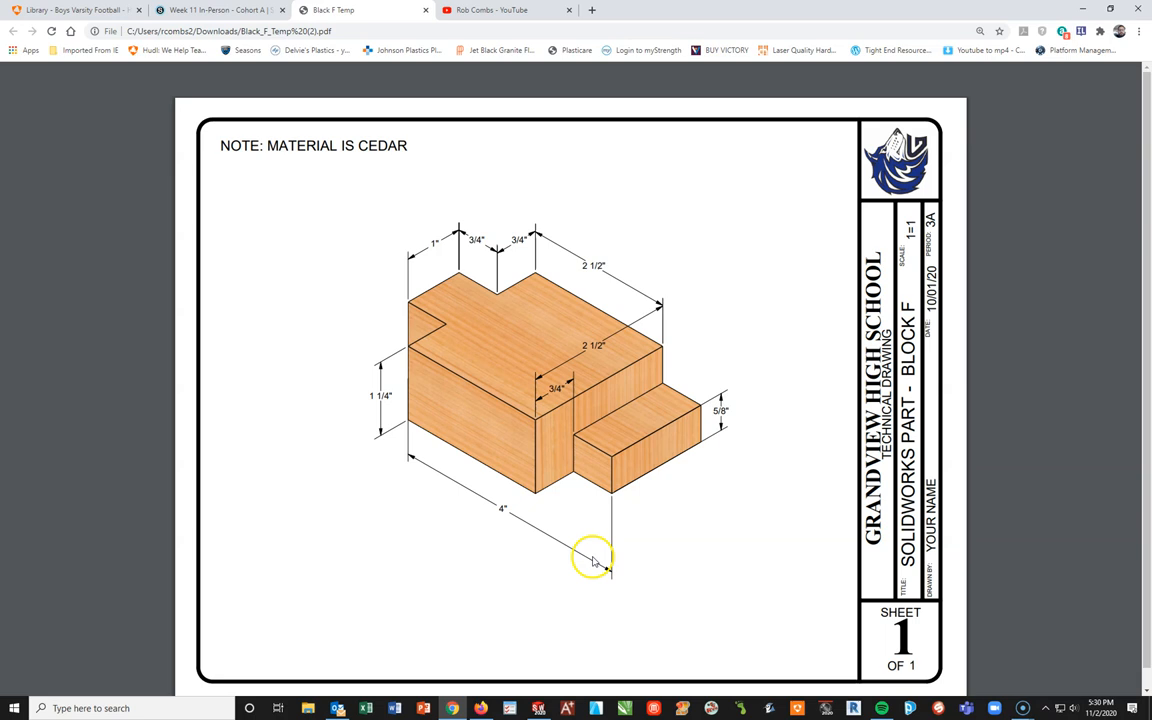
mouse_move(710, 496)
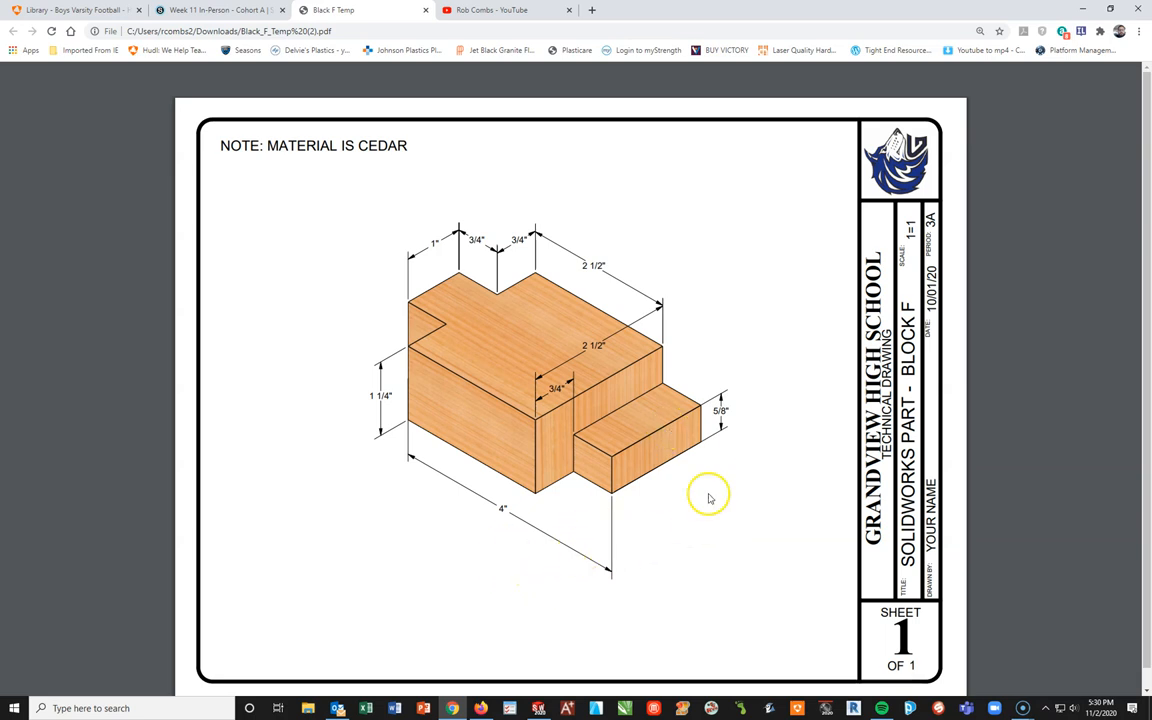
mouse_move(558, 292)
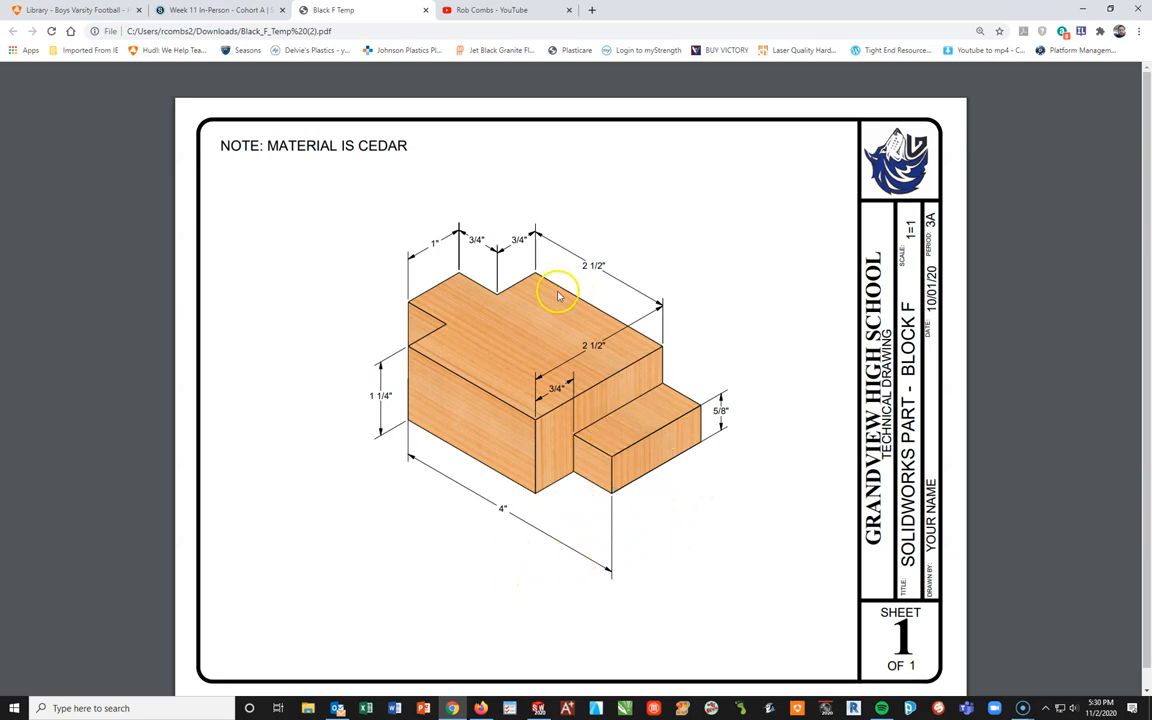
mouse_move(676, 338)
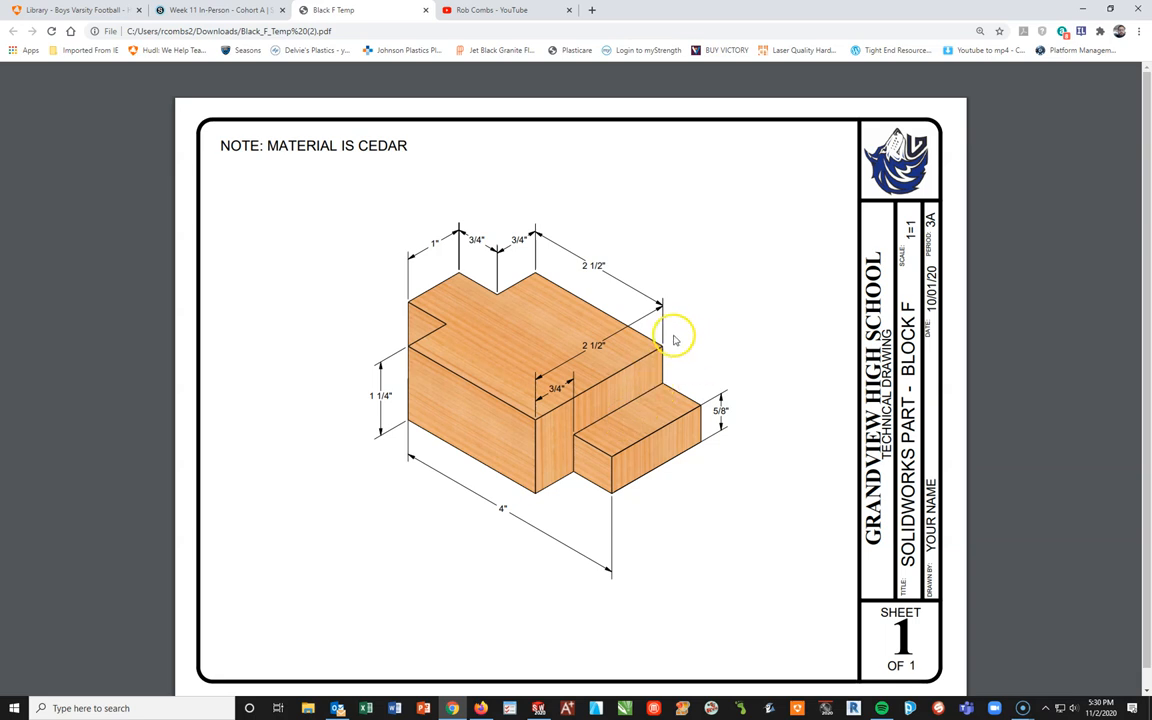
mouse_move(502, 500)
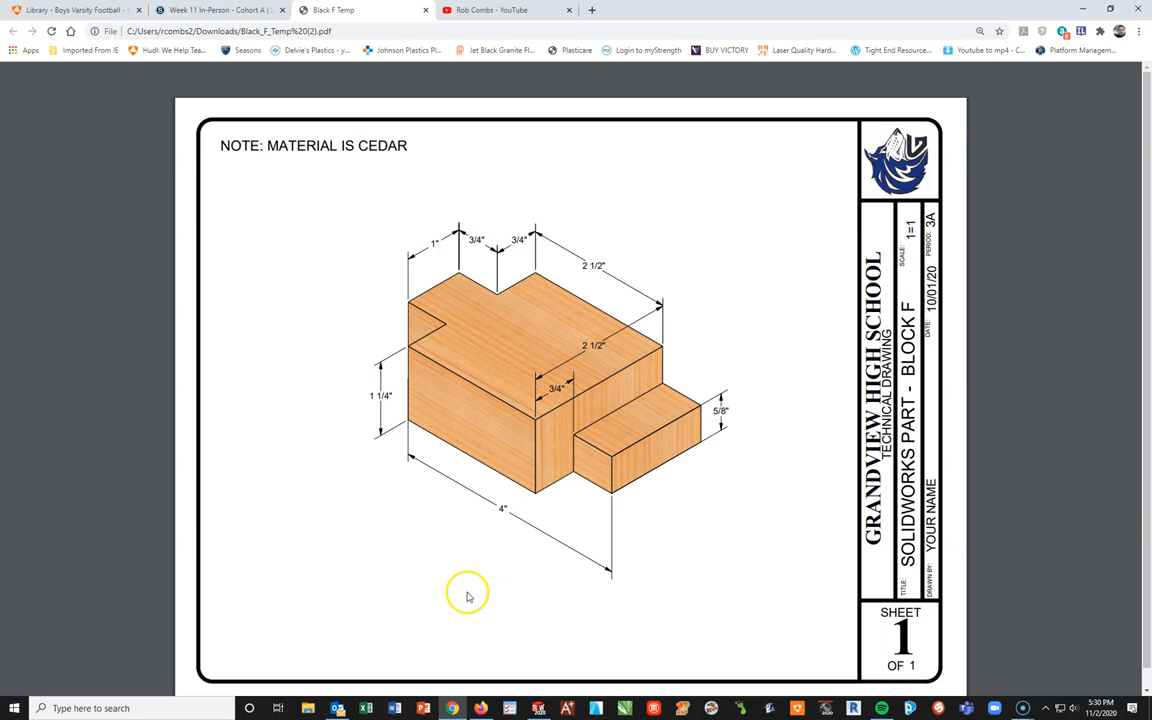
mouse_move(564, 684)
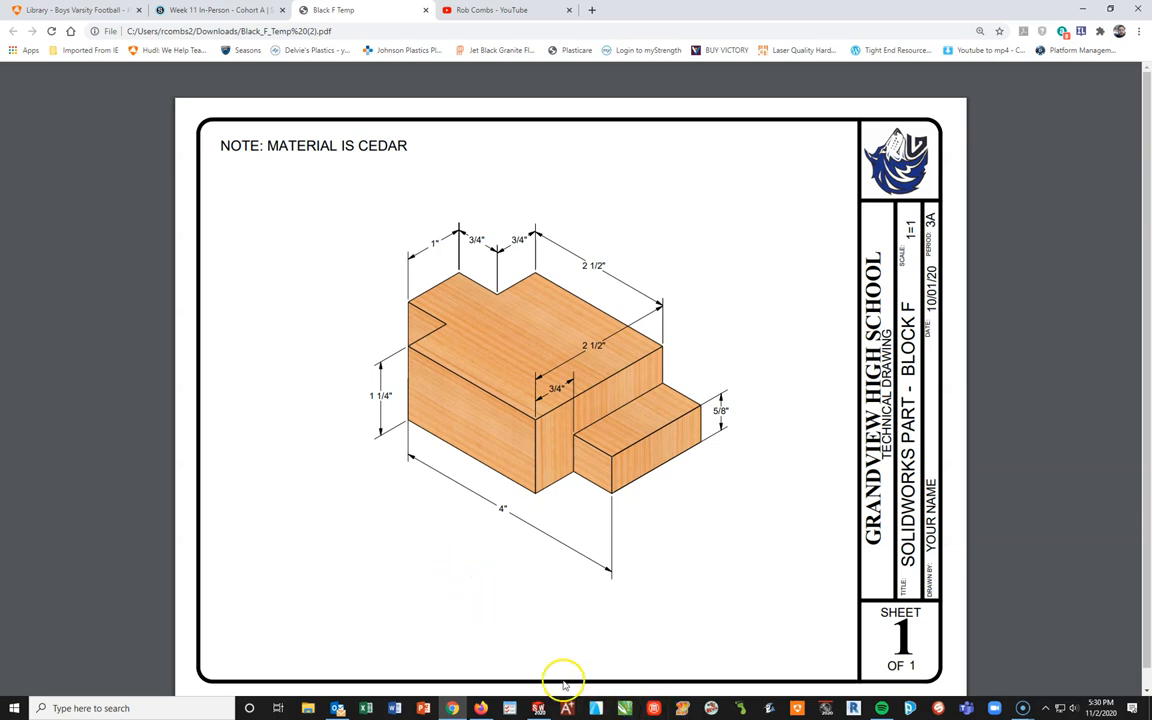
mouse_move(490, 344)
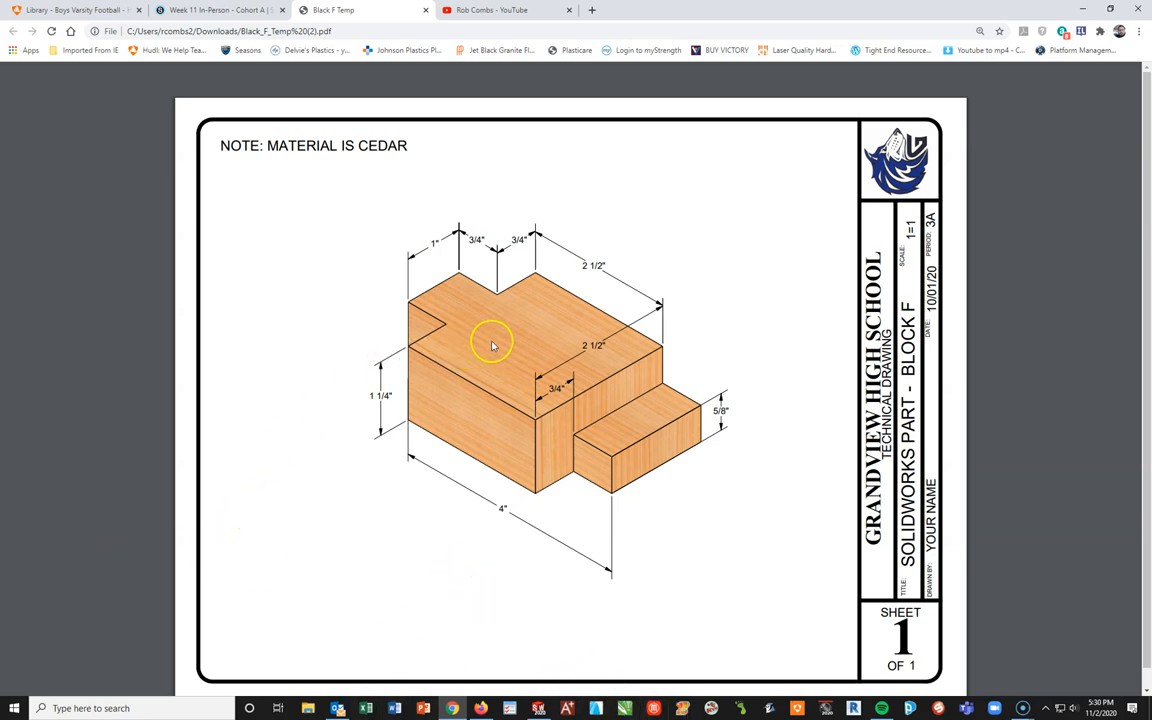
mouse_move(522, 424)
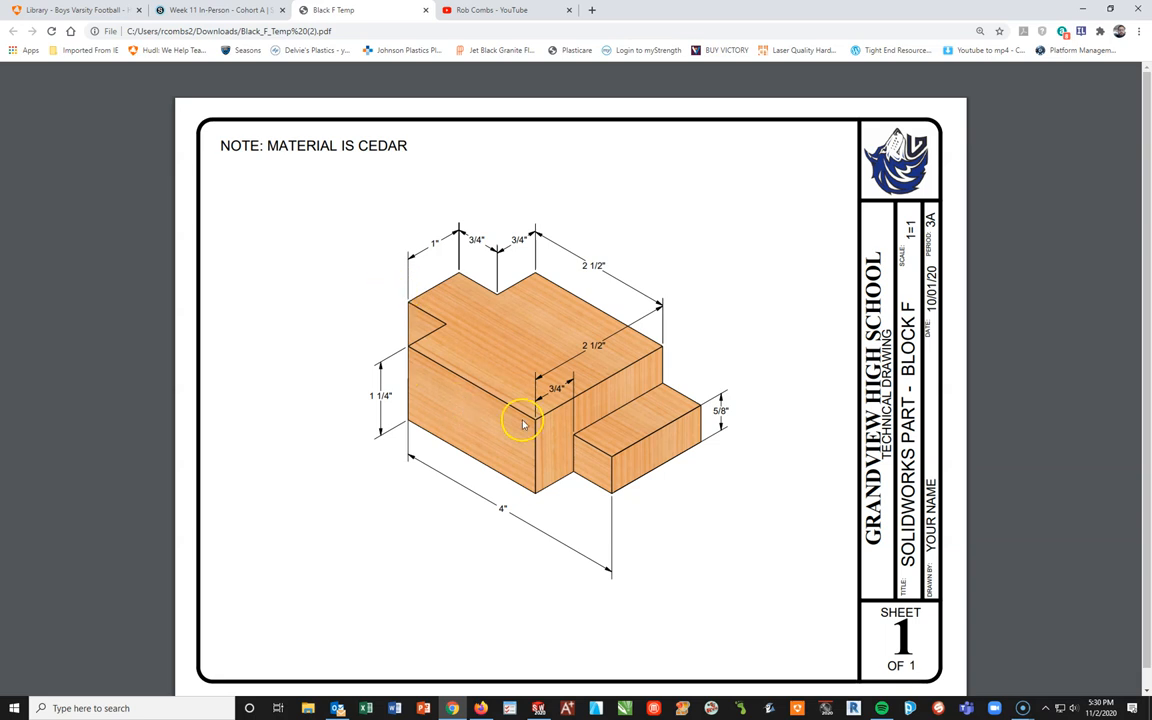
mouse_move(516, 292)
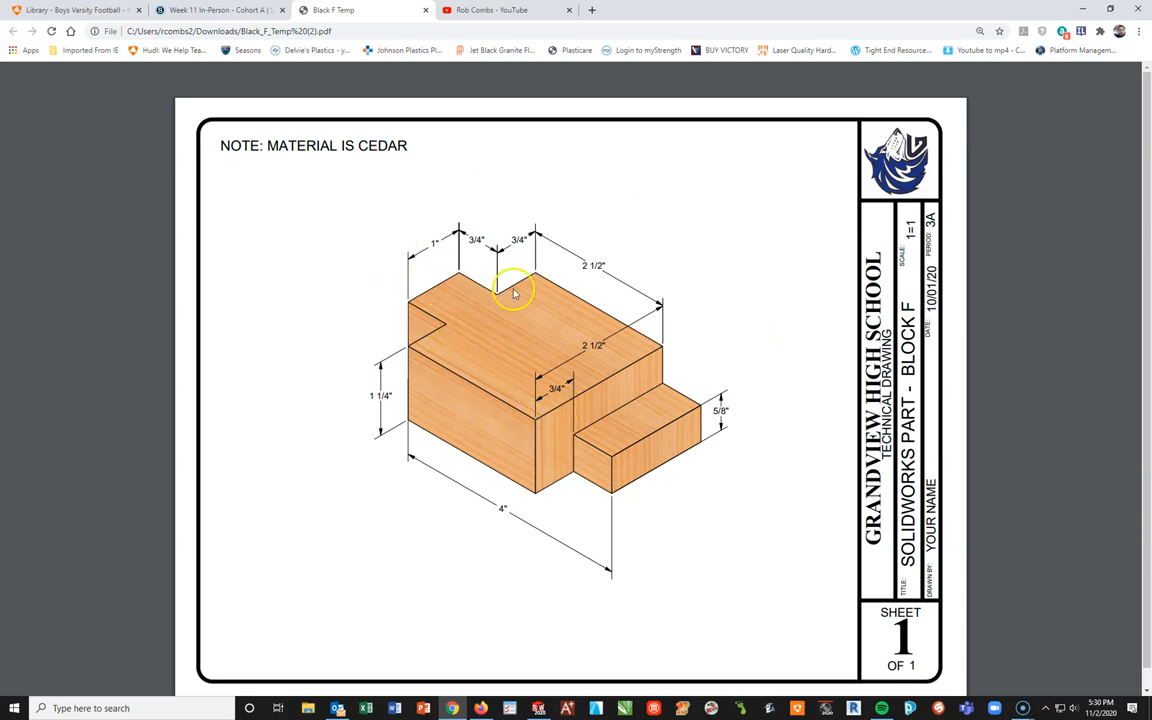
mouse_move(608, 502)
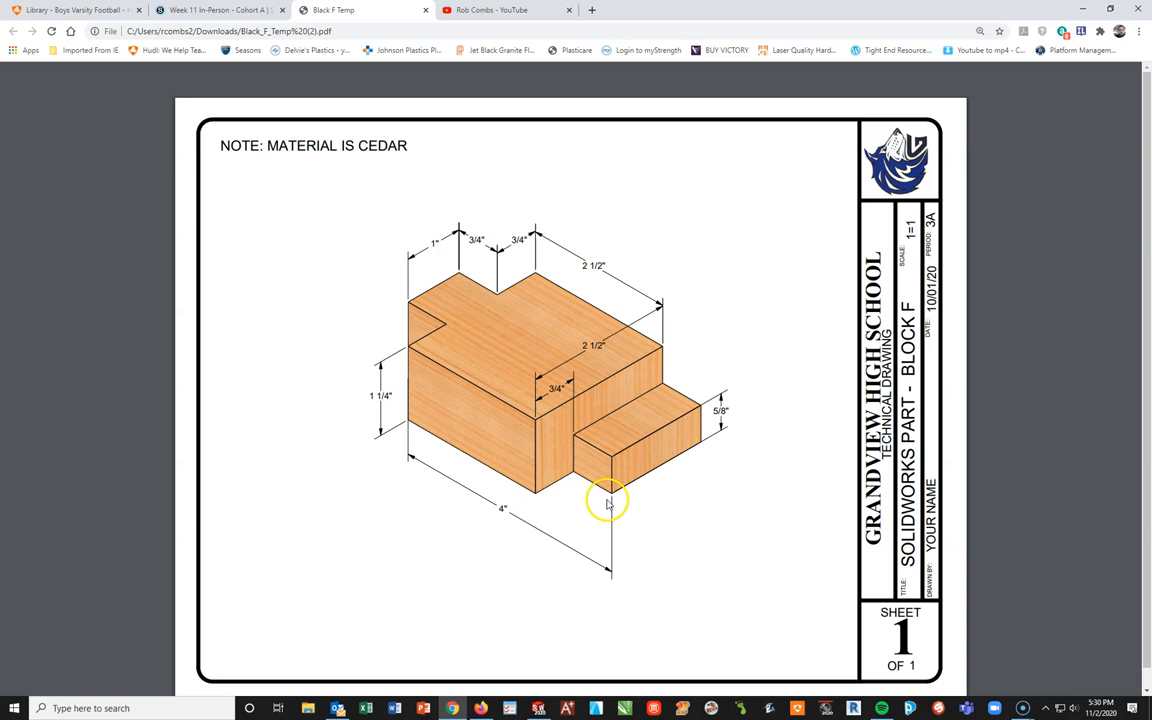
mouse_move(632, 368)
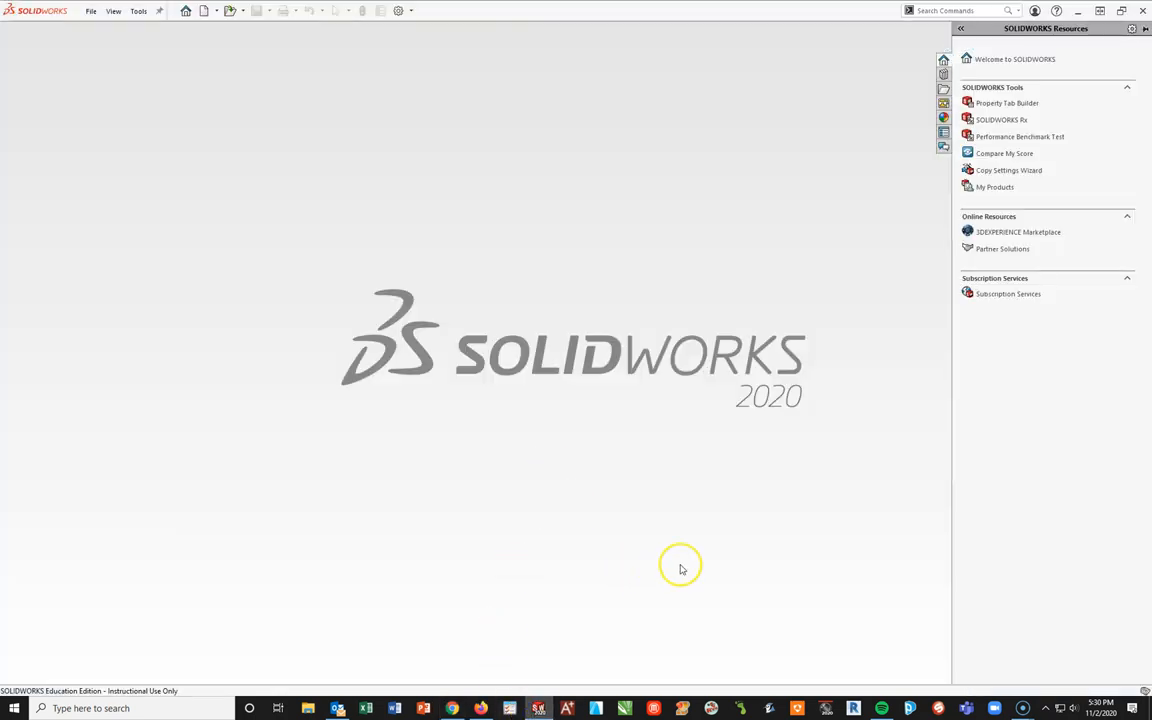
mouse_move(680, 568)
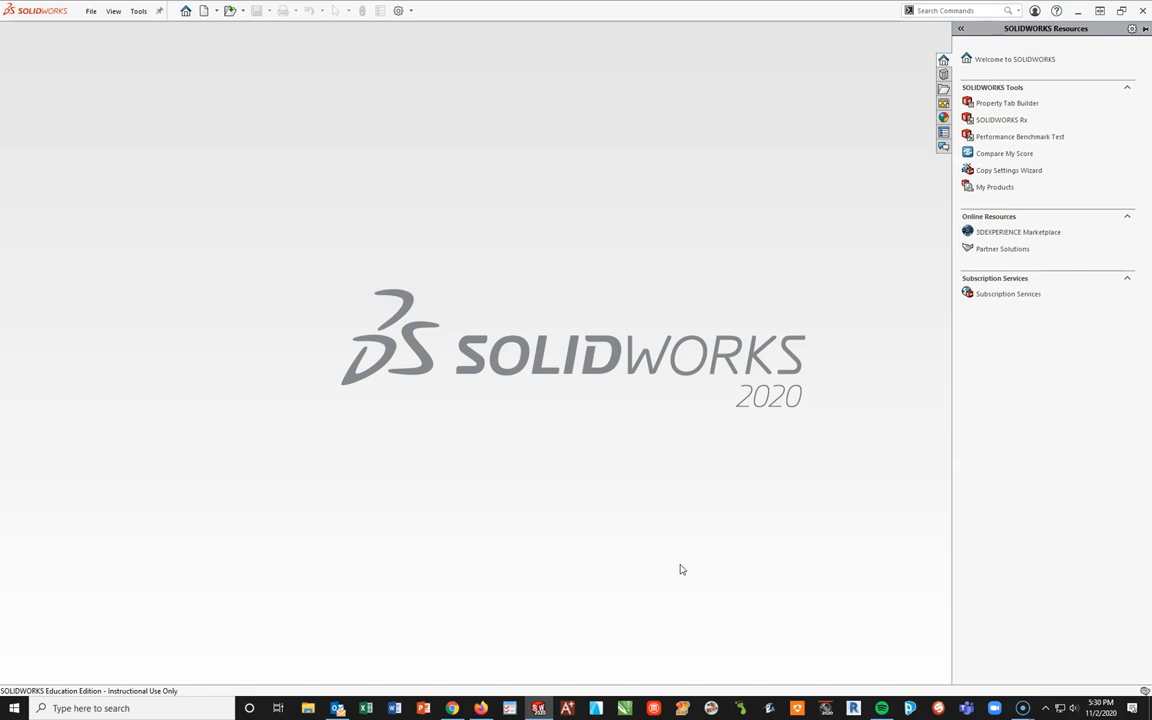
mouse_move(106, 166)
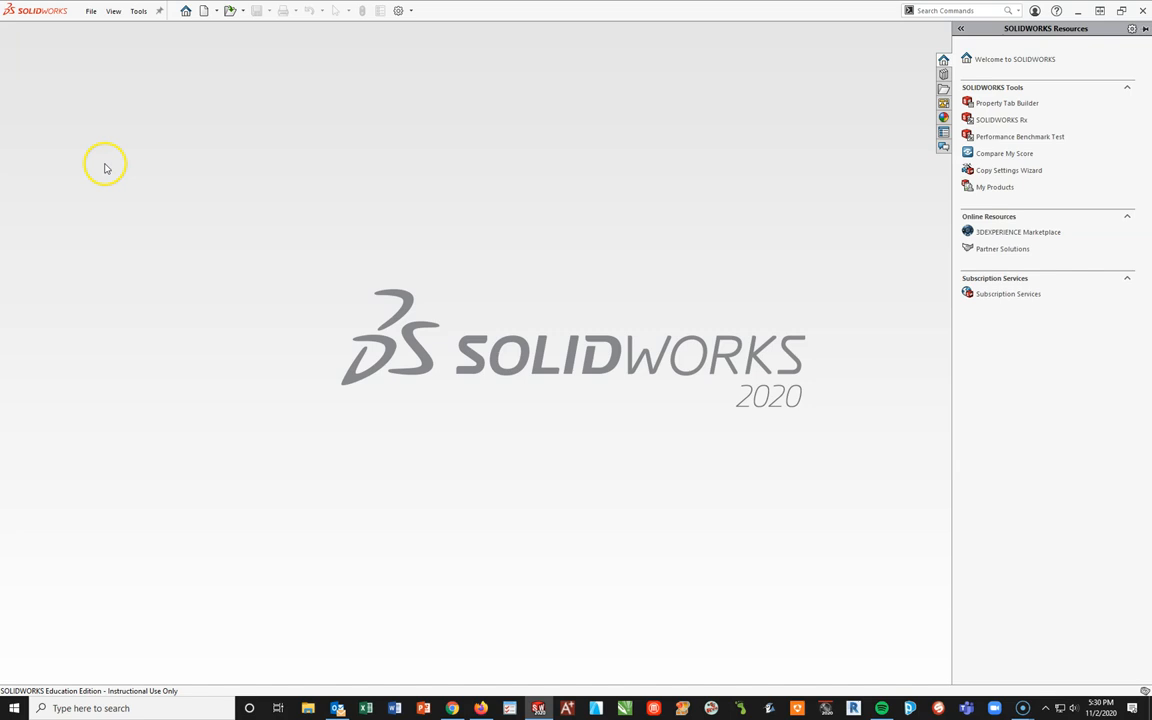
Start a new SOLIDWORKS document, dismissing the missing-templates warning, and show all templates
click(204, 12)
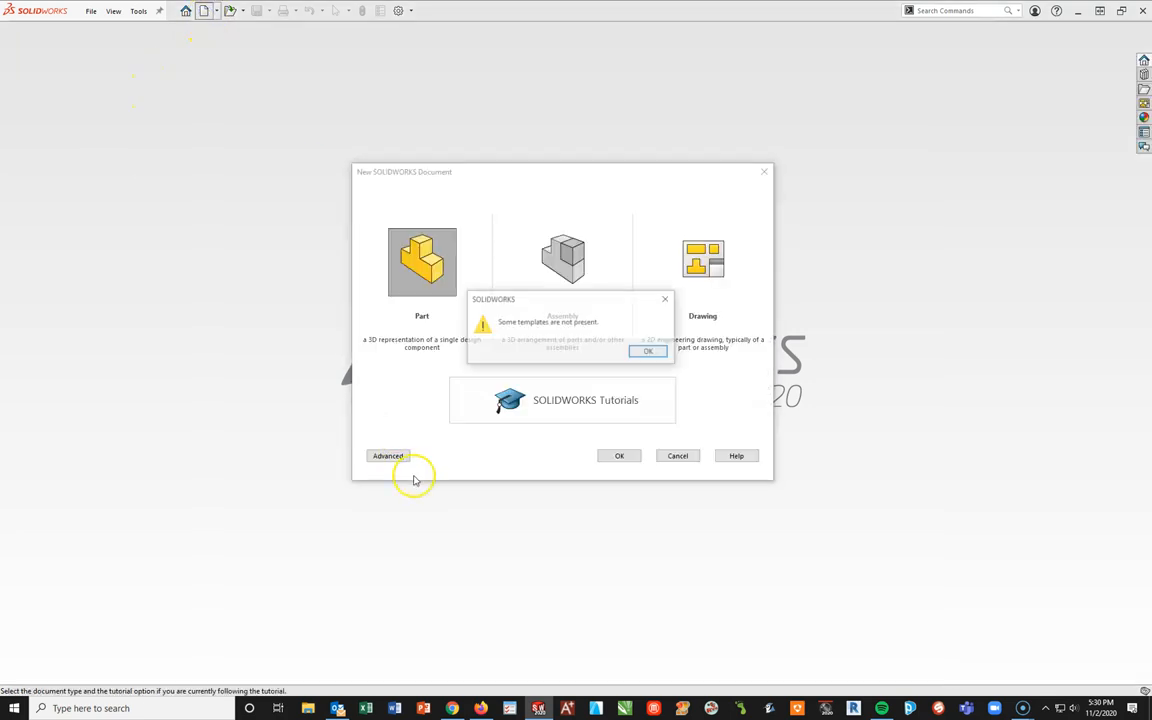
click(648, 352)
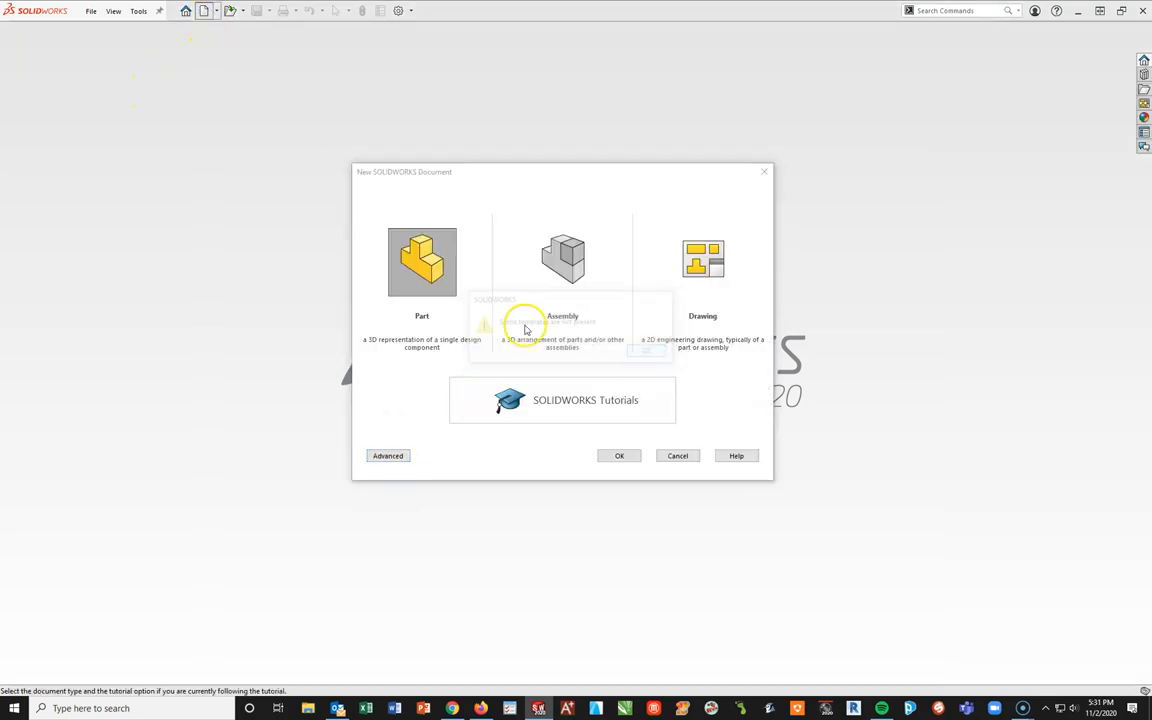
mouse_move(696, 552)
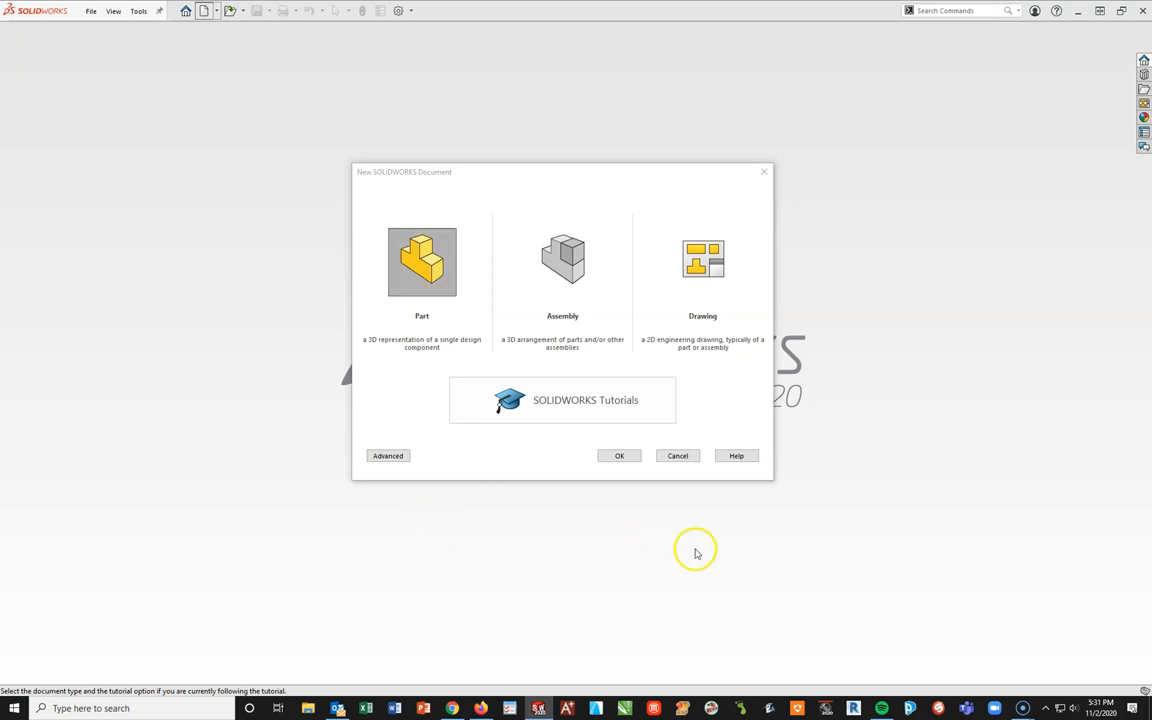
click(388, 456)
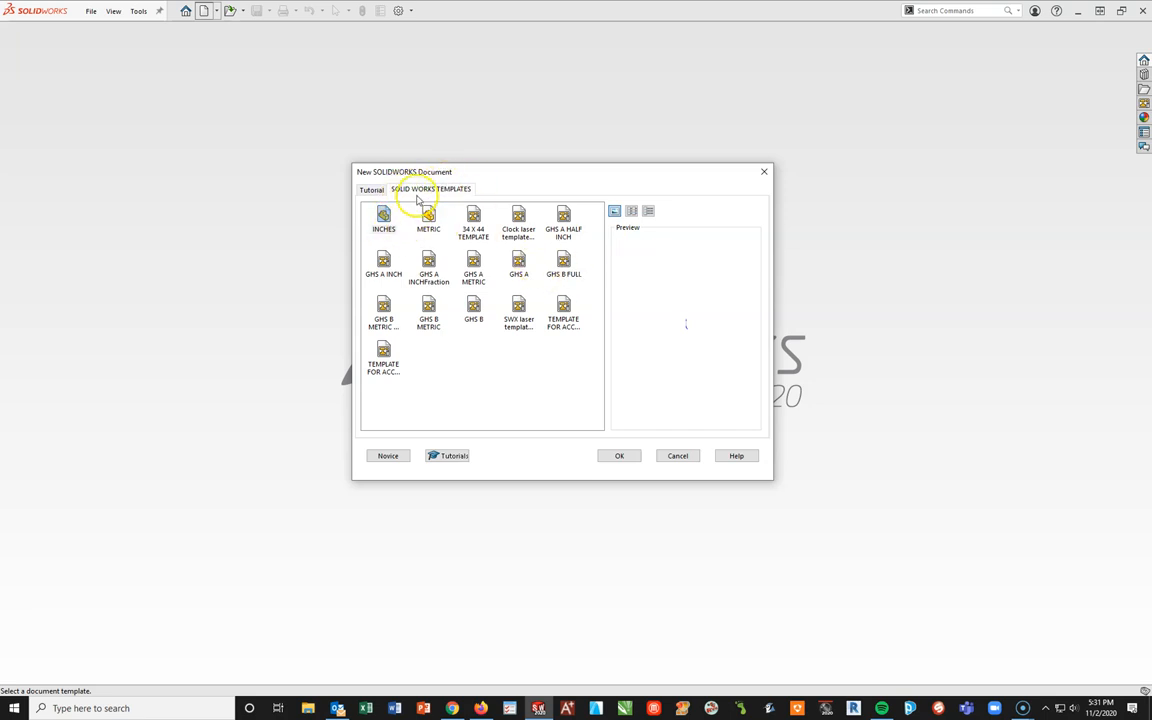
mouse_move(458, 290)
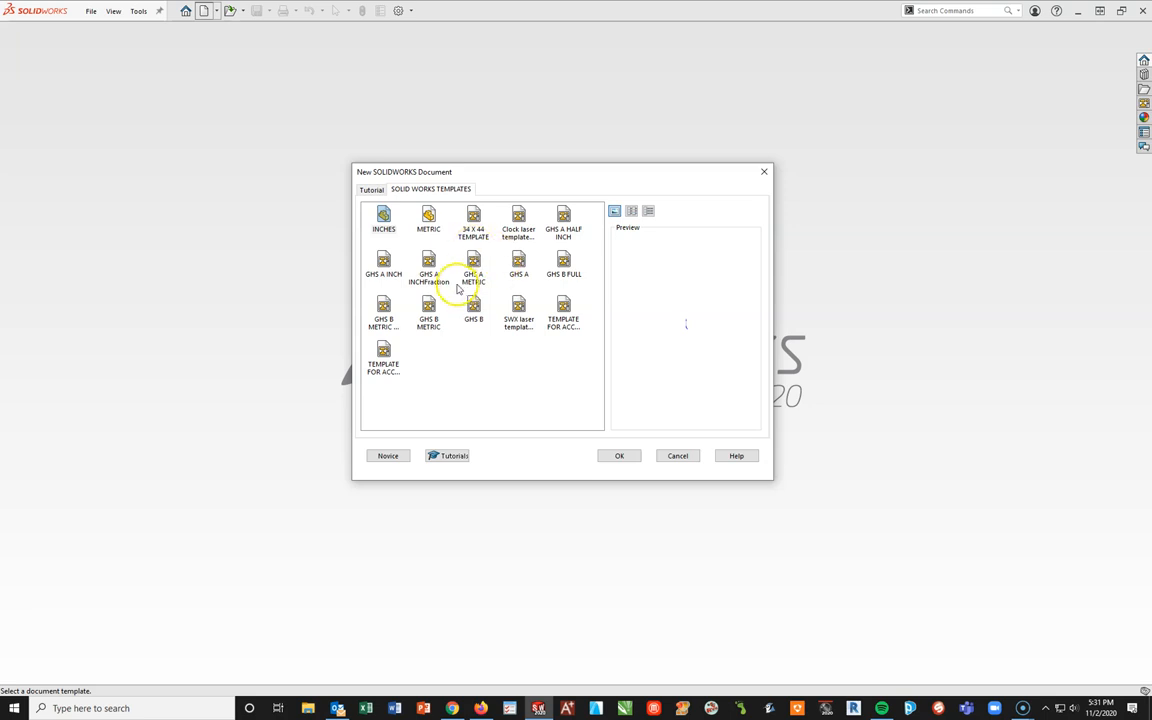
mouse_move(358, 192)
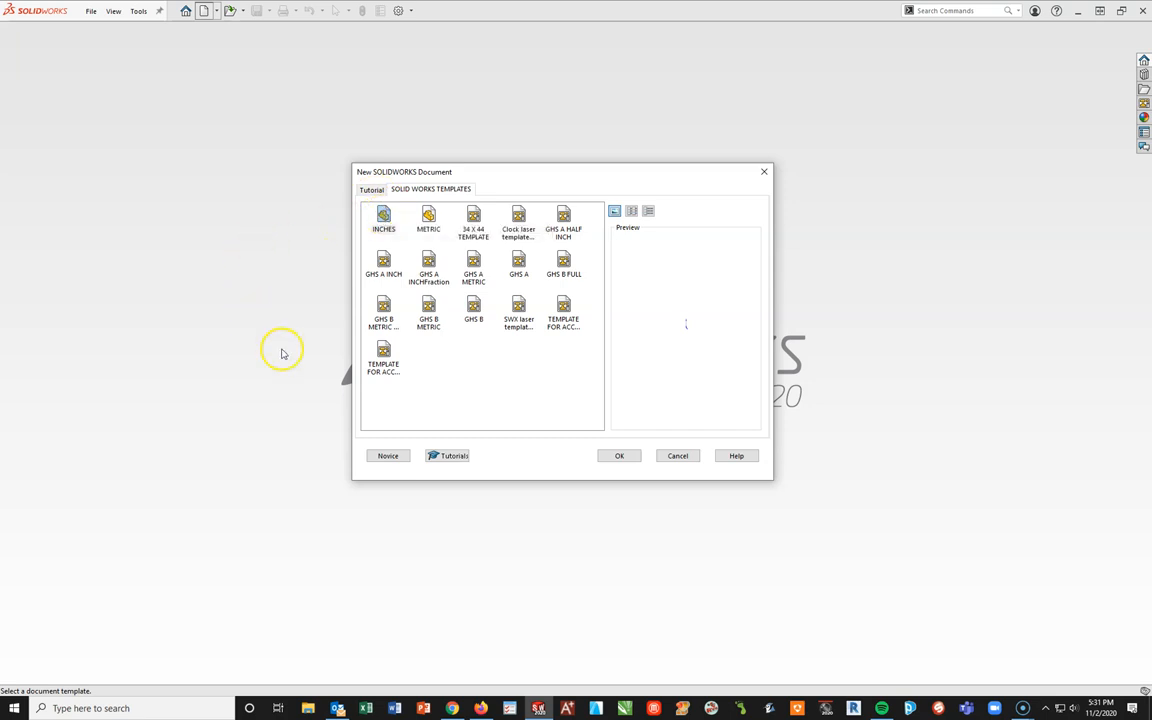
mouse_move(428, 216)
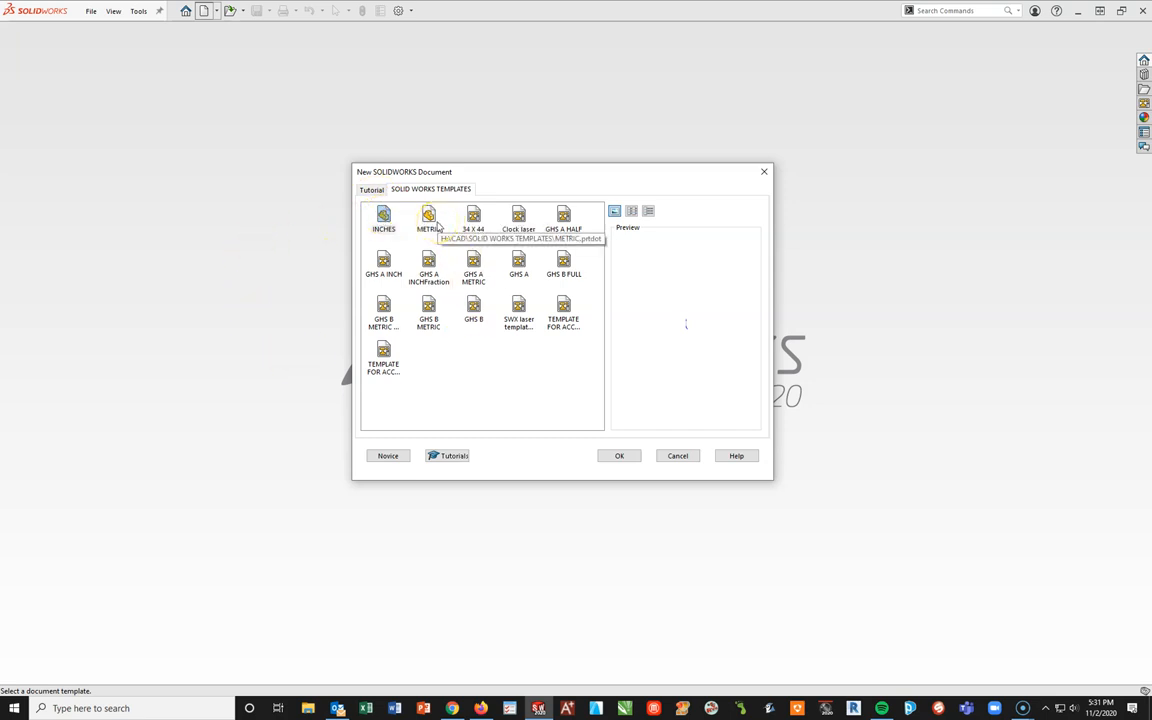
Browse the inch and metric drawing templates, then settle on the INCHES part template
click(384, 216)
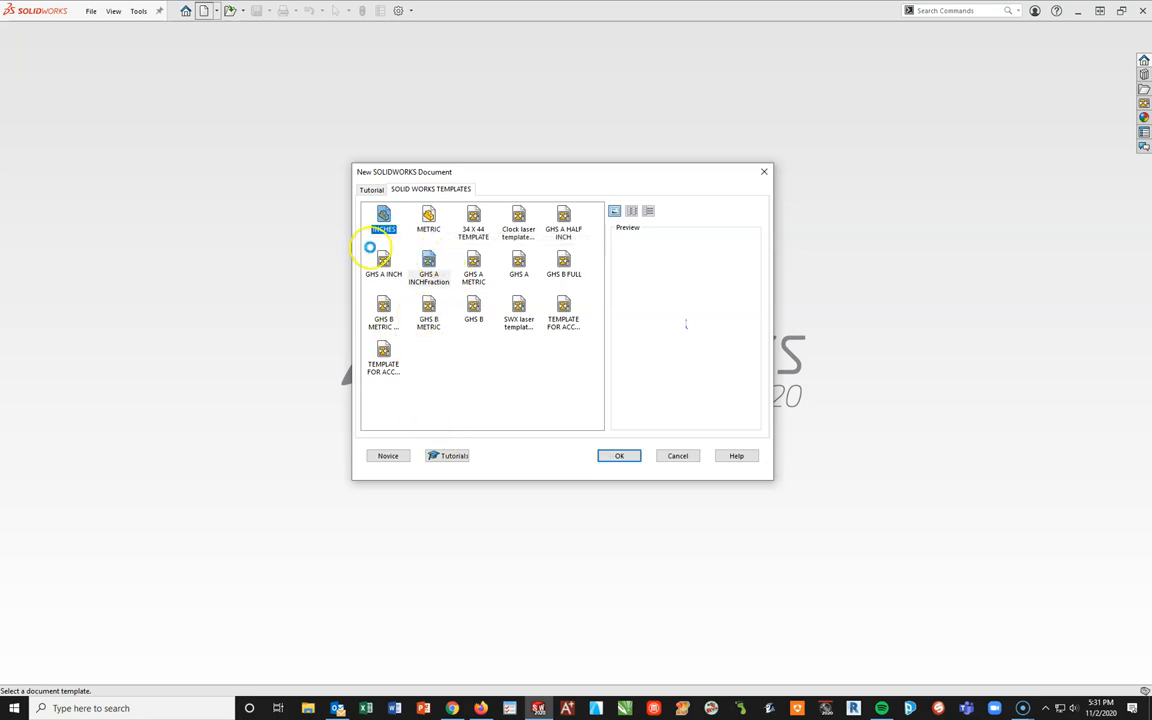
click(384, 262)
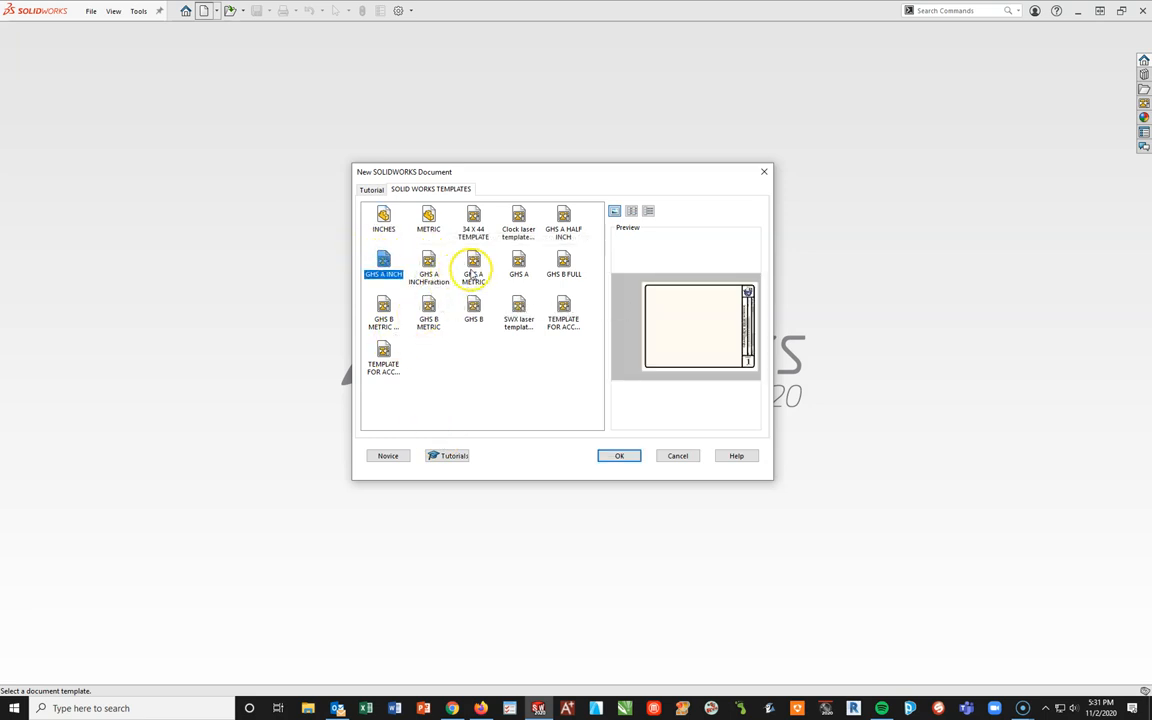
click(472, 264)
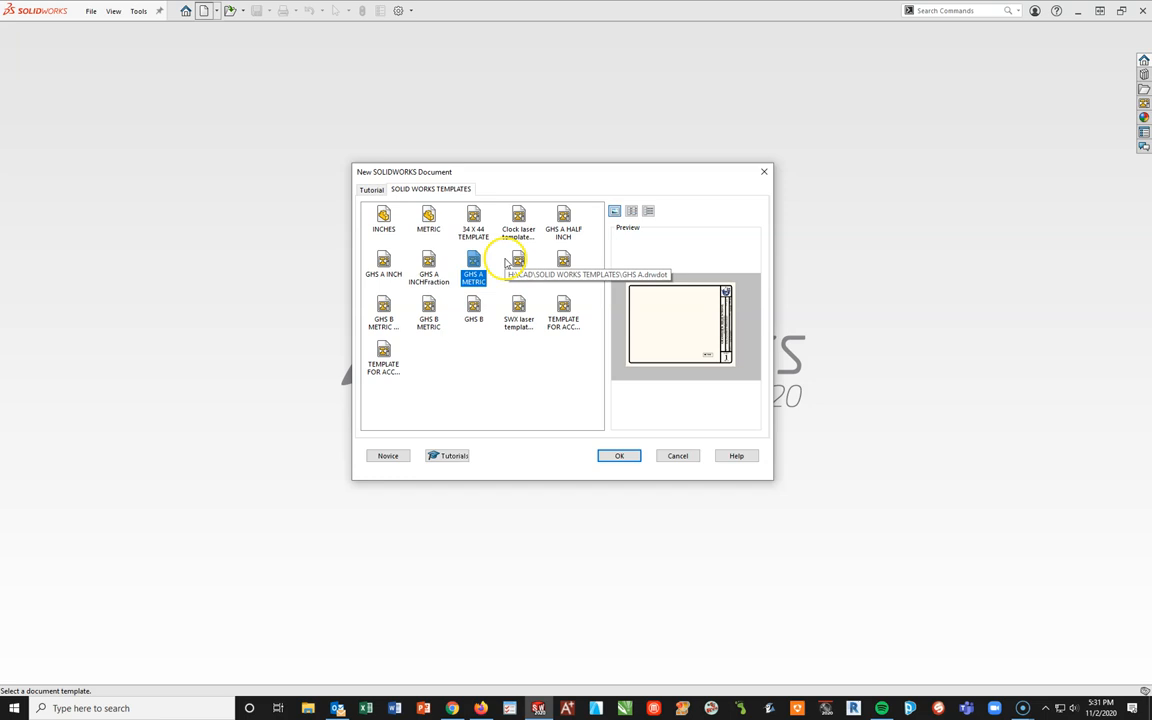
click(518, 264)
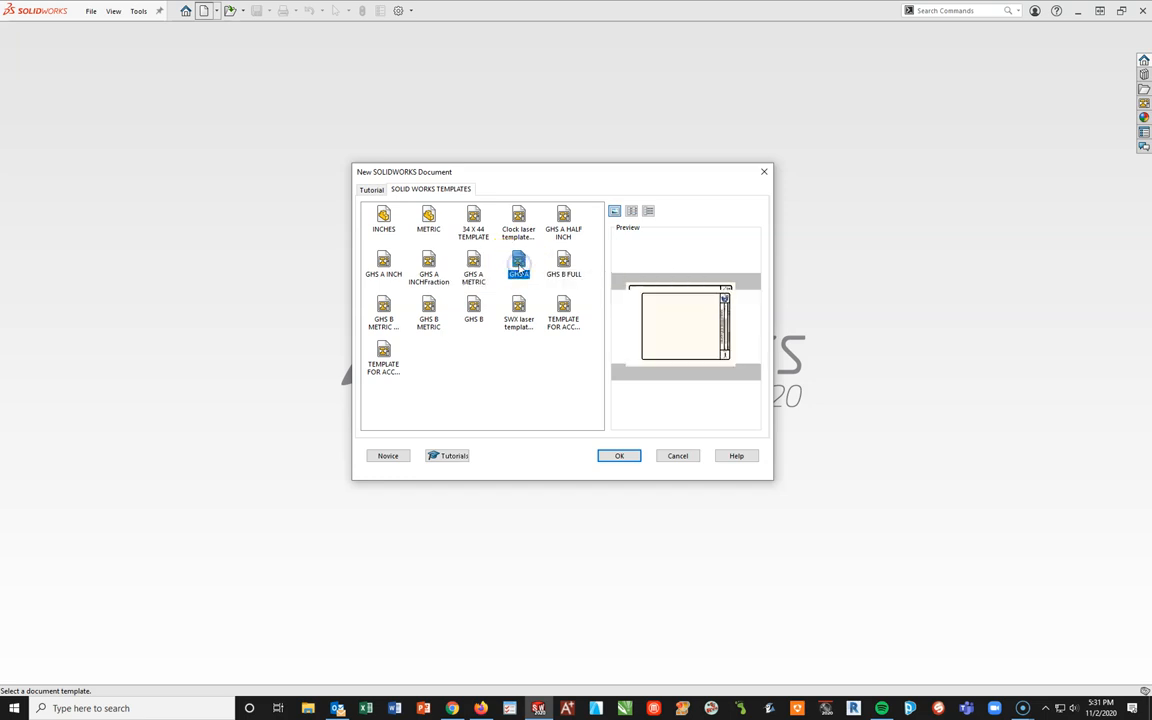
click(564, 264)
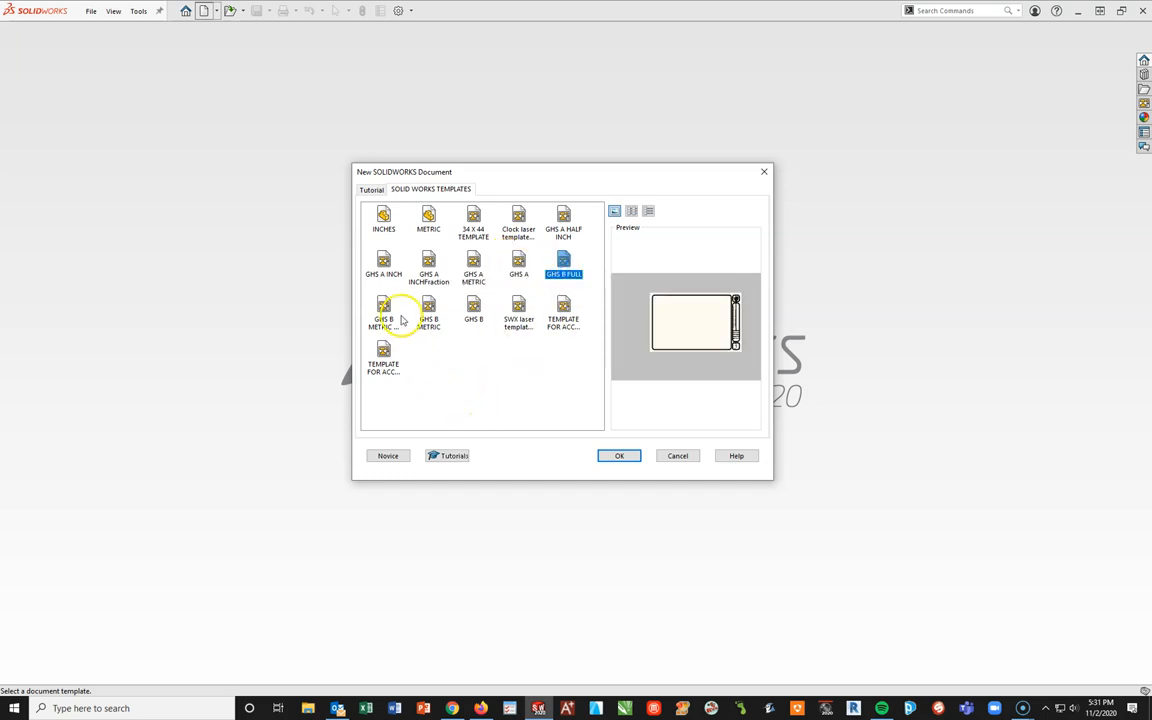
click(384, 316)
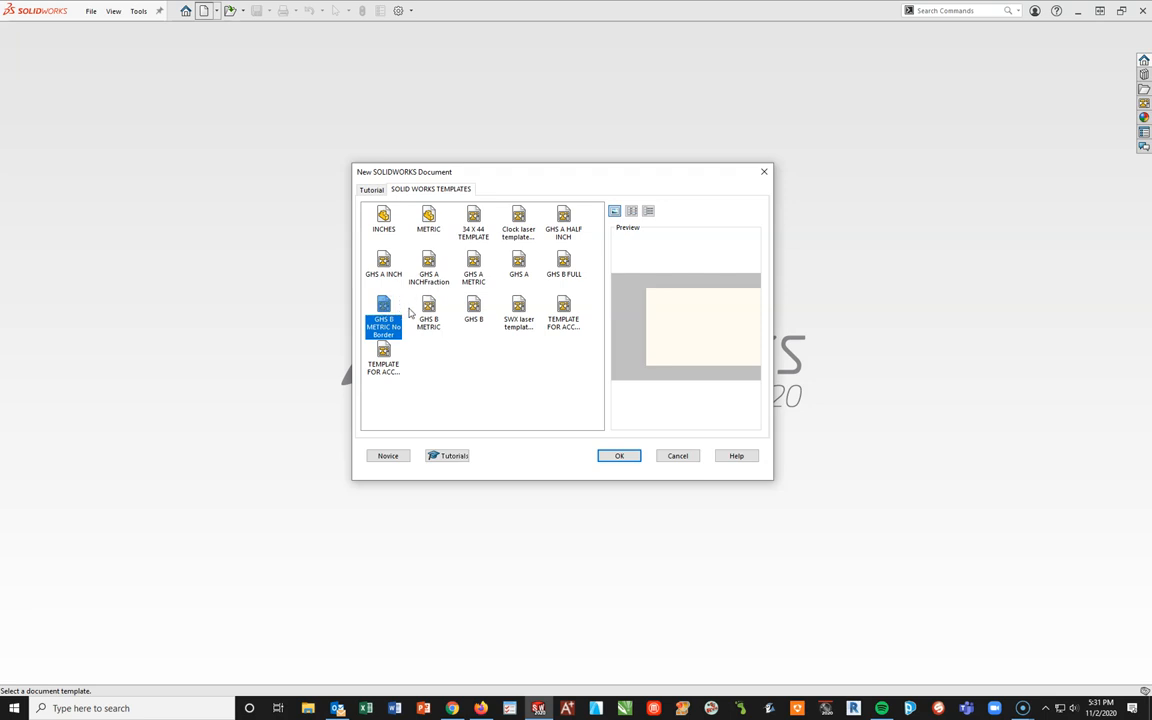
click(428, 310)
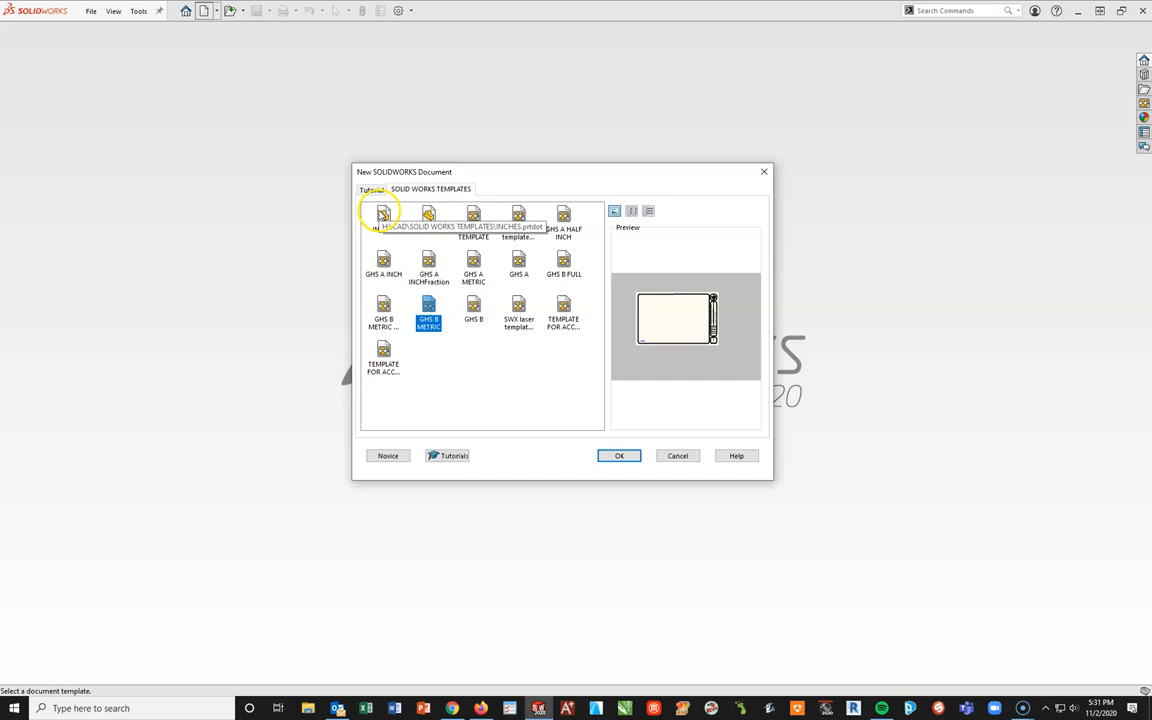
click(384, 216)
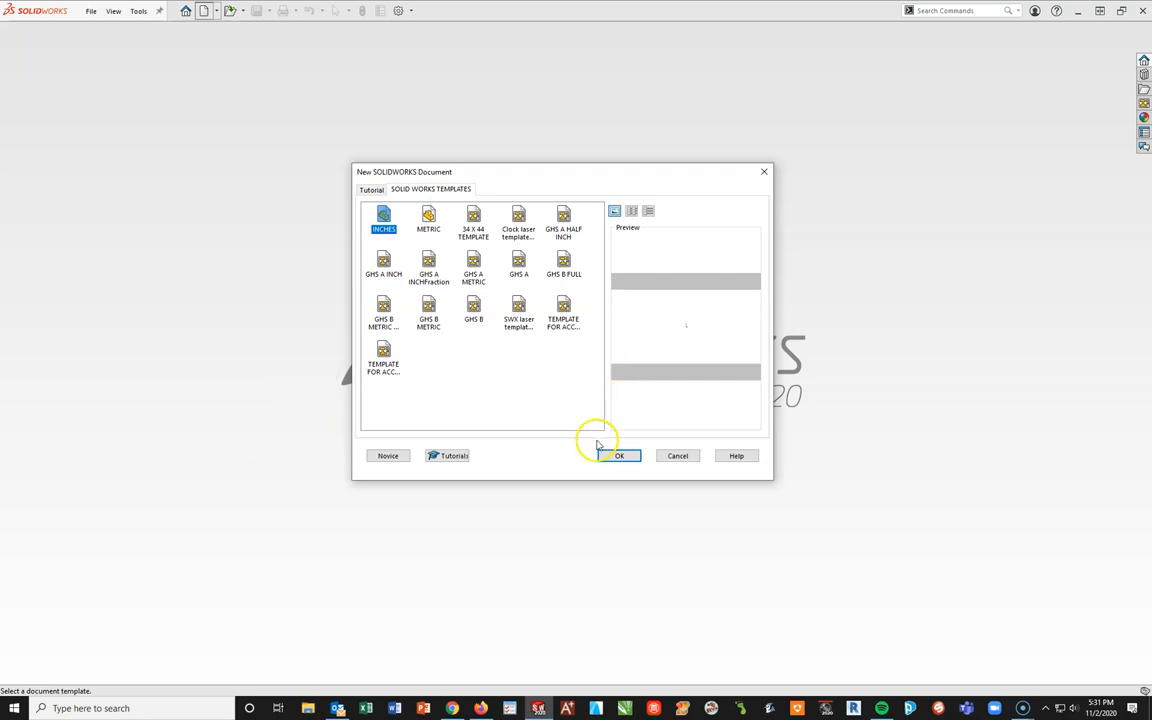
Create the new blank part Part1 from the INCHES template
click(620, 456)
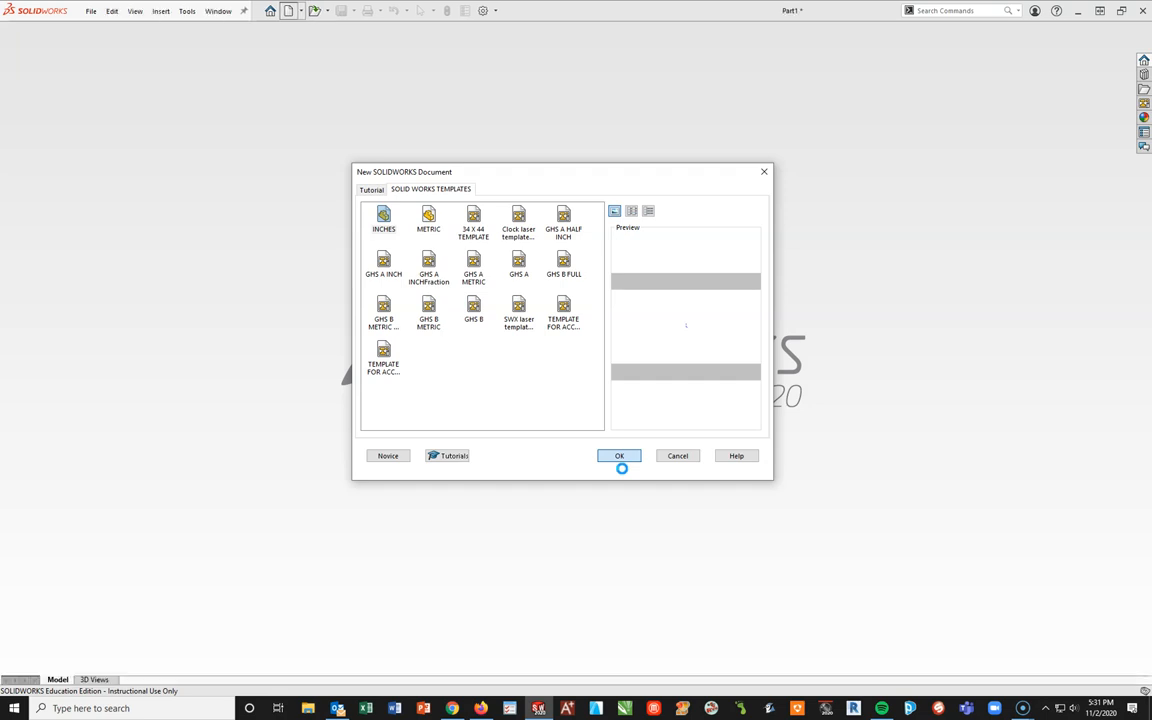
click(620, 456)
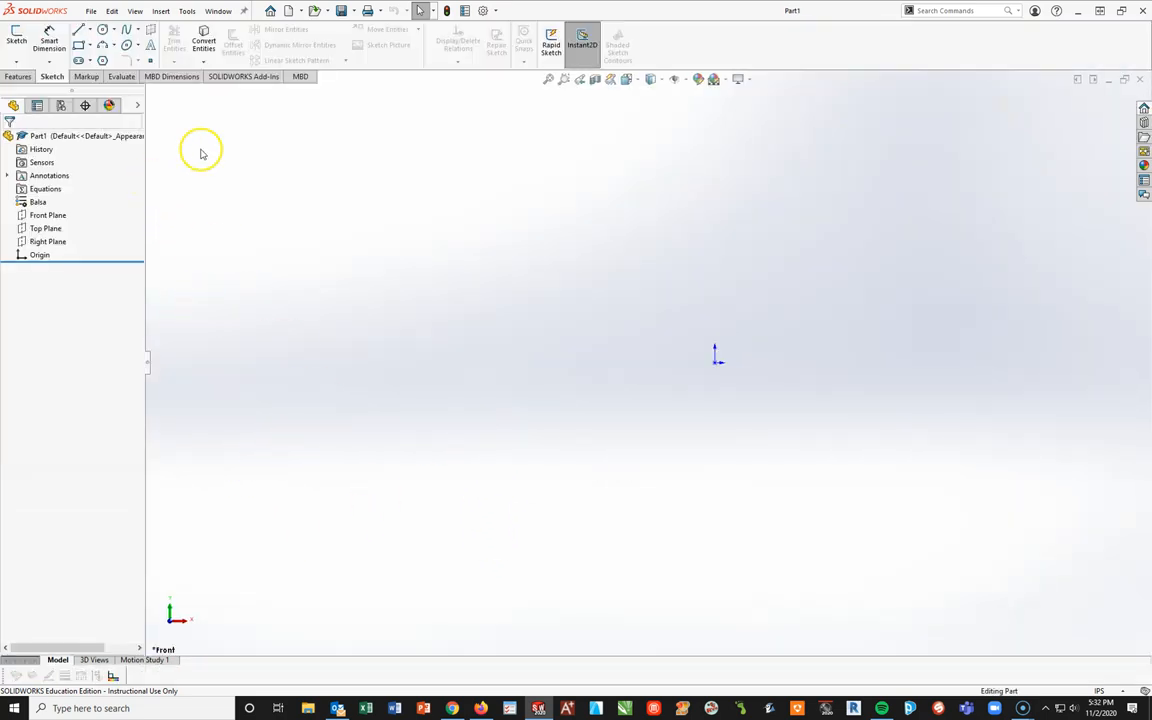
mouse_move(156, 378)
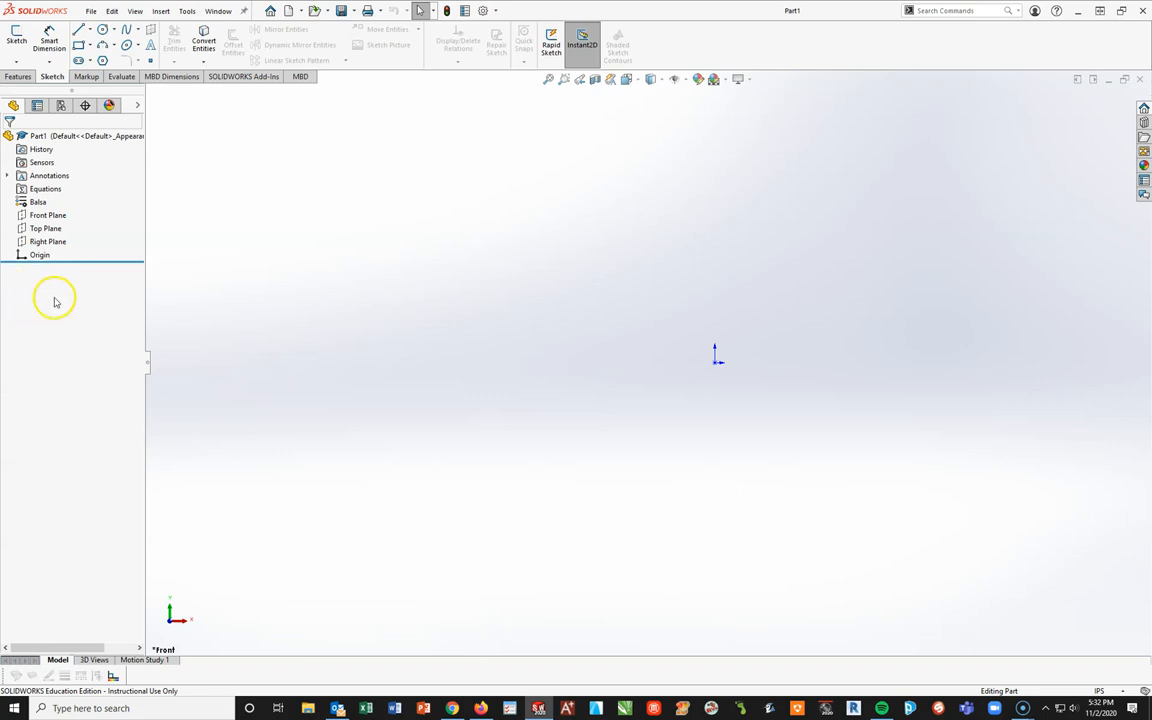
mouse_move(152, 232)
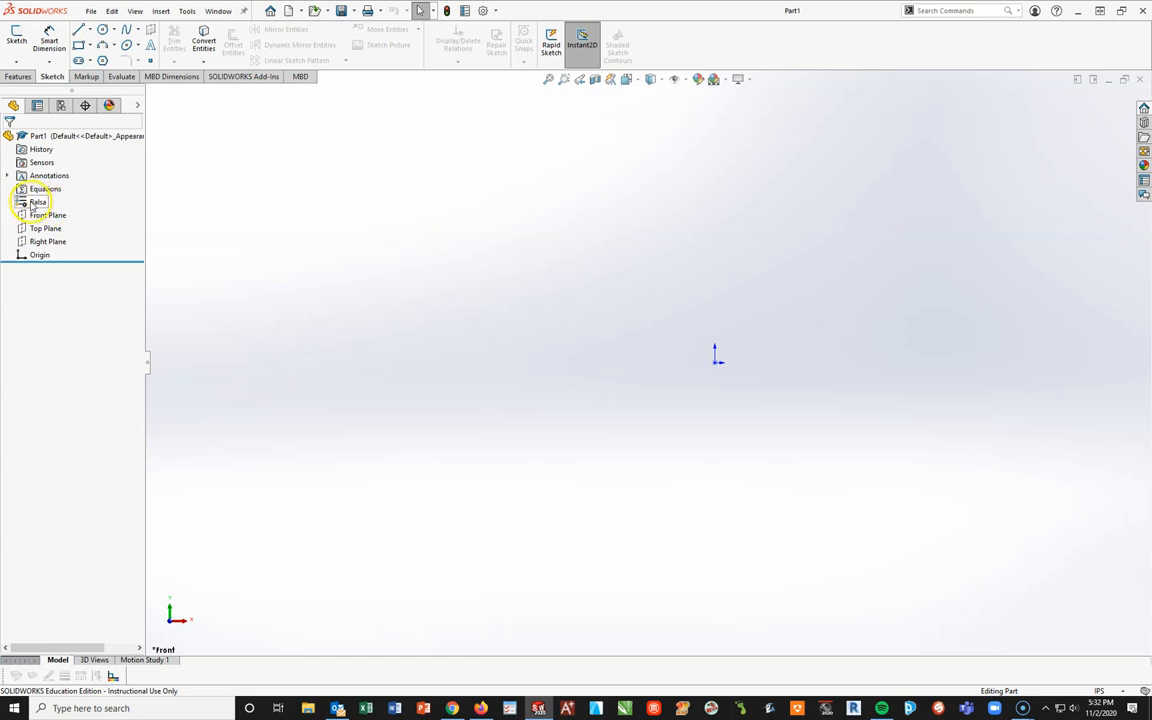
mouse_move(116, 240)
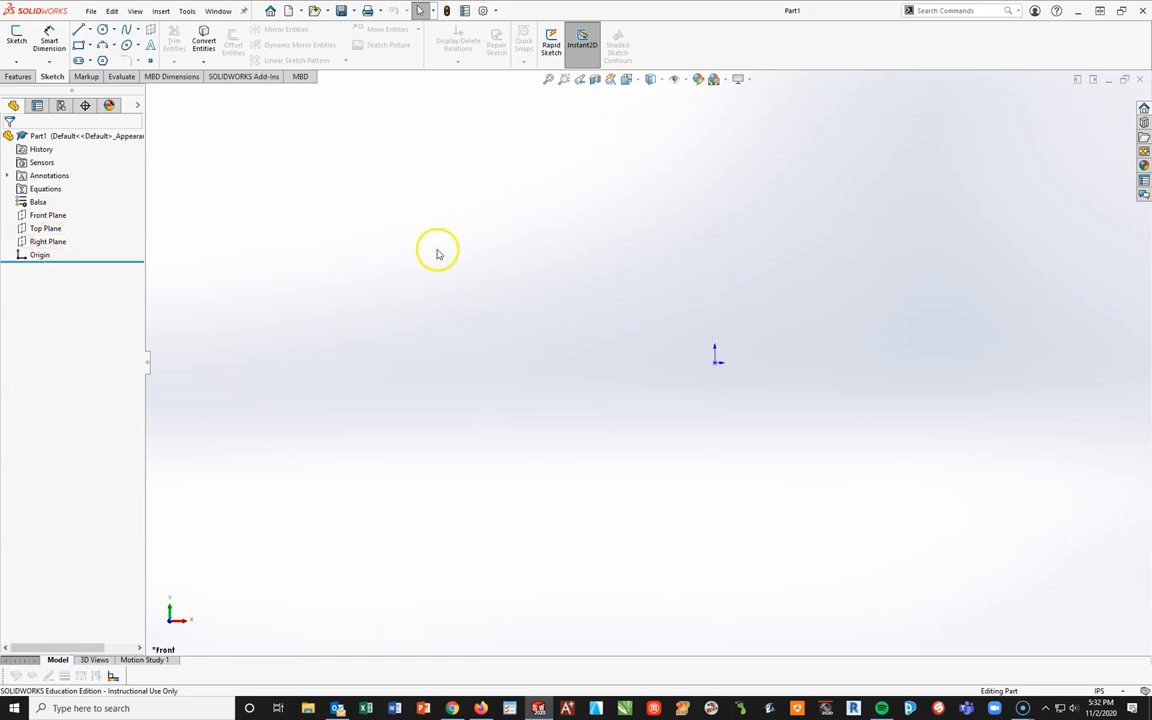
mouse_move(362, 284)
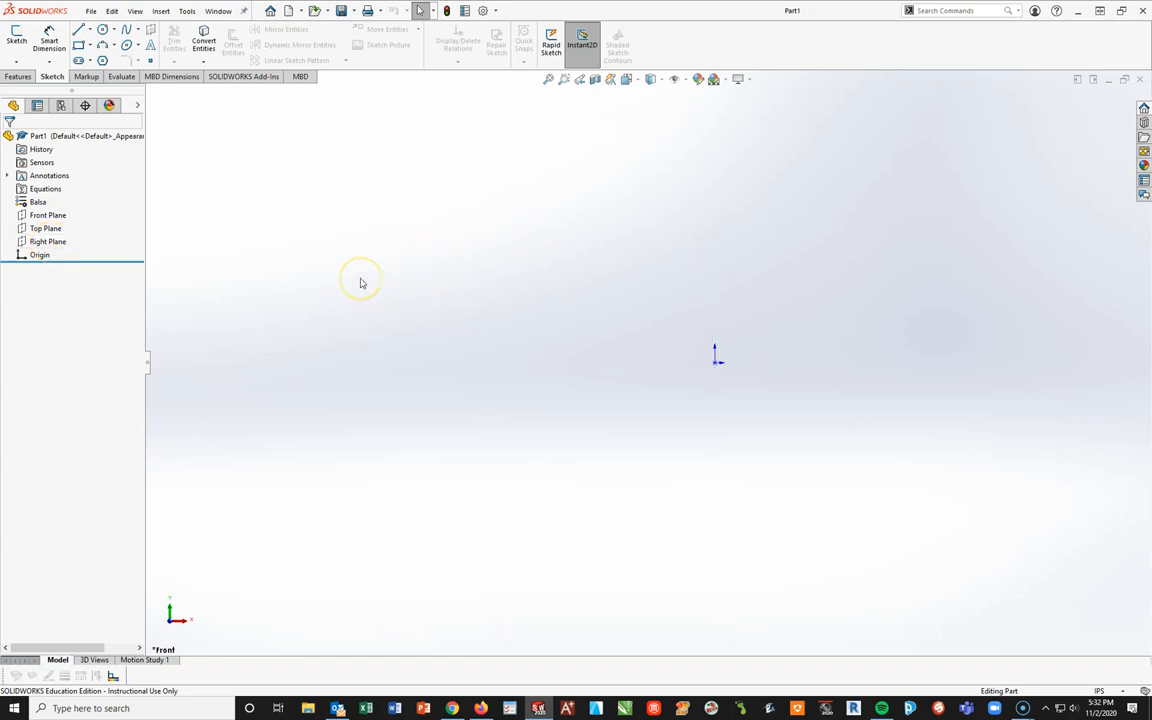
mouse_move(360, 284)
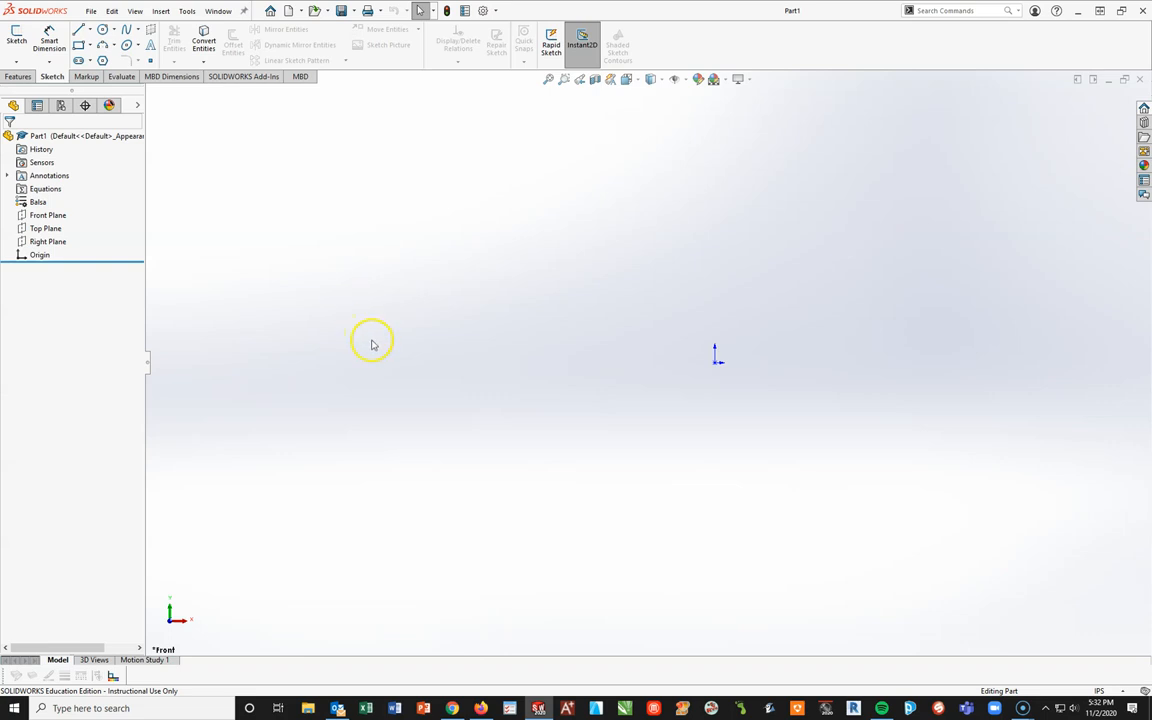
click(48, 240)
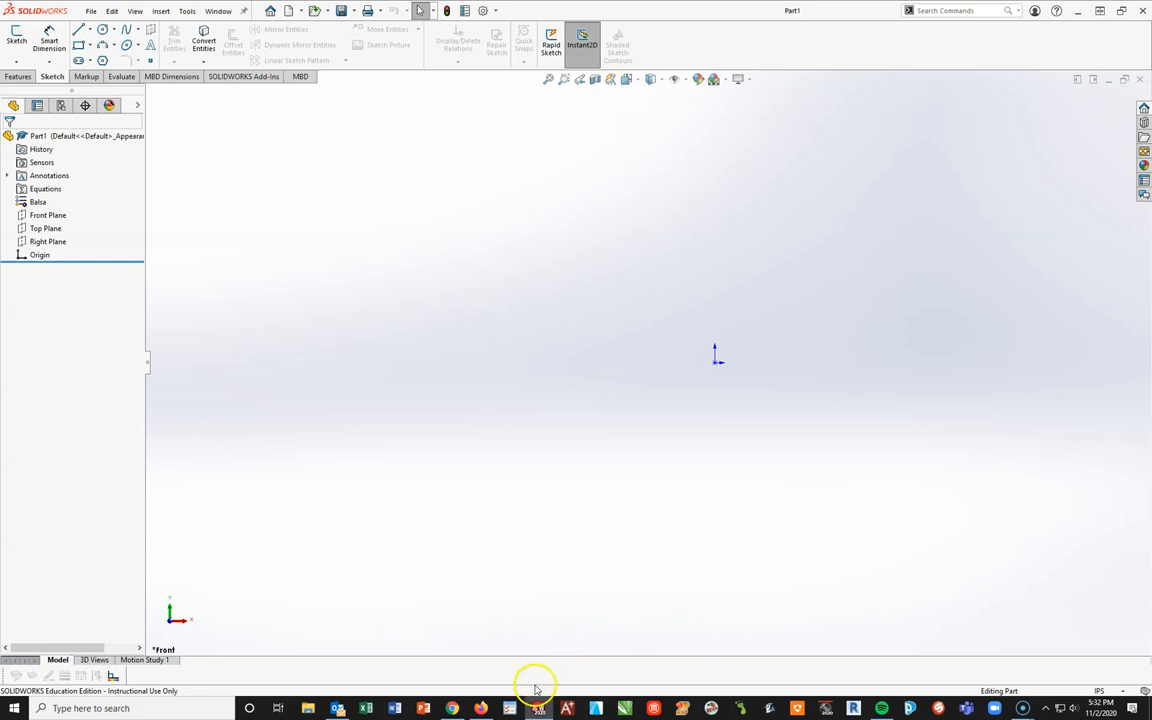
Bring the Block F drawing PDF back up in Chrome to review its dimensions
click(452, 708)
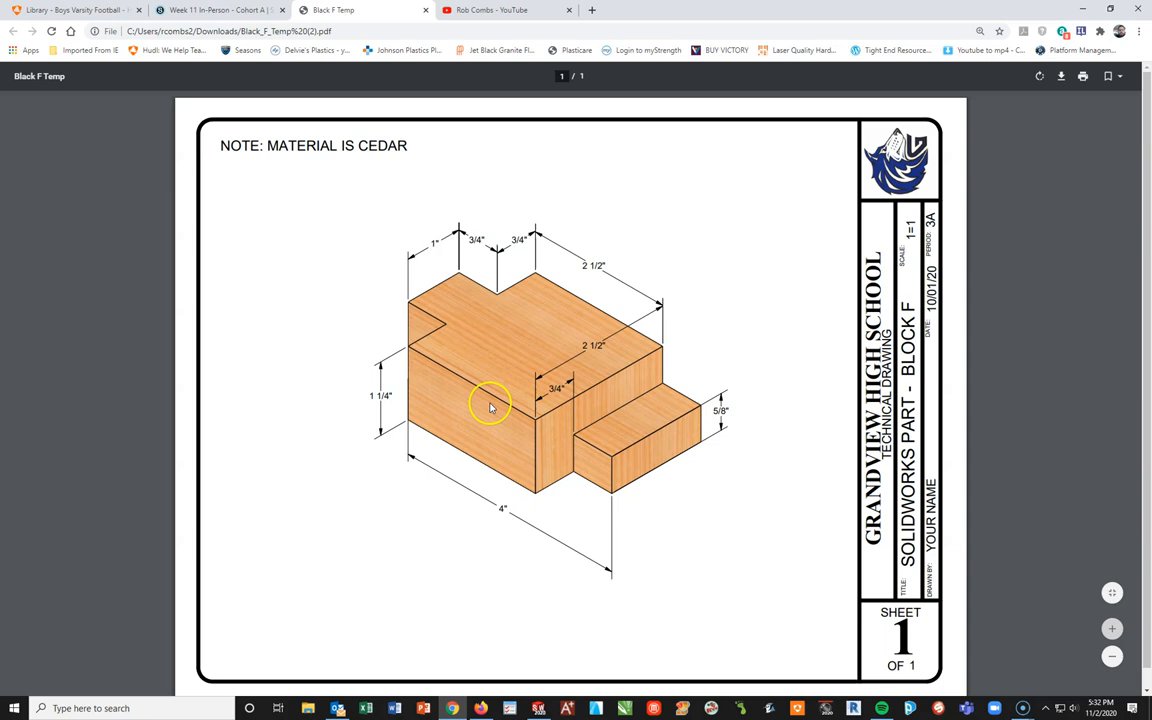
mouse_move(444, 376)
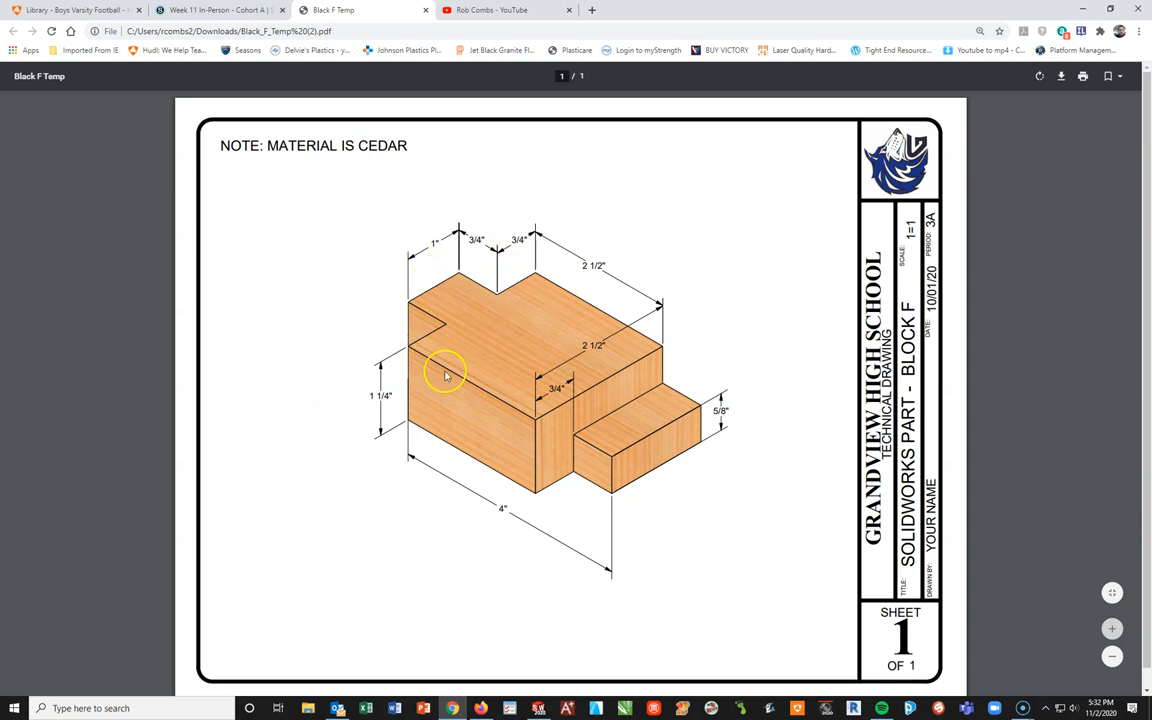
mouse_move(548, 430)
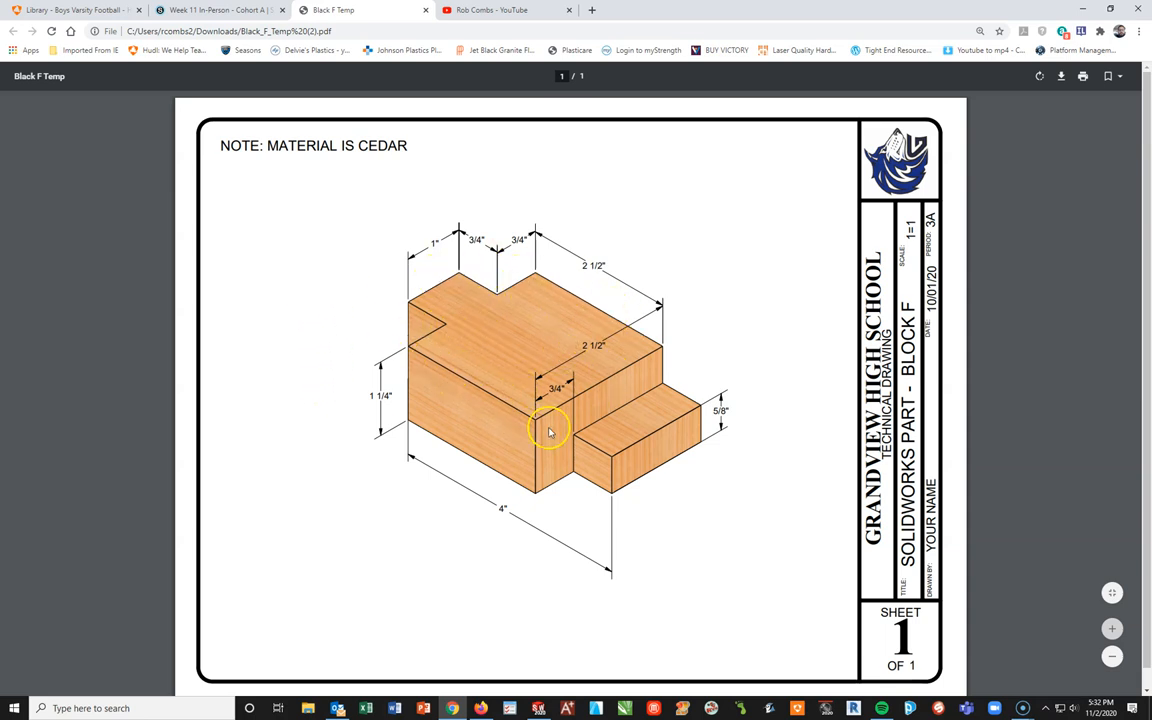
mouse_move(430, 352)
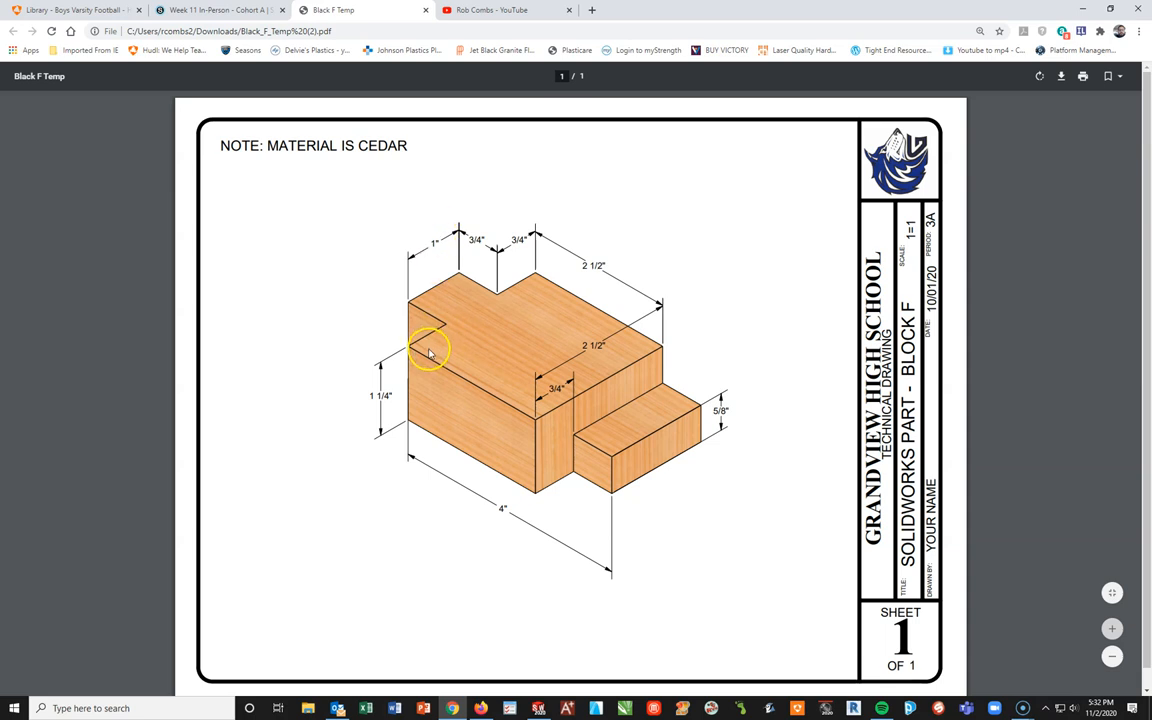
mouse_move(380, 444)
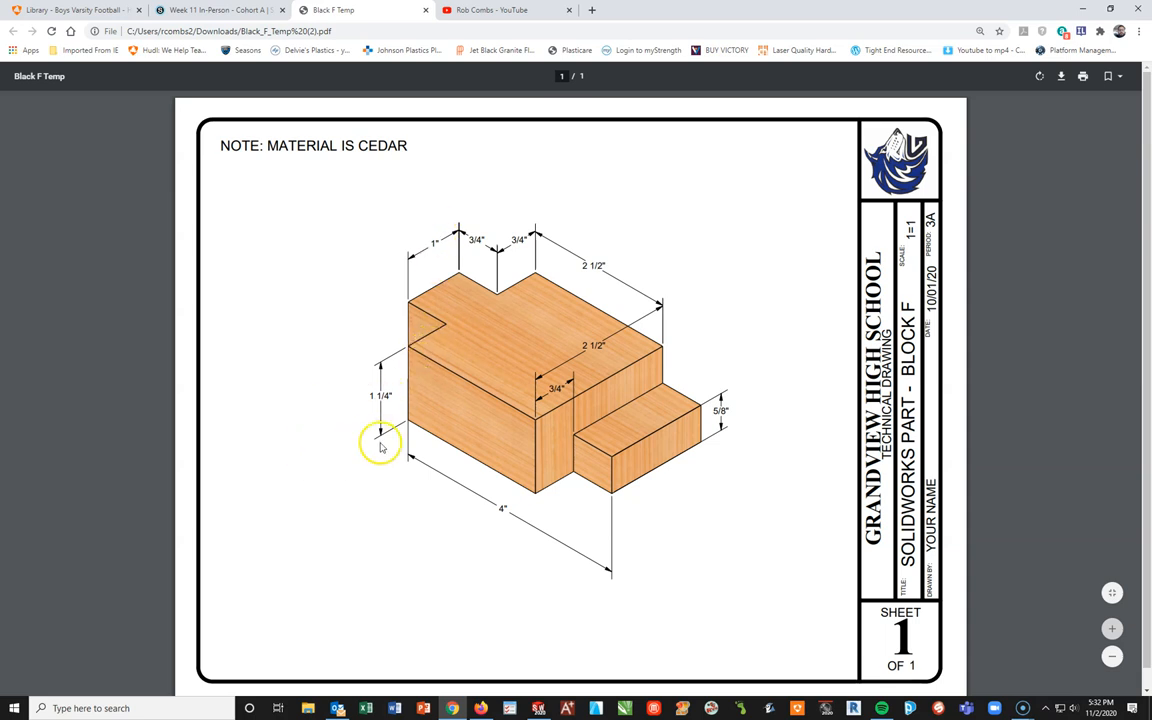
Return to Part1 and select the Top Plane as the base for Sketch1
click(538, 708)
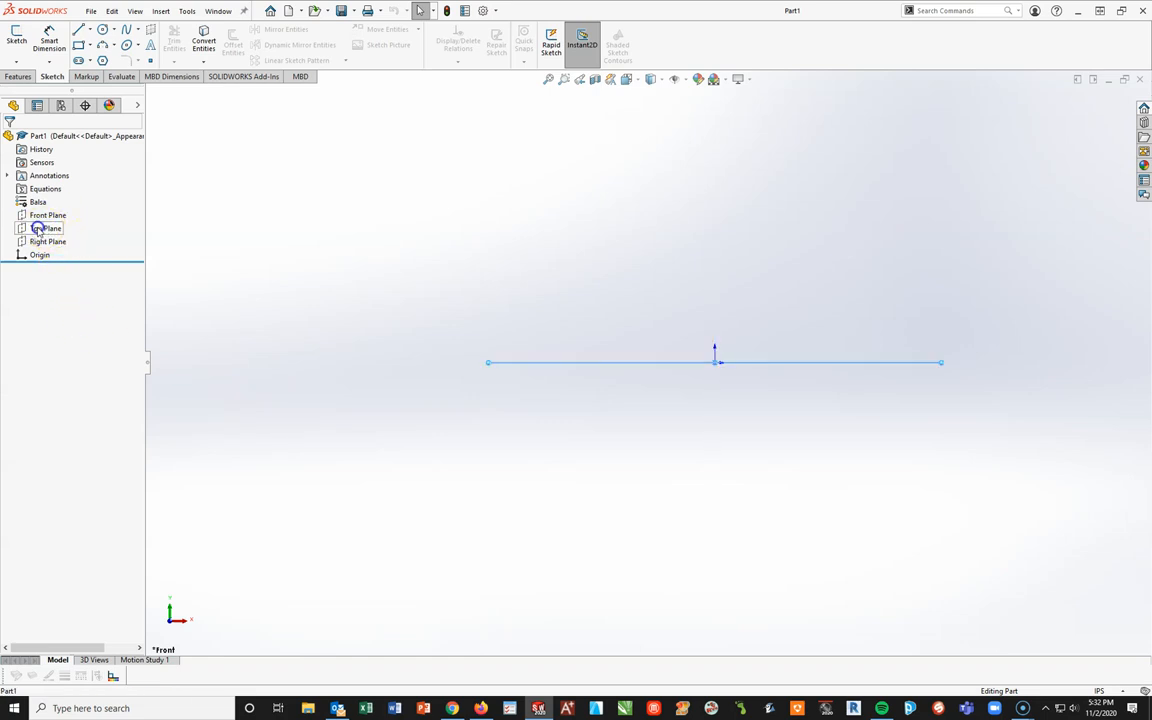
click(44, 228)
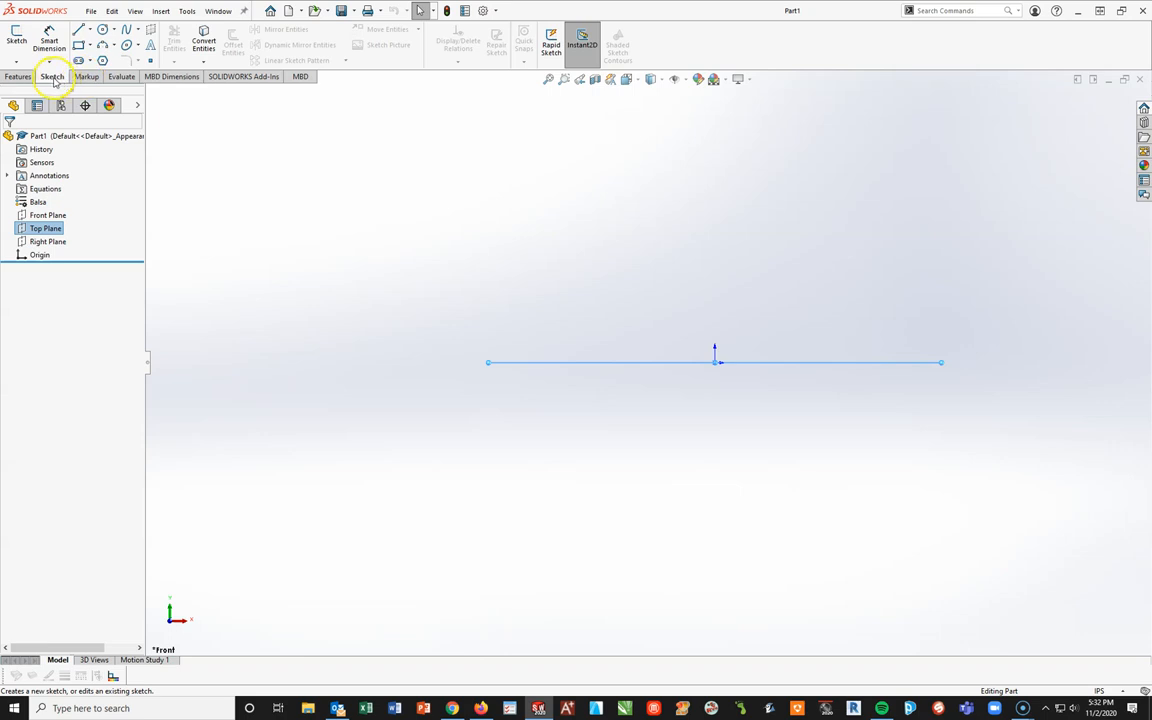
mouse_move(16, 40)
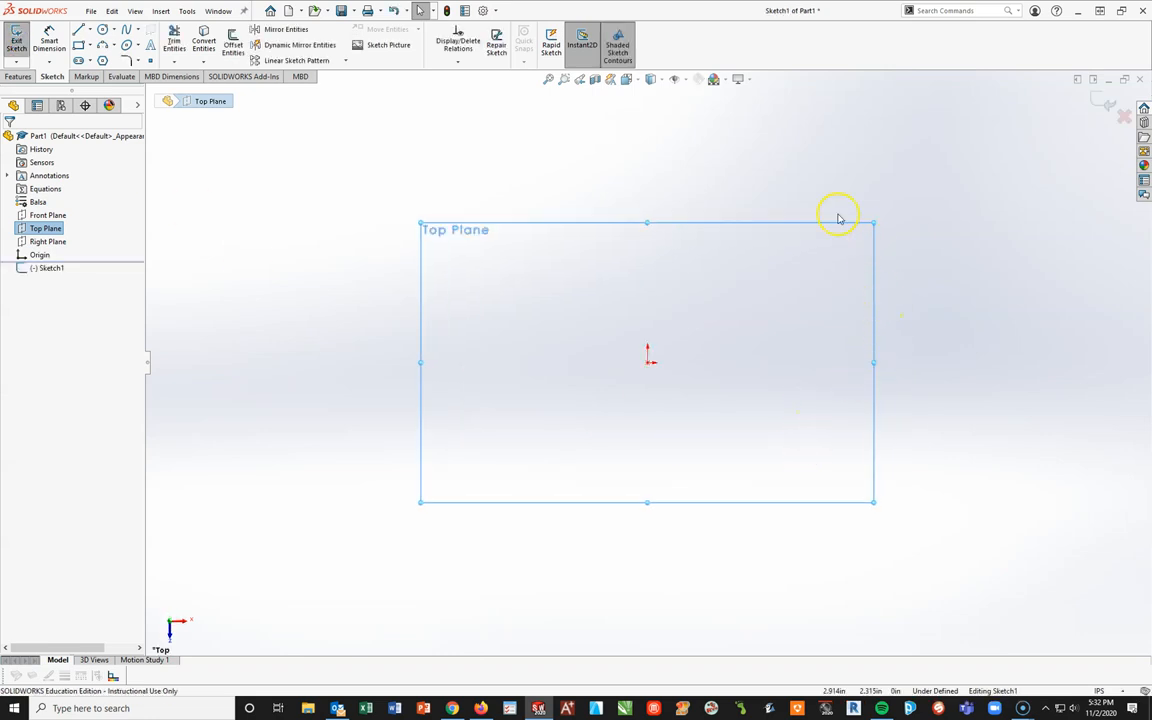
mouse_move(376, 408)
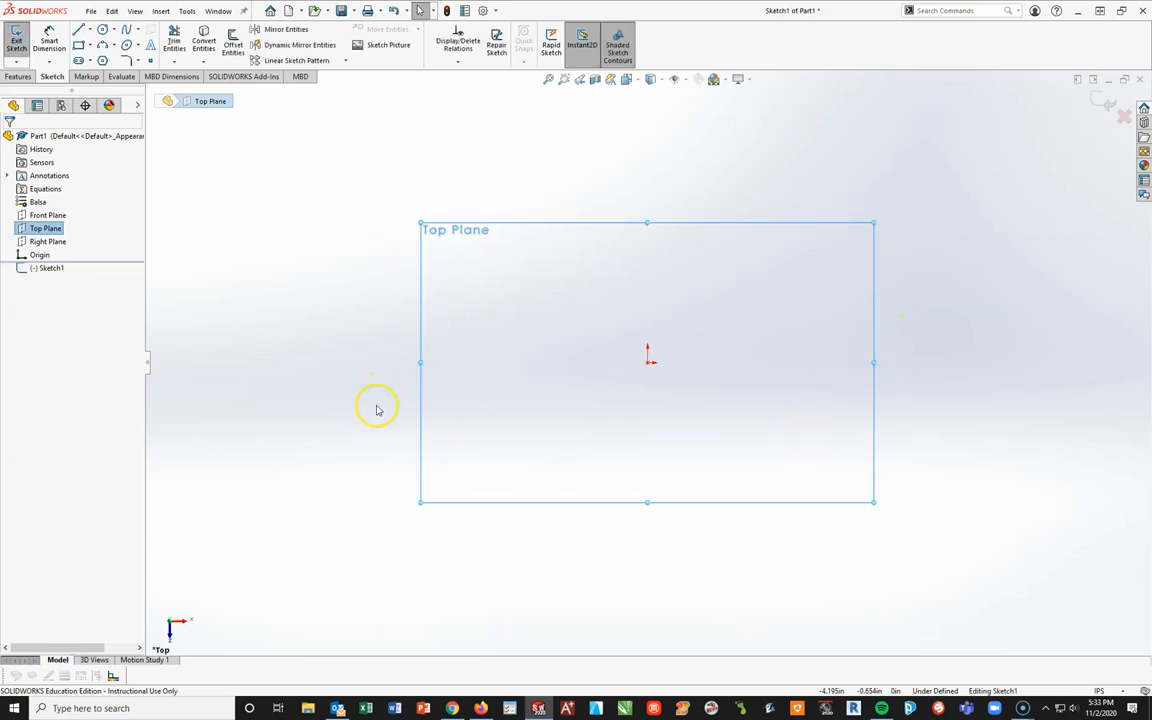
mouse_move(518, 294)
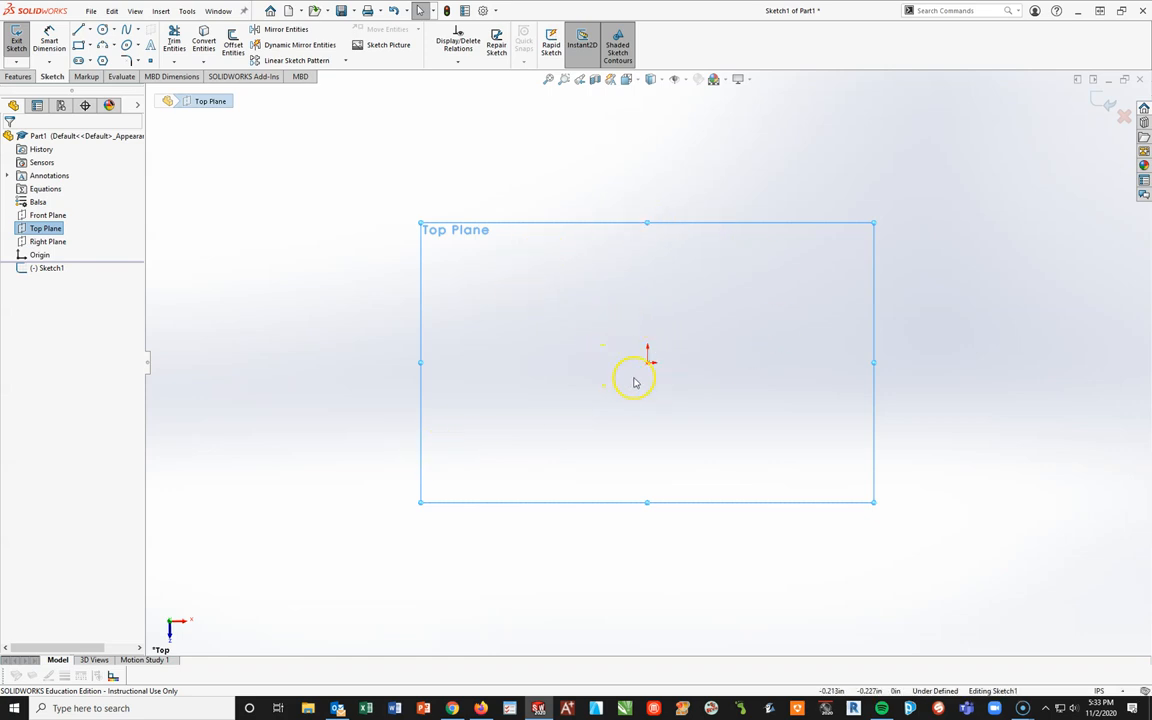
mouse_move(618, 388)
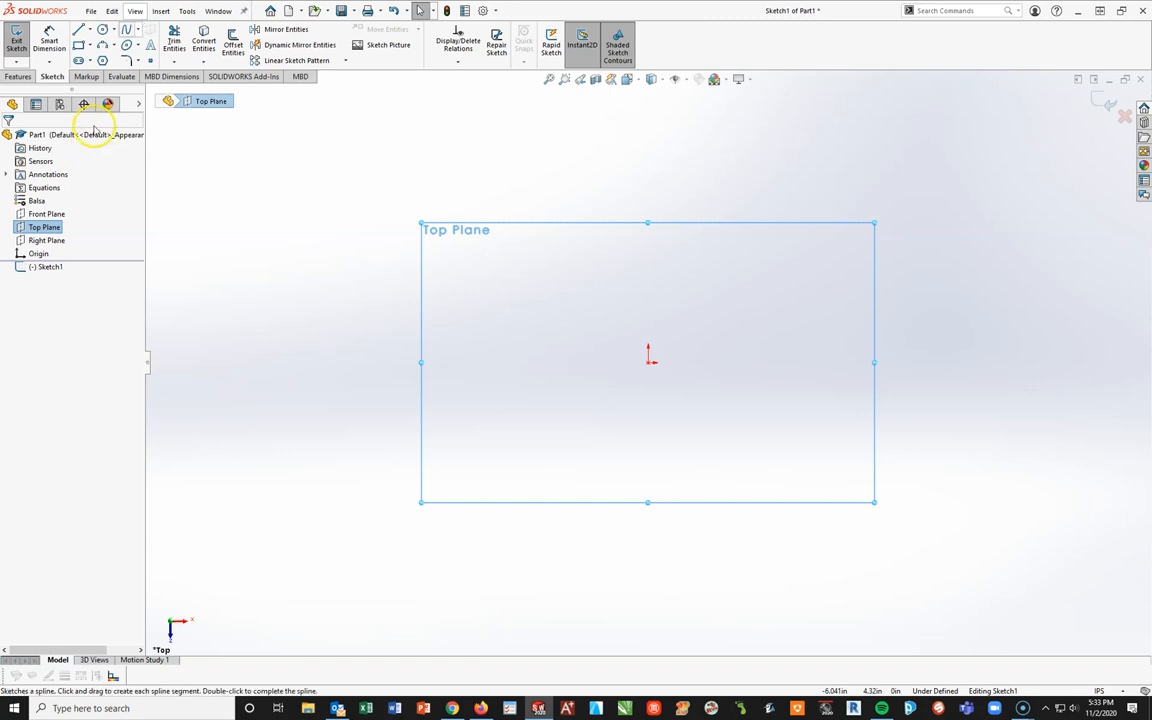
Draw the closed stepped profile with the Line tool, ending back at the origin
click(80, 30)
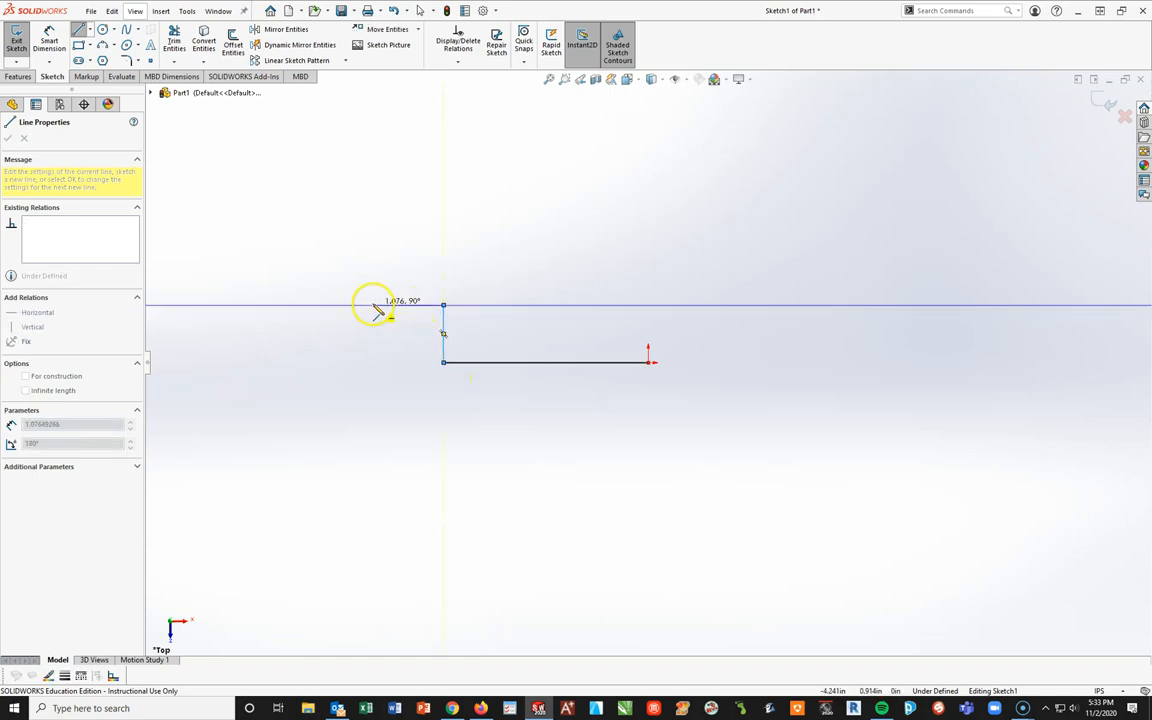
mouse_move(376, 312)
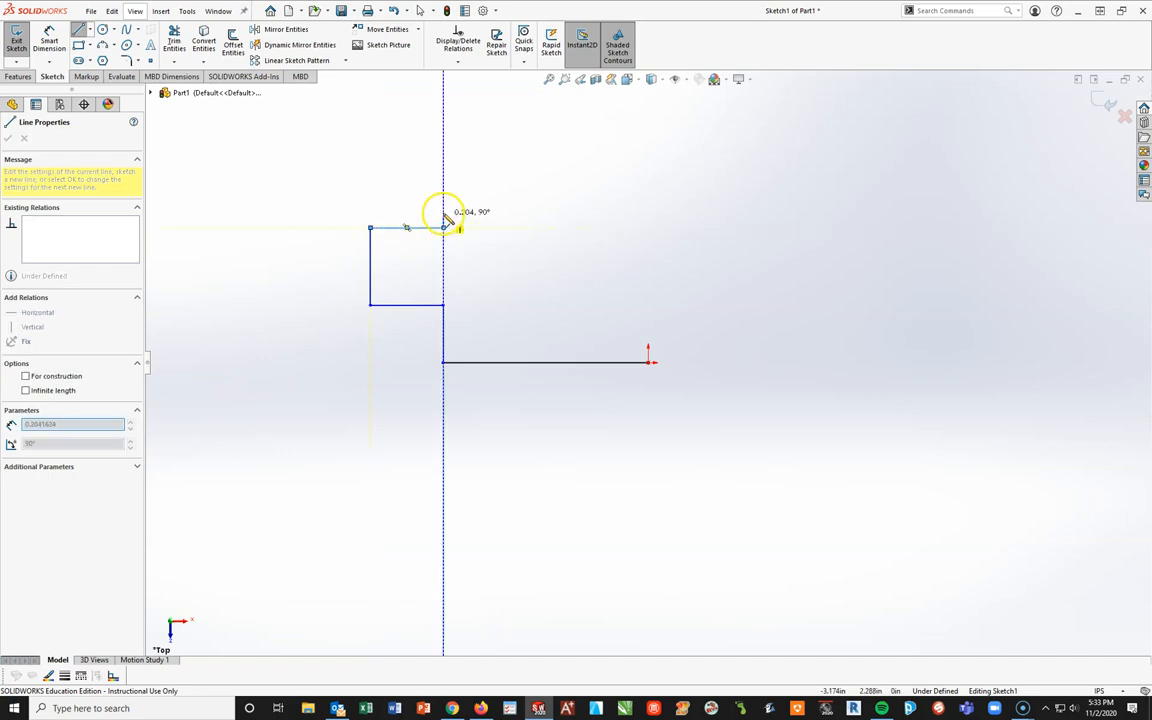
click(444, 168)
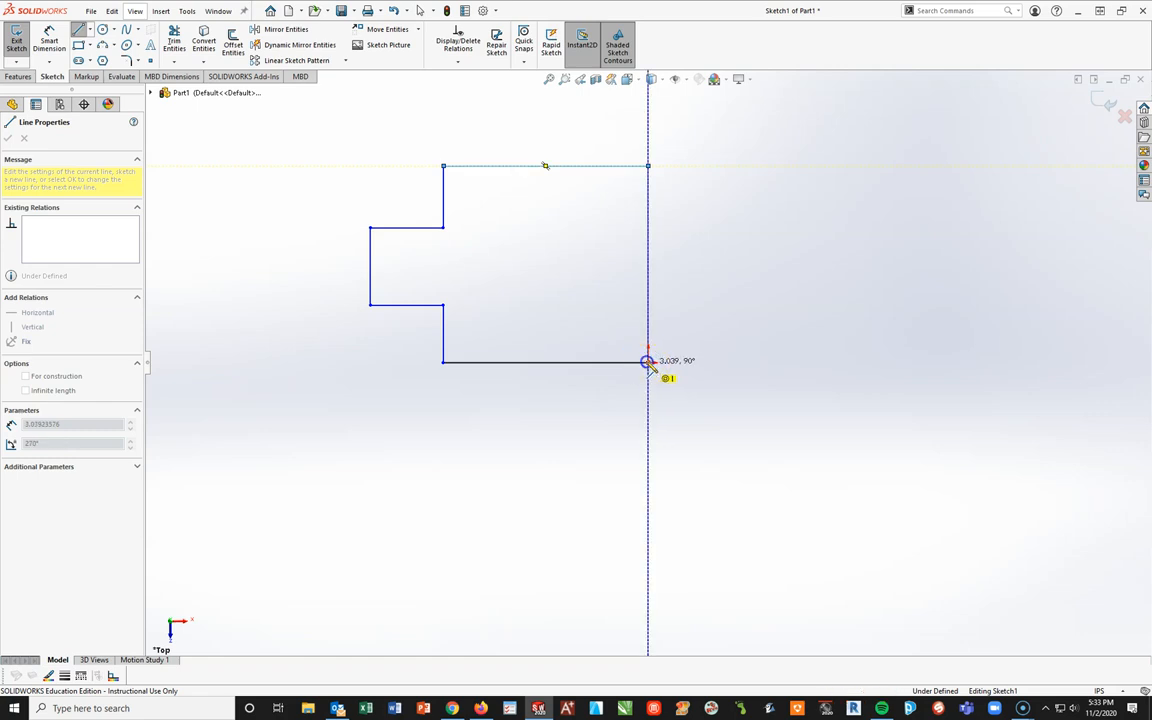
click(648, 362)
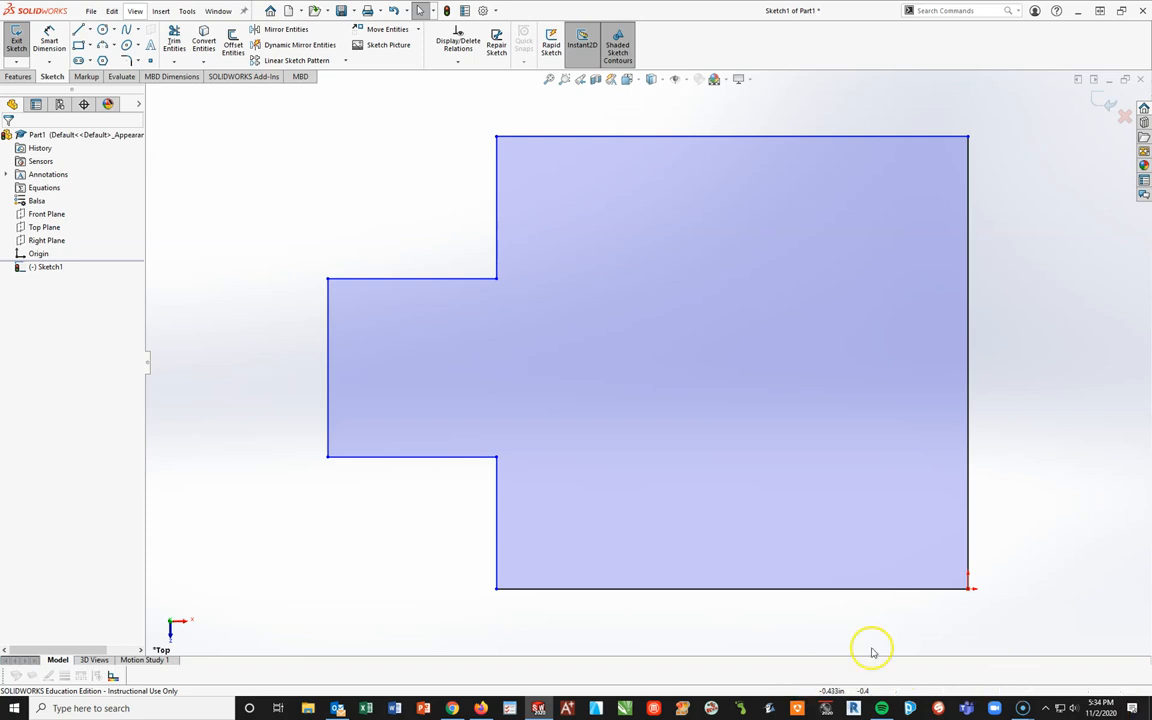
mouse_move(520, 608)
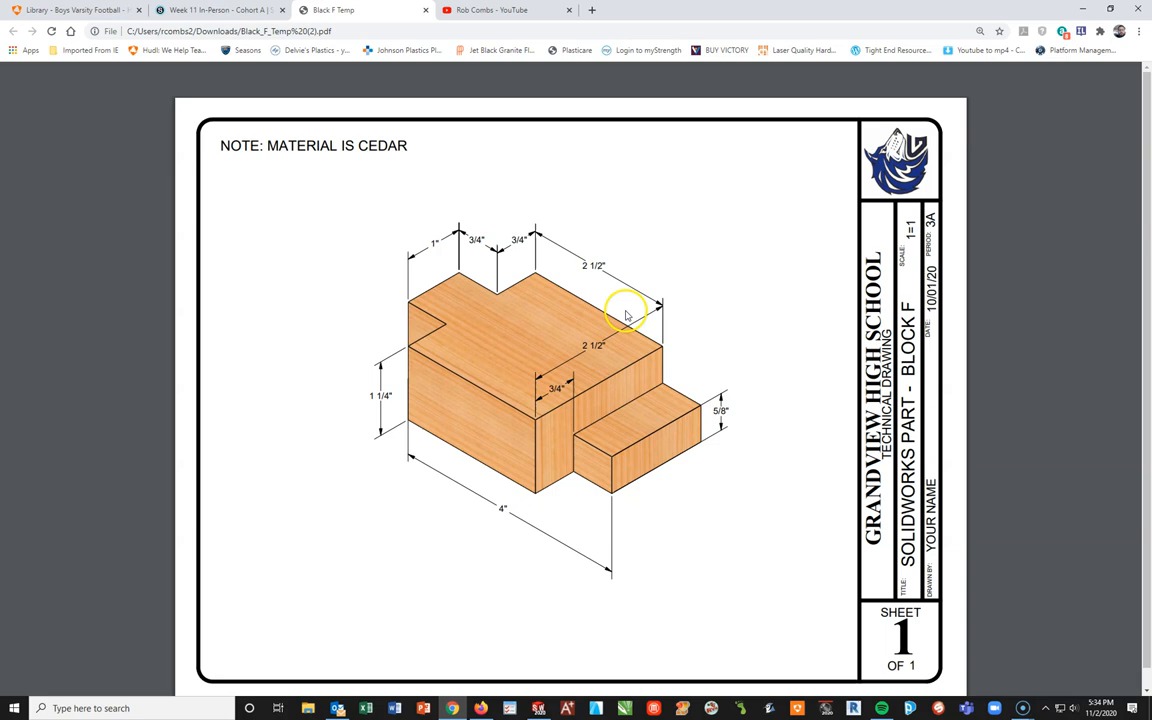
mouse_move(456, 408)
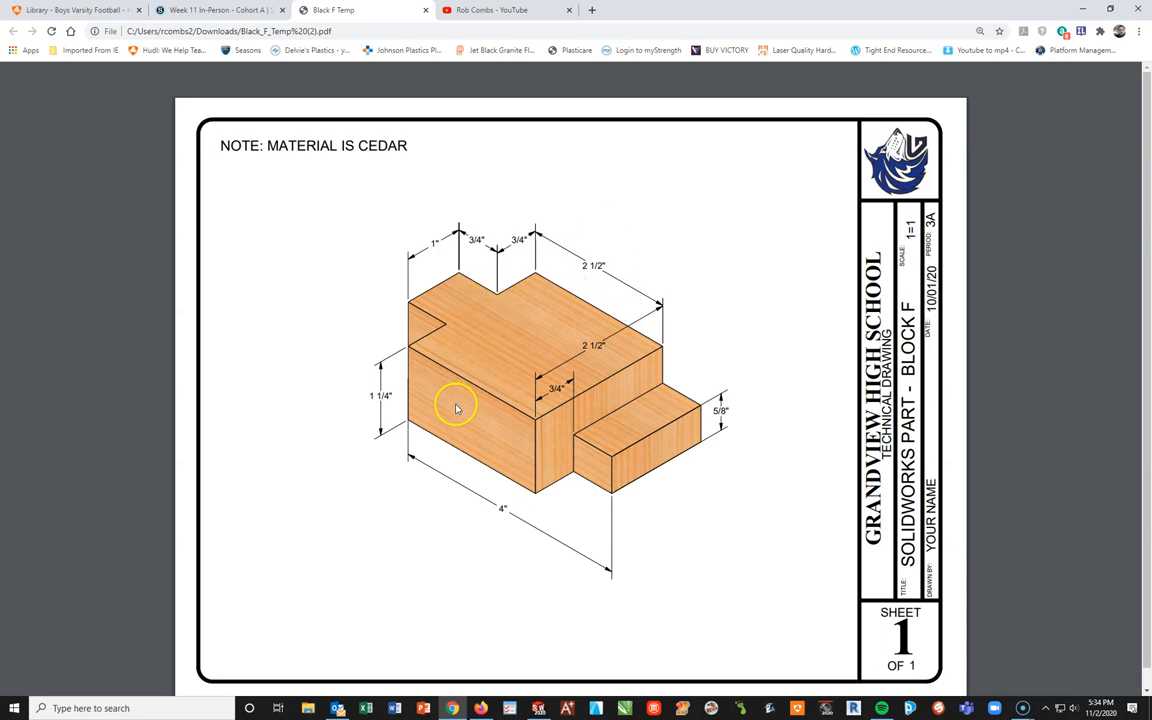
mouse_move(510, 278)
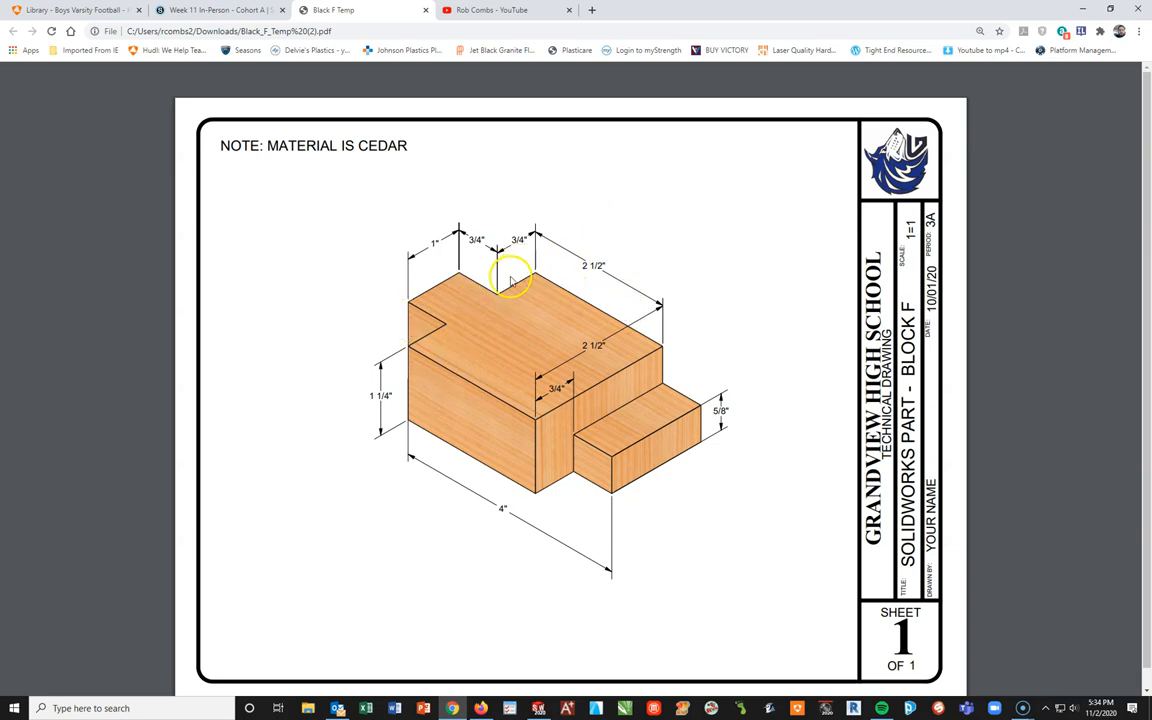
mouse_move(496, 300)
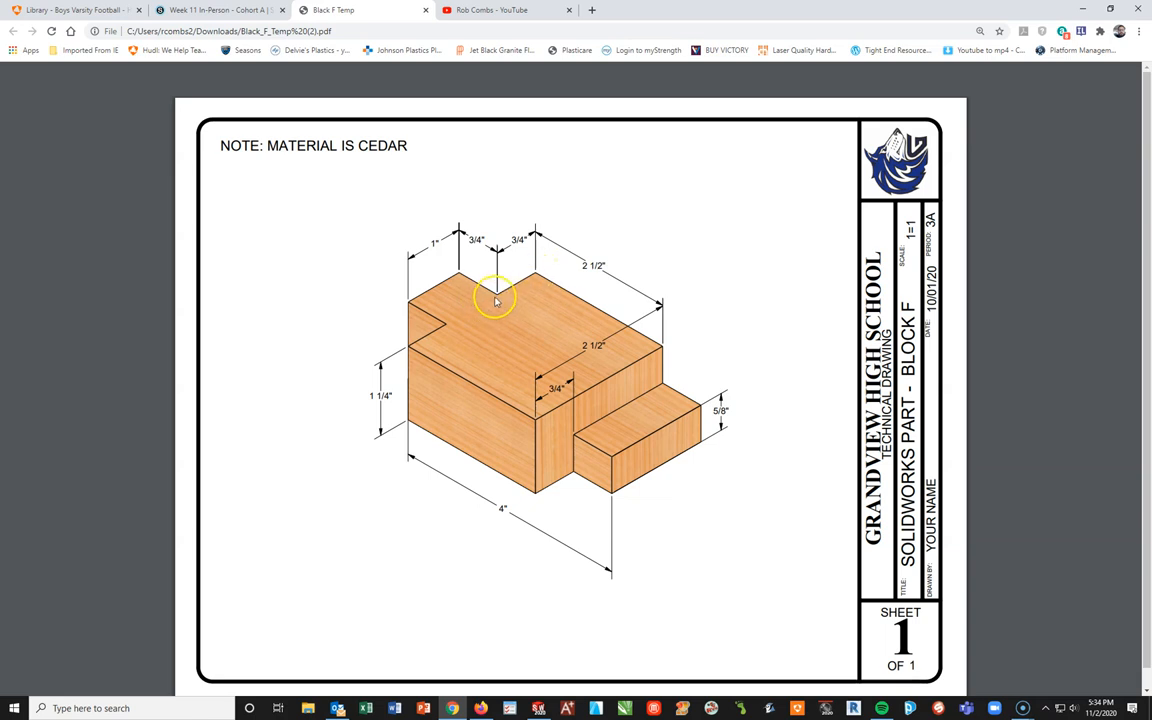
mouse_move(388, 310)
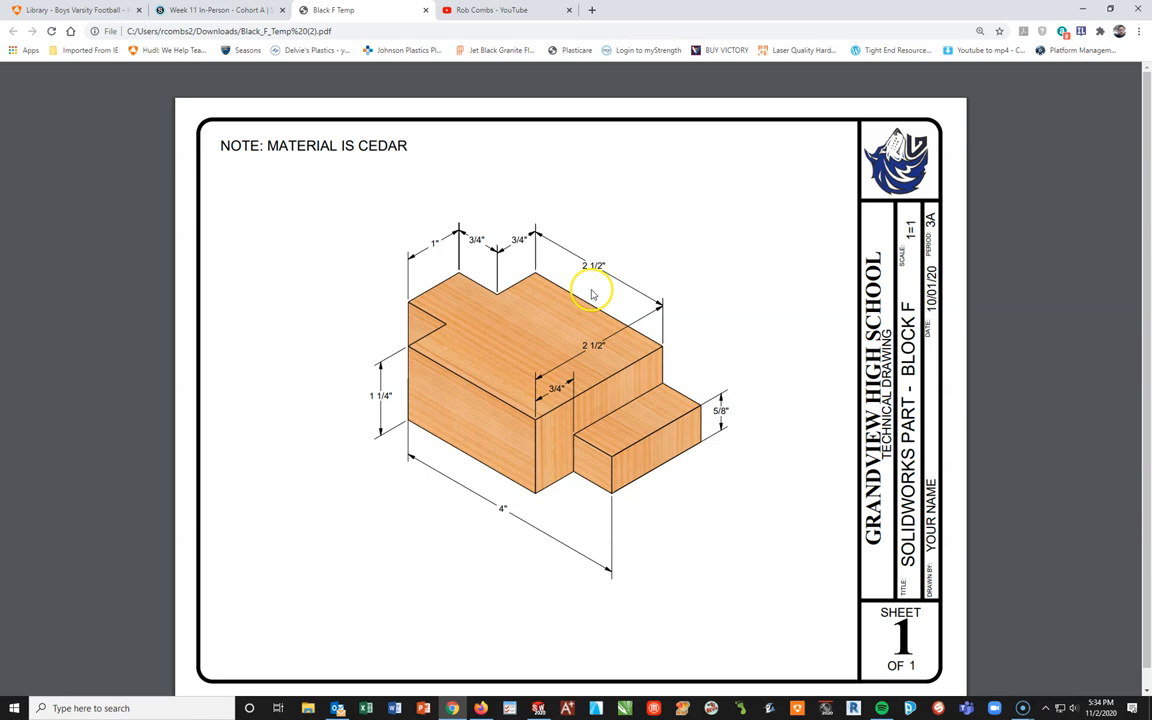
mouse_move(662, 352)
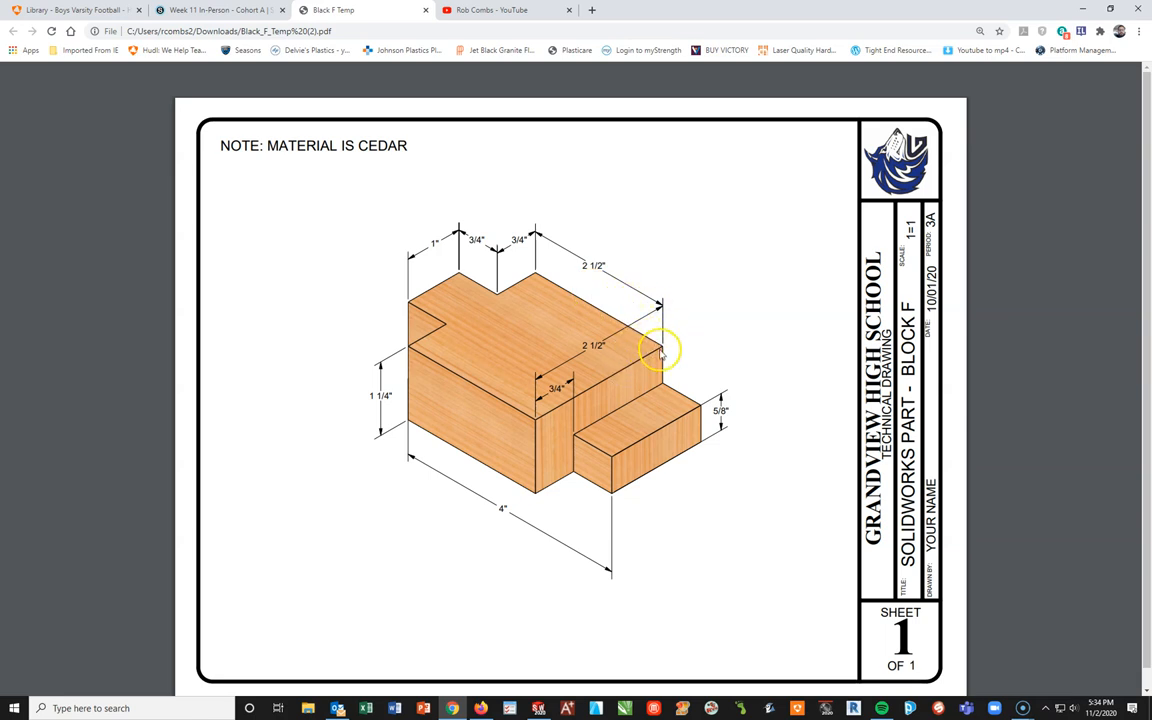
mouse_move(568, 418)
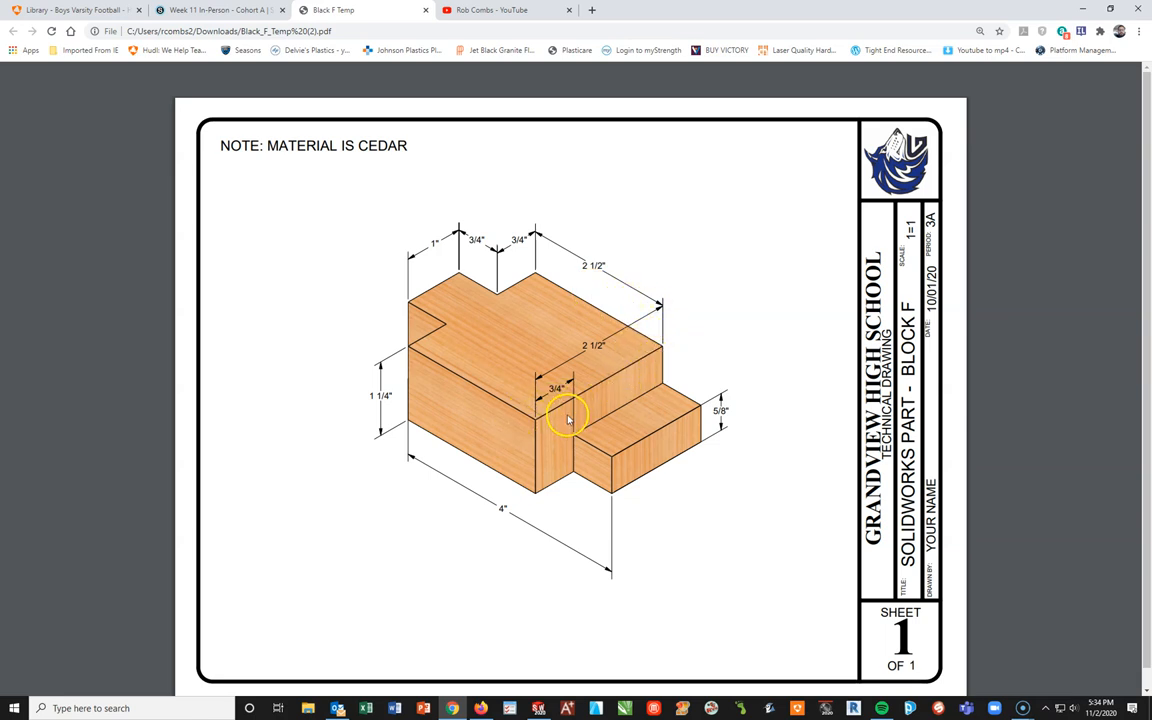
mouse_move(568, 362)
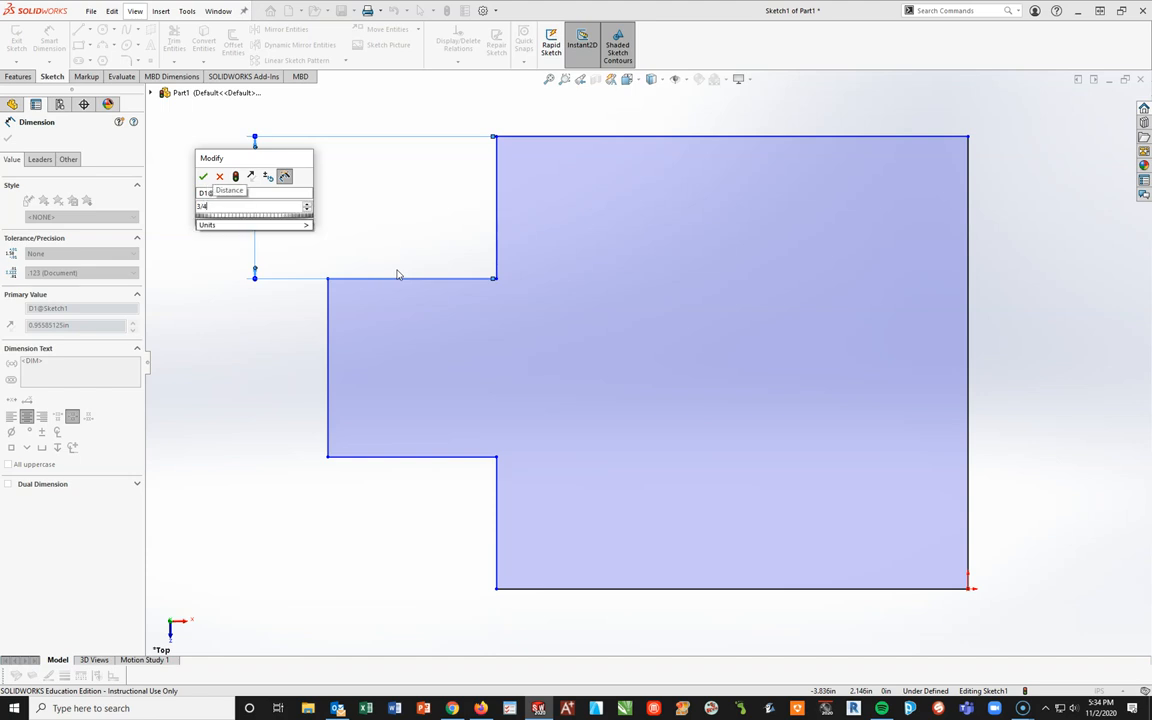
Dimension the profile: .750 left step, 2.500 overall height and 2.500 bottom width
click(204, 176)
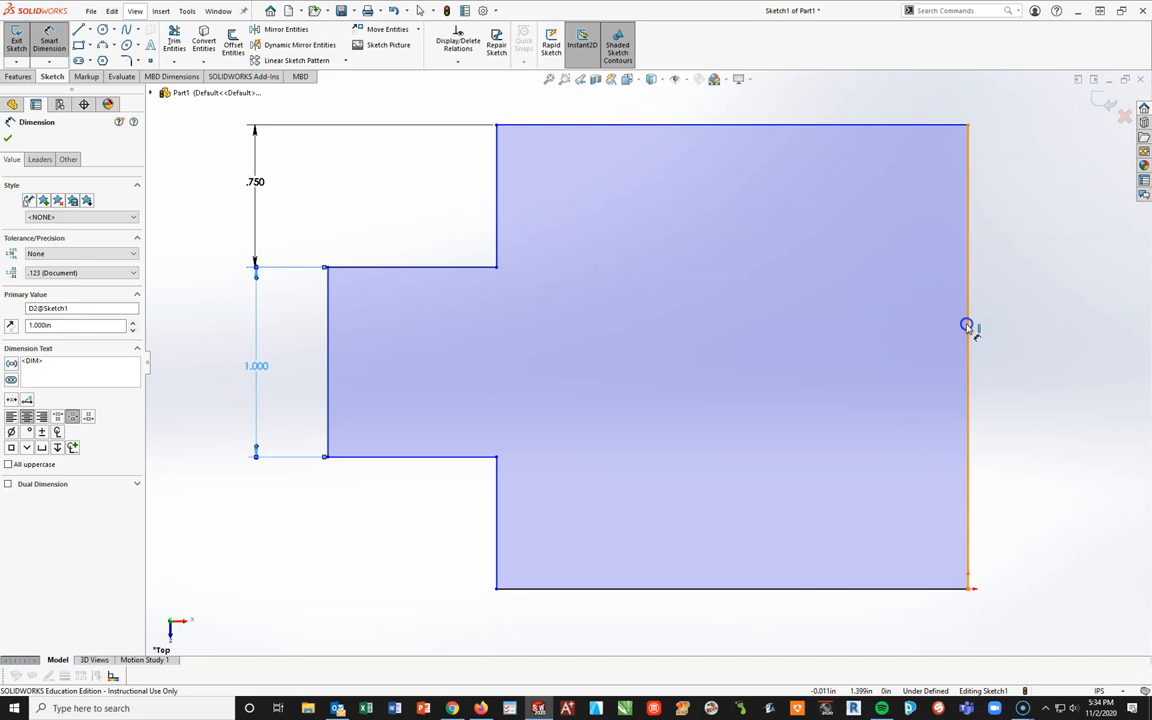
click(966, 326)
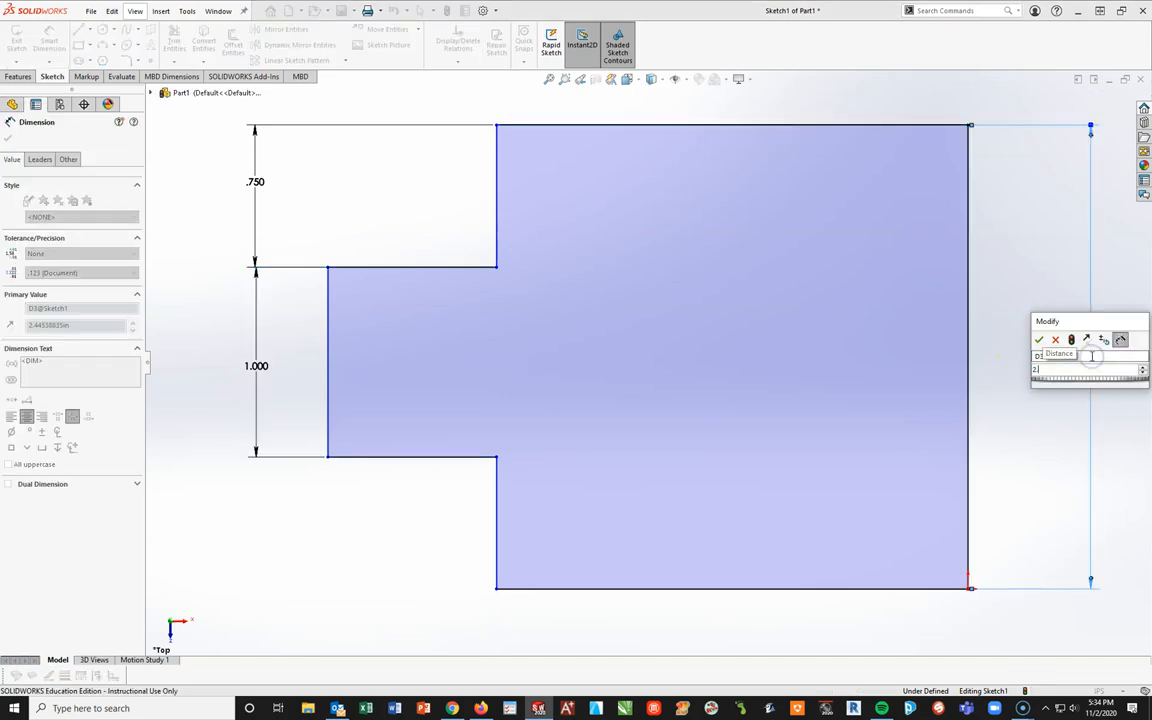
click(1038, 340)
text(2)
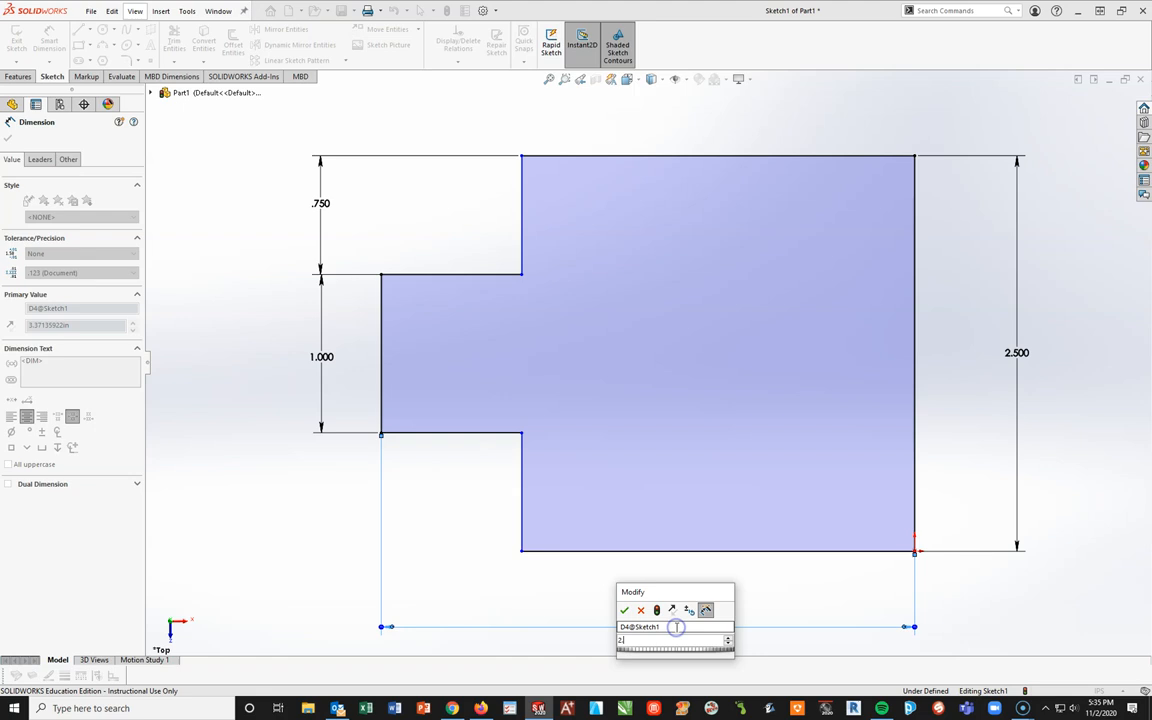
click(624, 610)
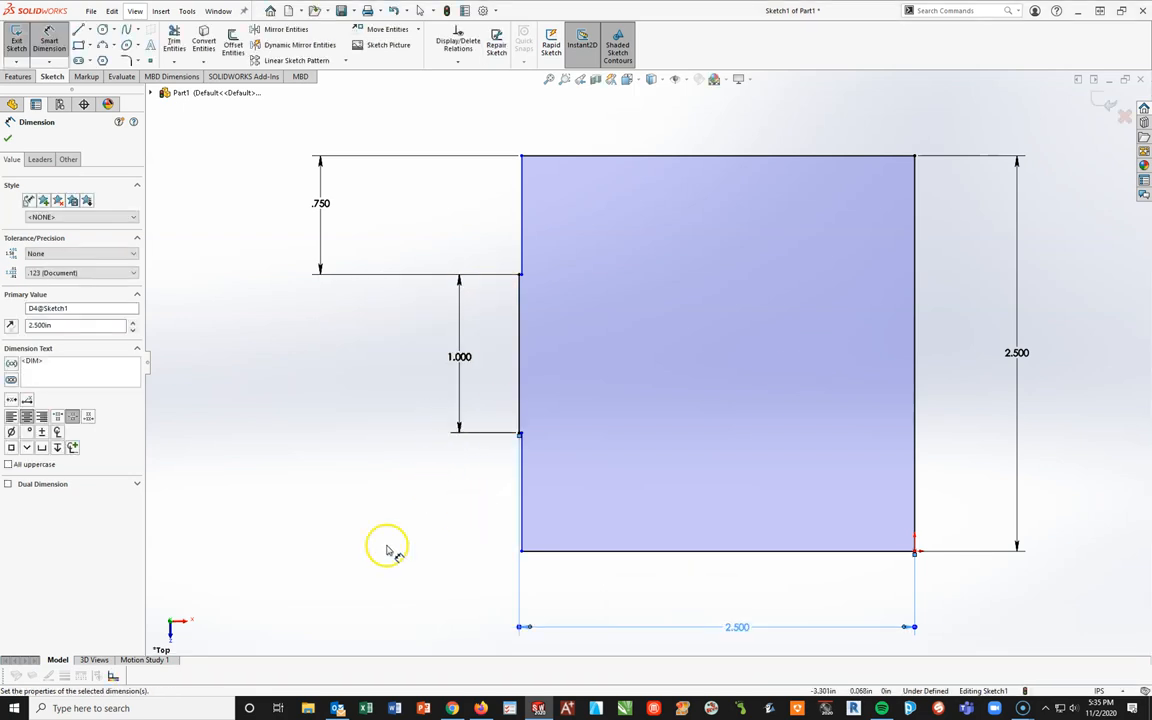
mouse_move(388, 570)
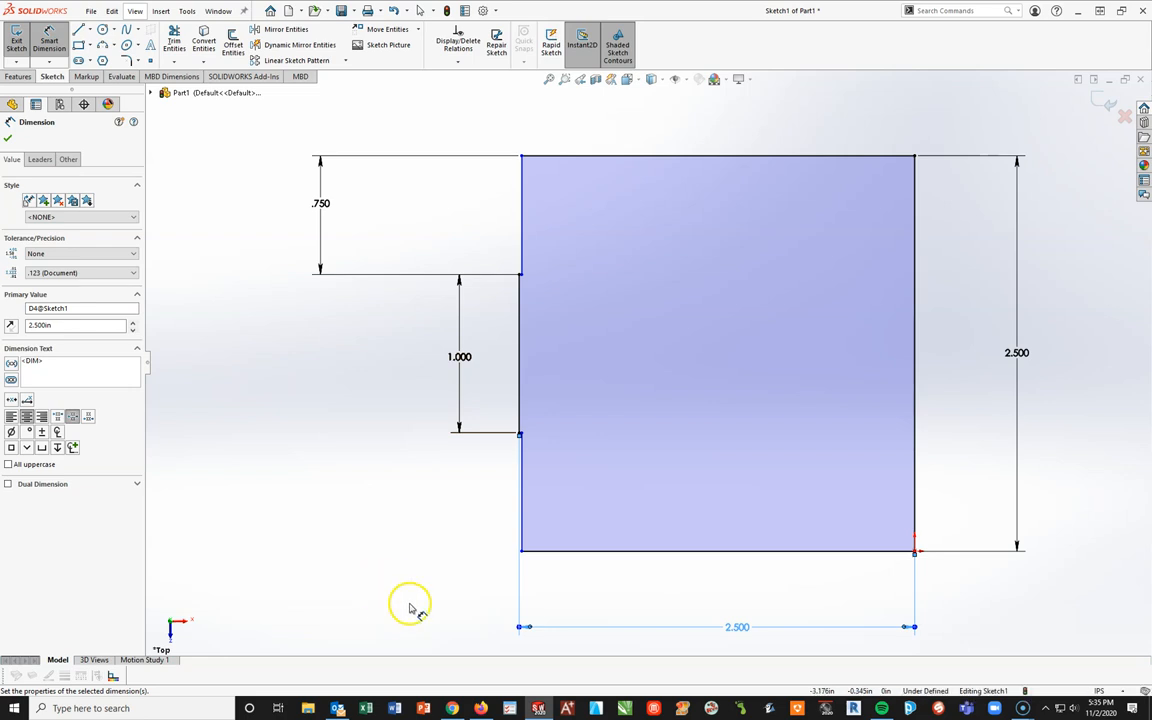
mouse_move(548, 696)
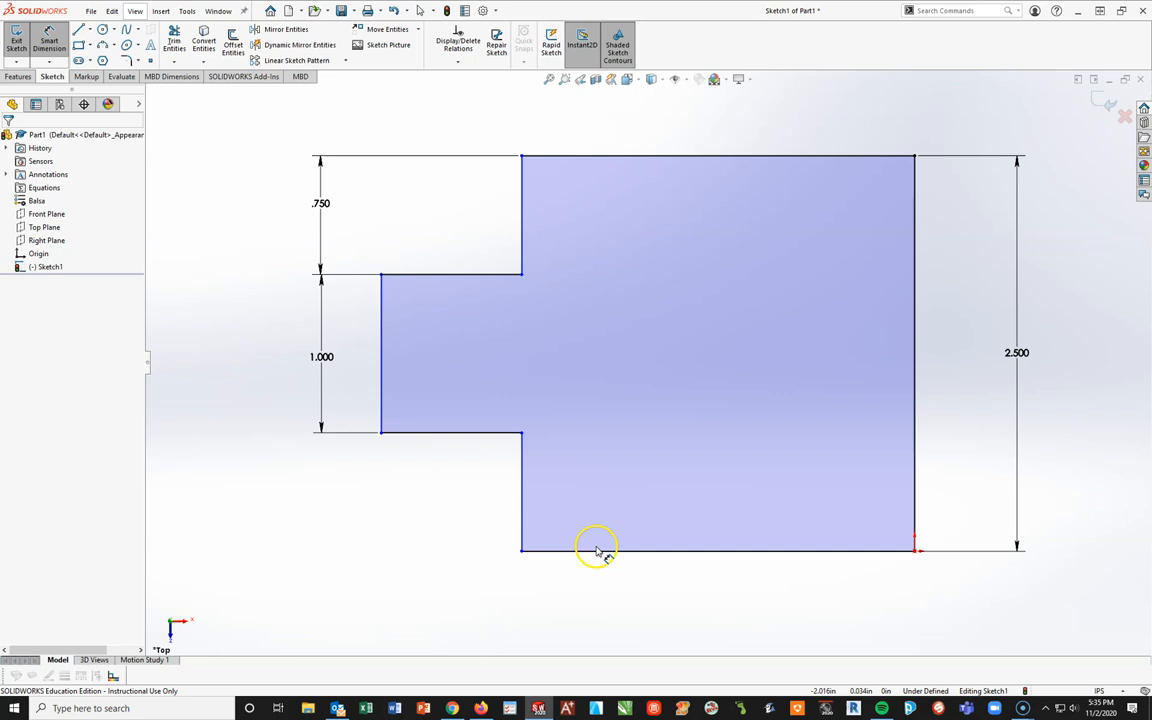
Reposition the bottom 2.500 dimension and add a .750 width to the upper notch
click(600, 548)
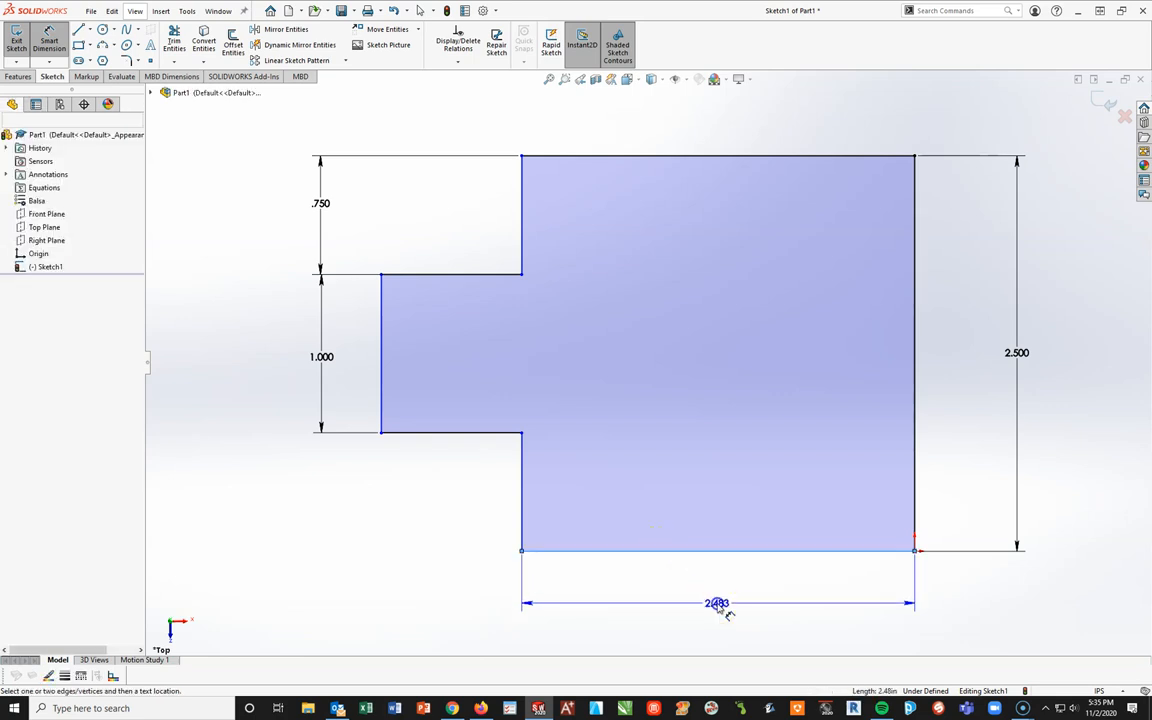
click(716, 604)
text(2.500)
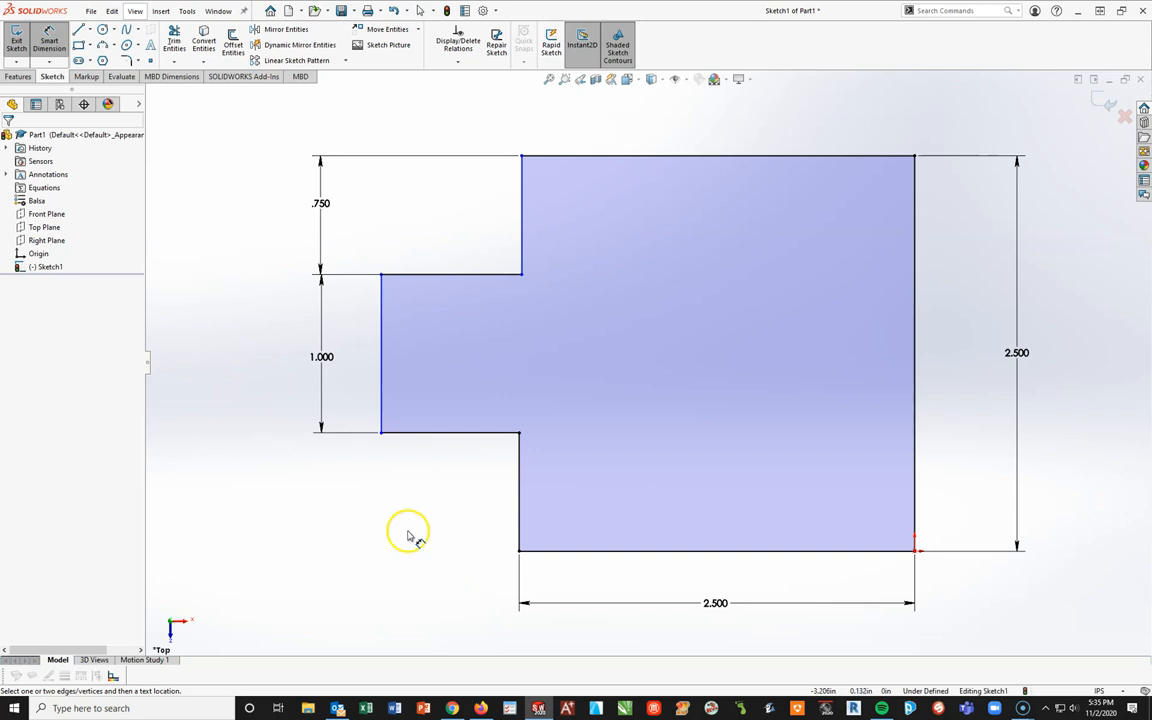
mouse_move(612, 580)
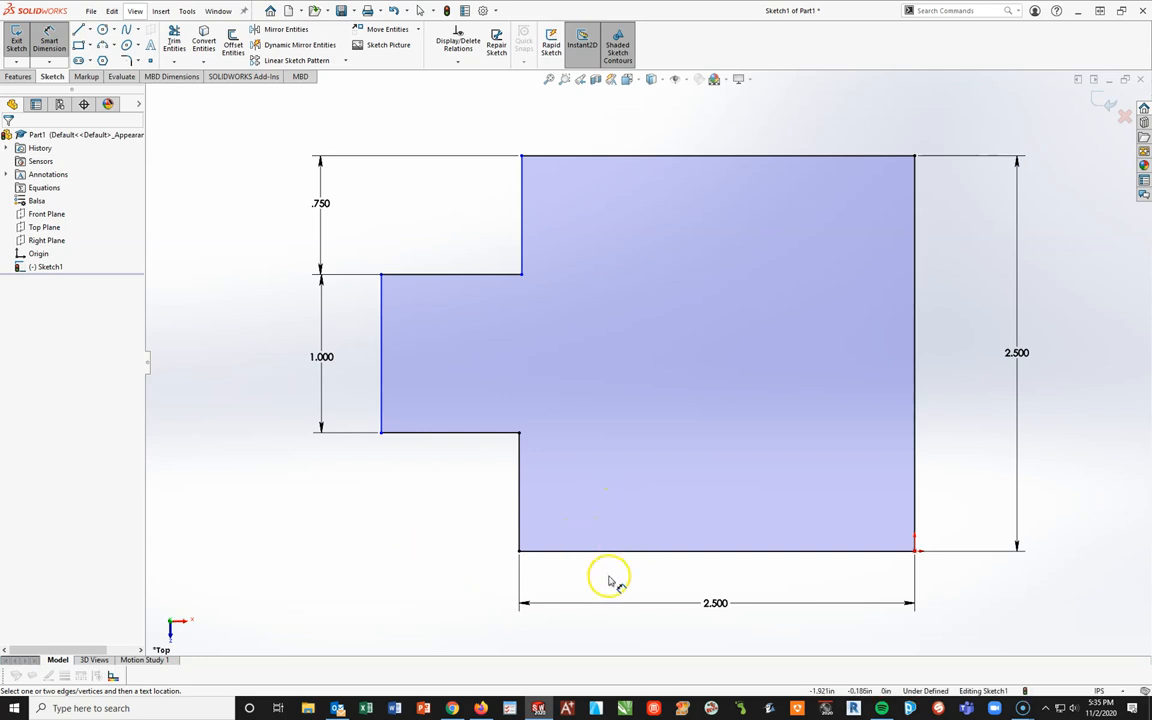
mouse_move(476, 278)
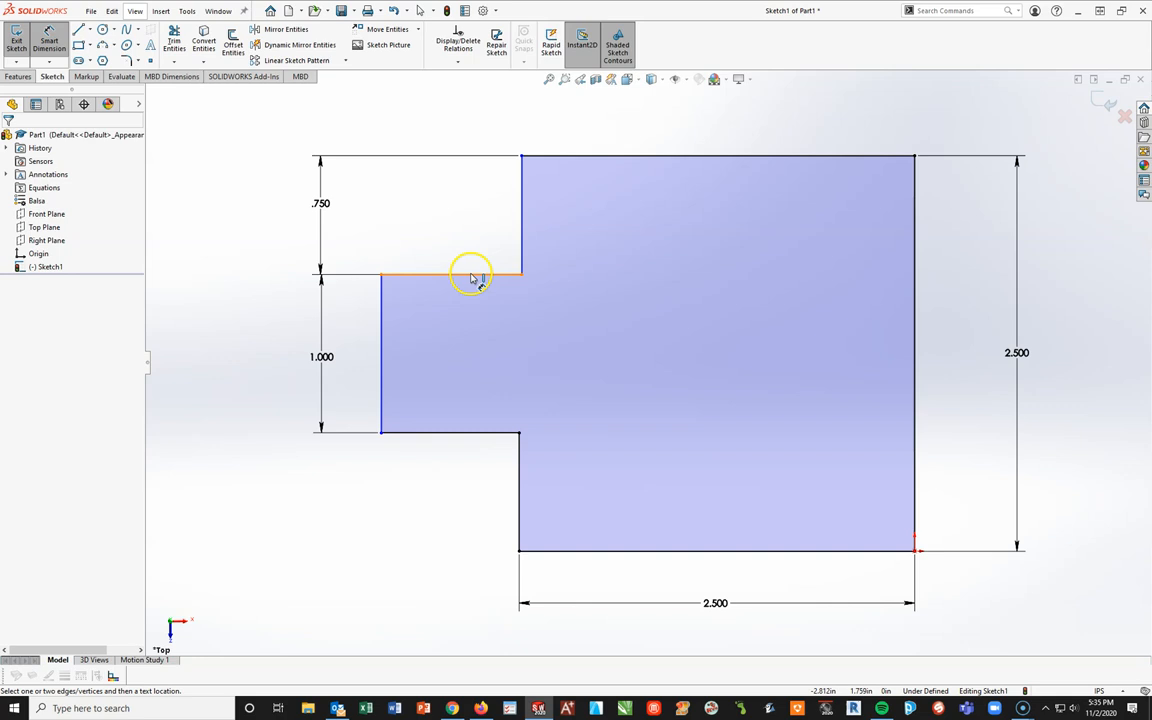
click(470, 278)
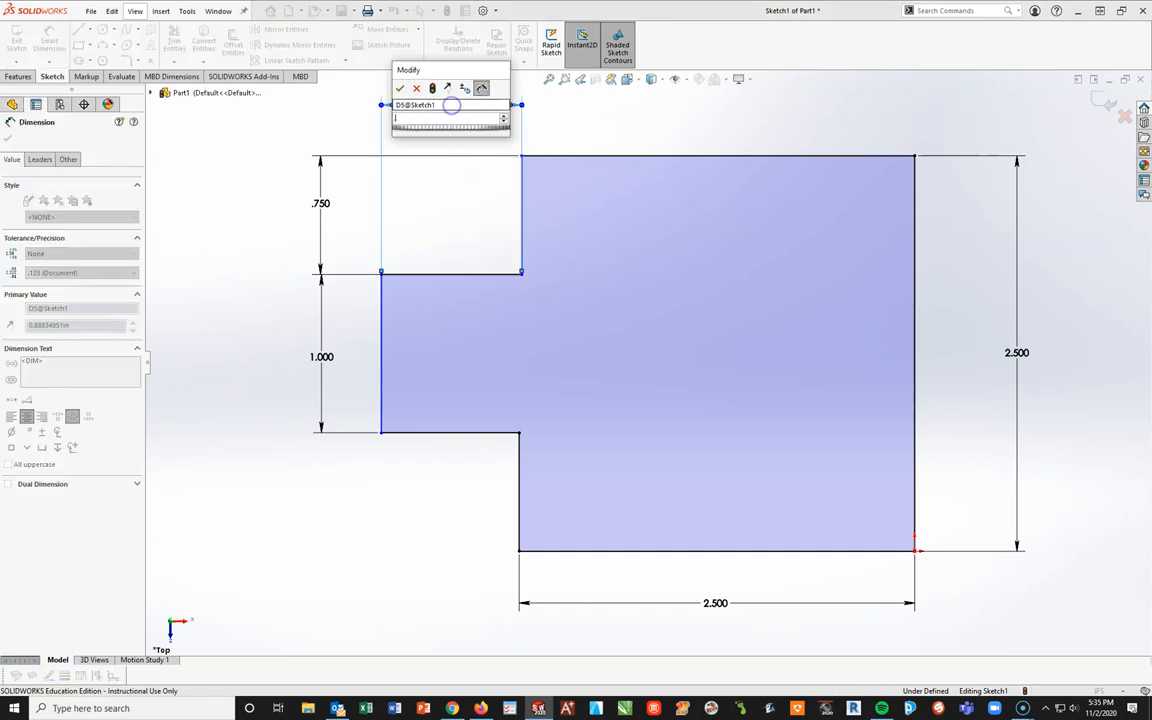
click(400, 88)
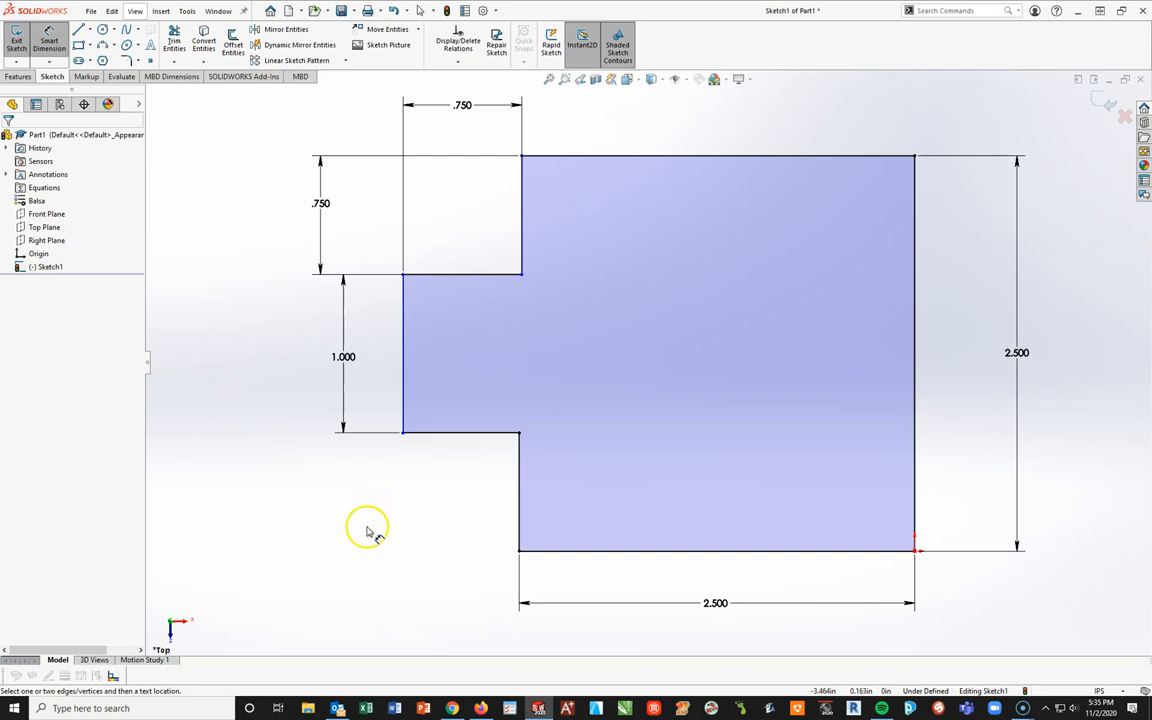
mouse_move(250, 358)
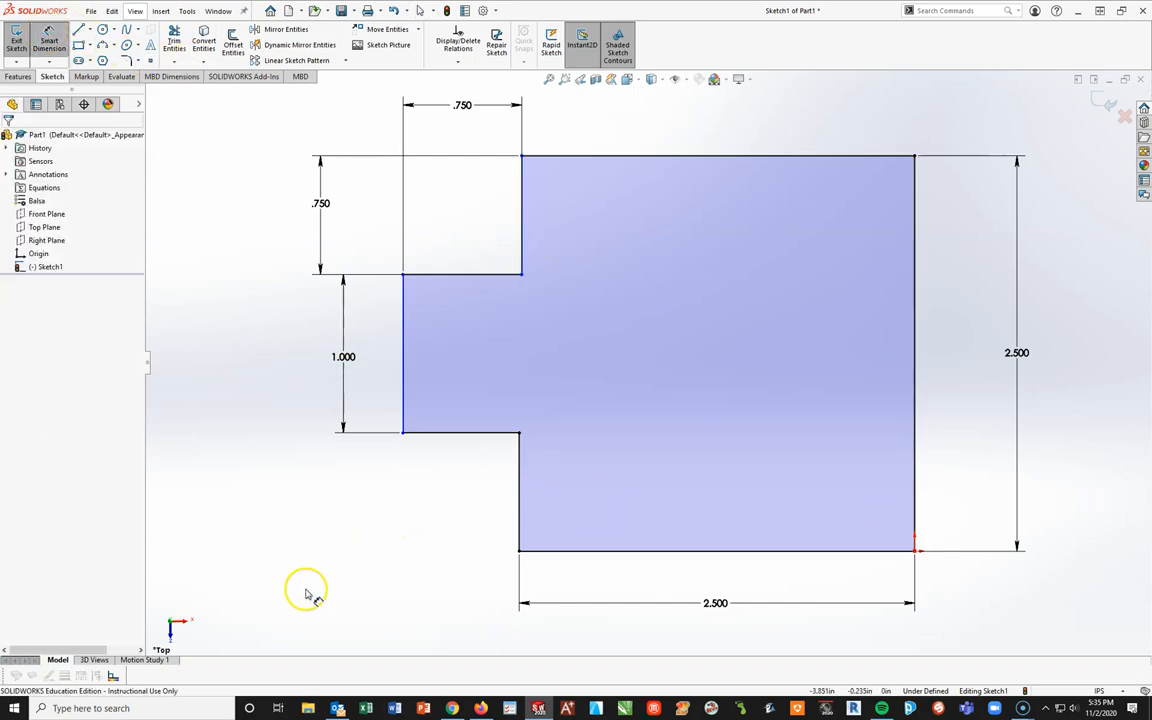
mouse_move(424, 278)
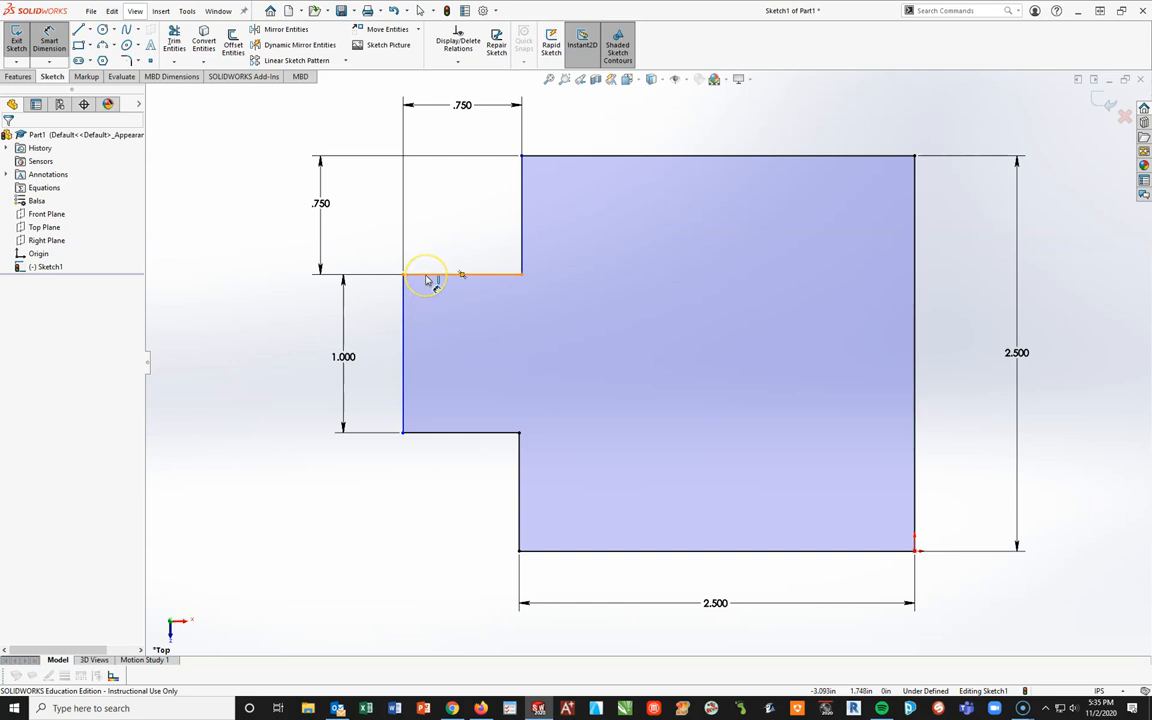
mouse_move(404, 436)
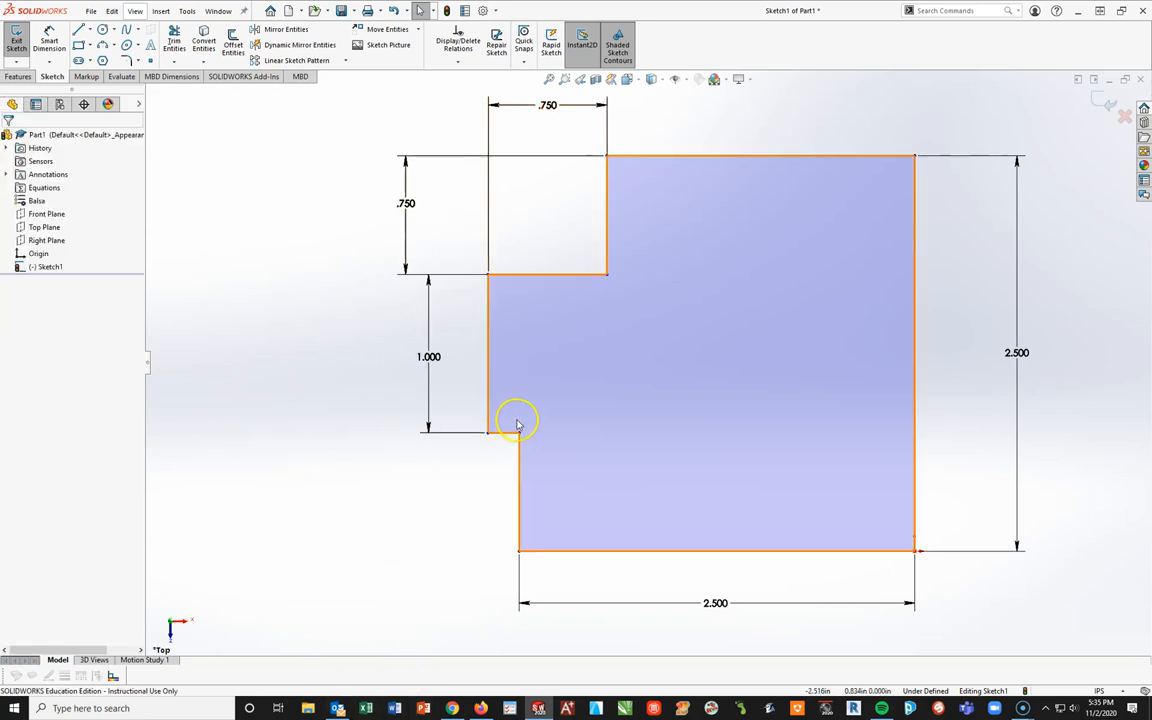
Add a .750 width to the lower left step so Sketch1 becomes fully defined
click(518, 420)
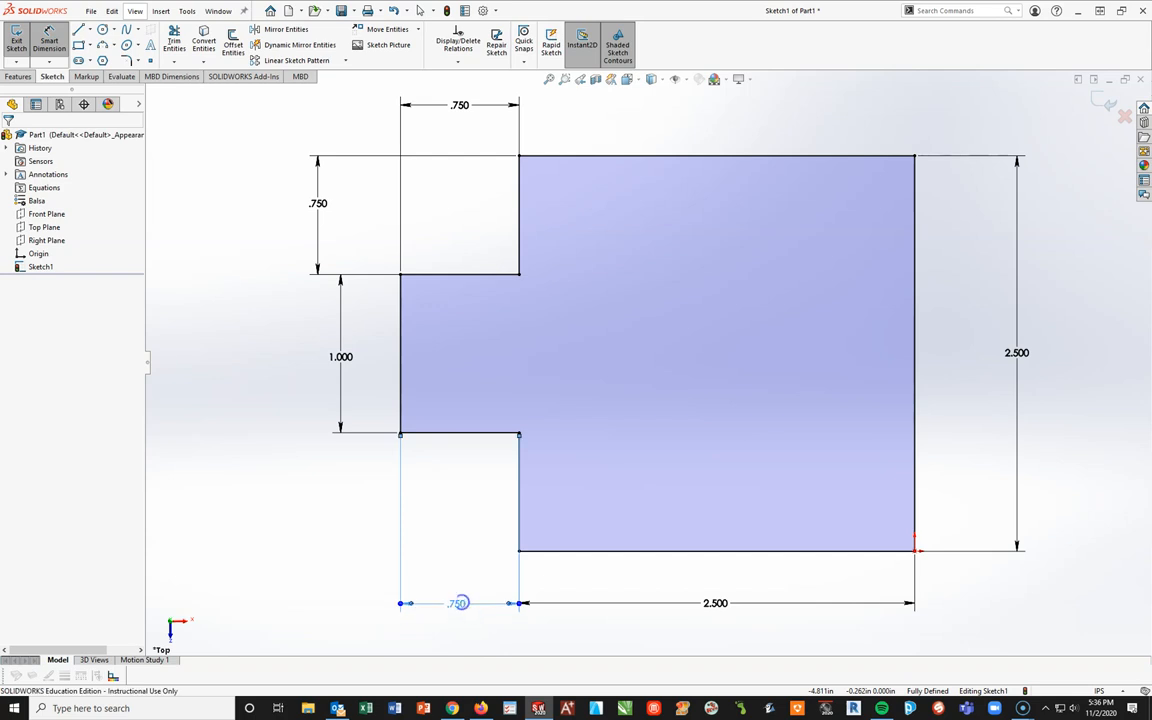
click(460, 154)
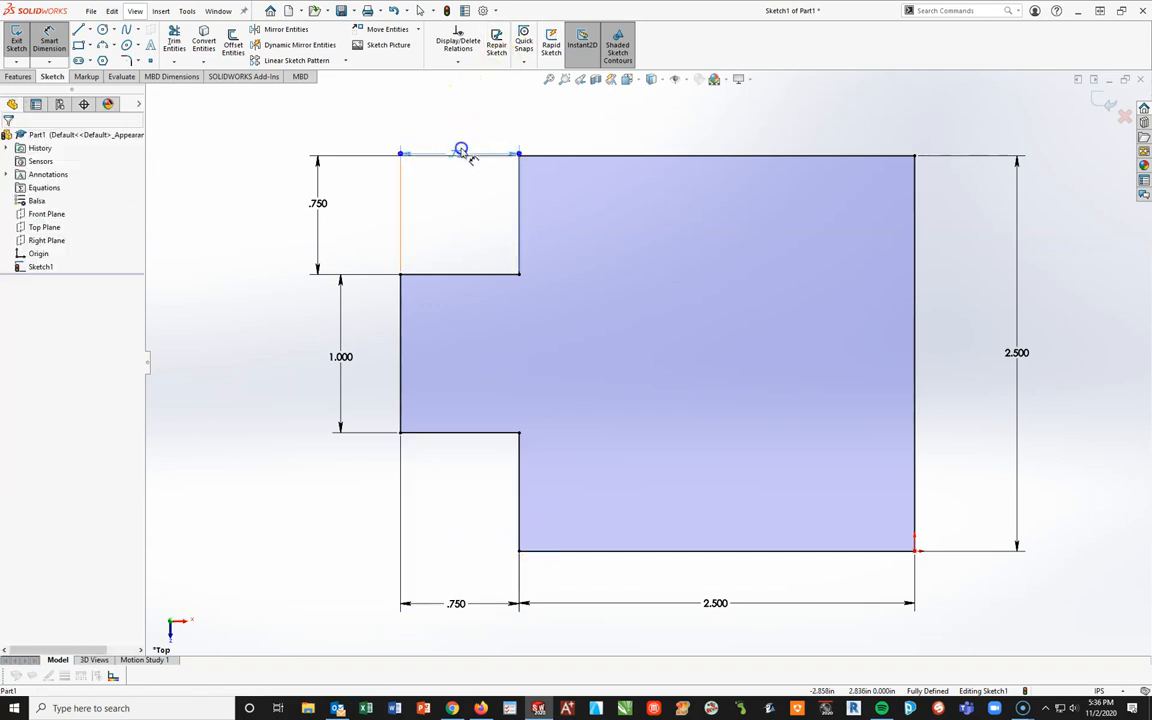
click(460, 156)
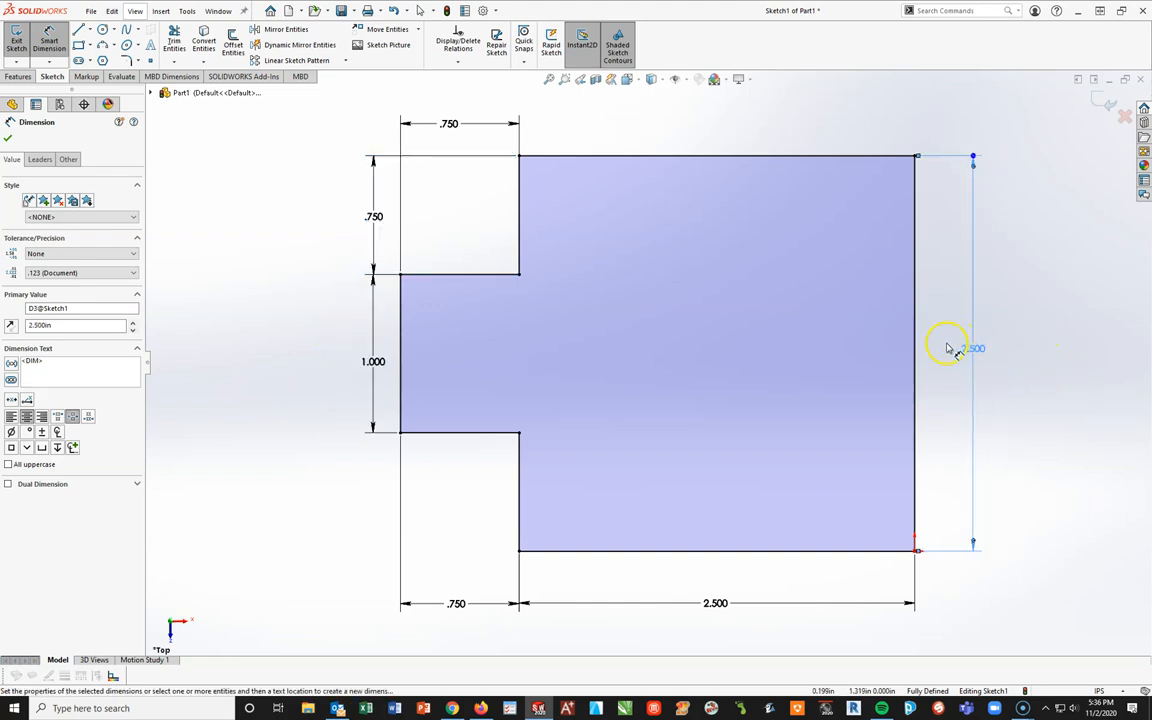
click(8, 136)
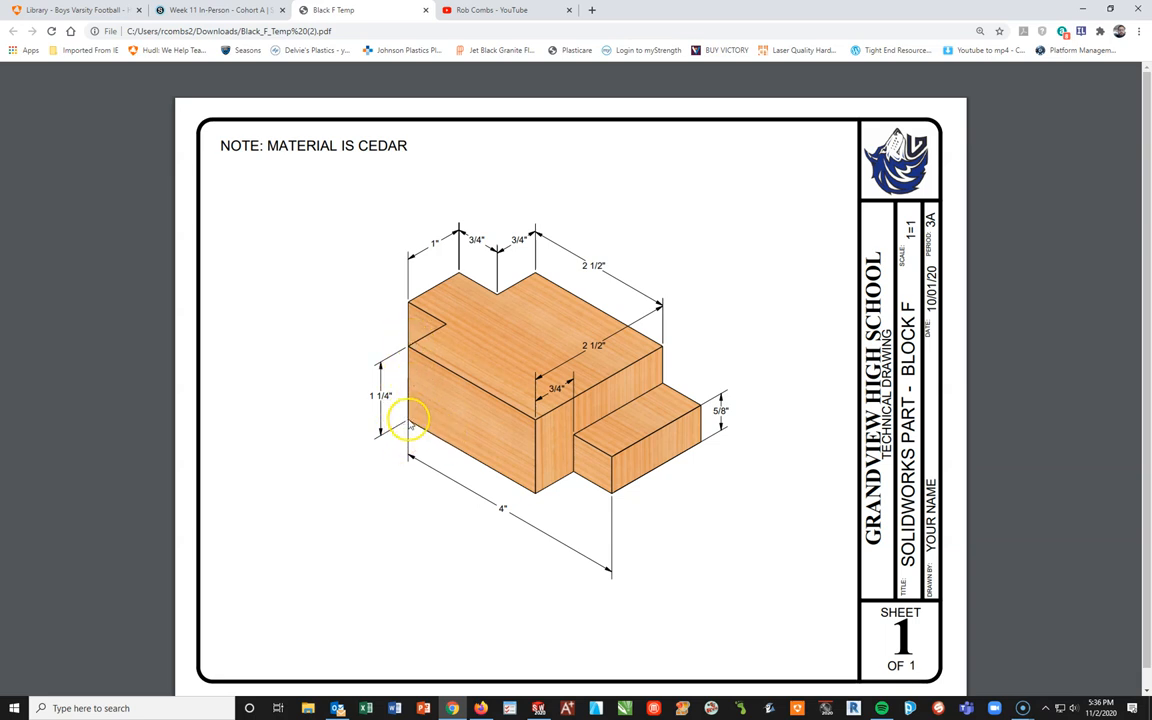
mouse_move(388, 376)
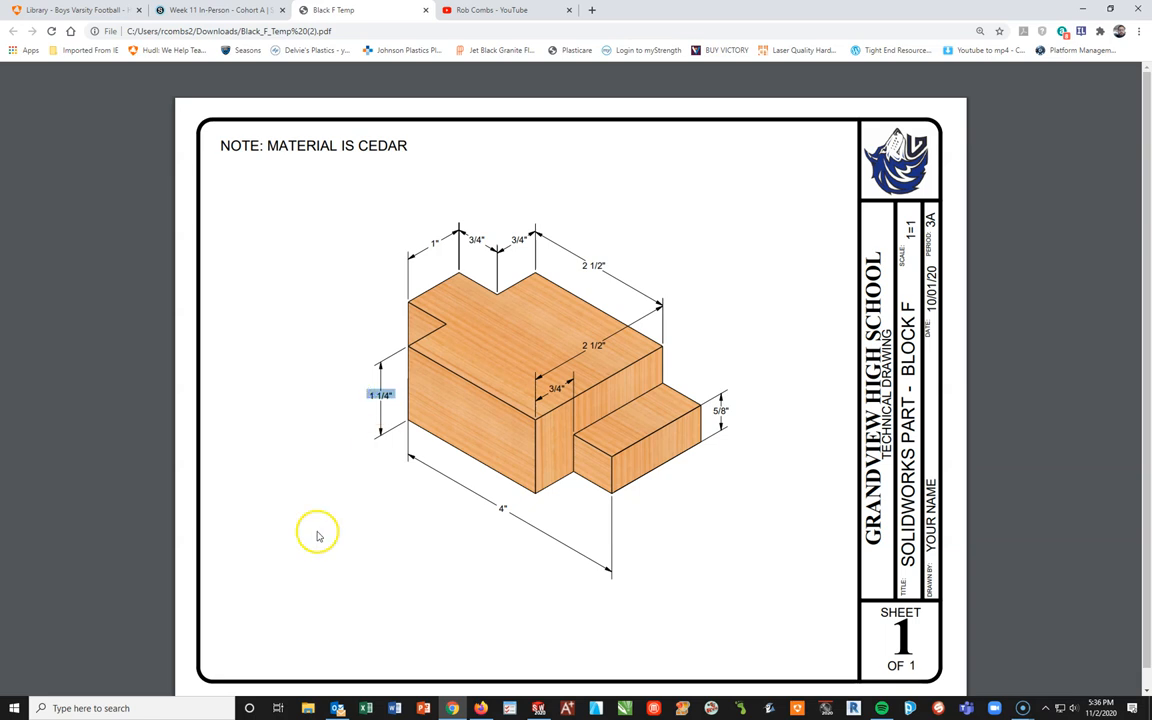
mouse_move(512, 640)
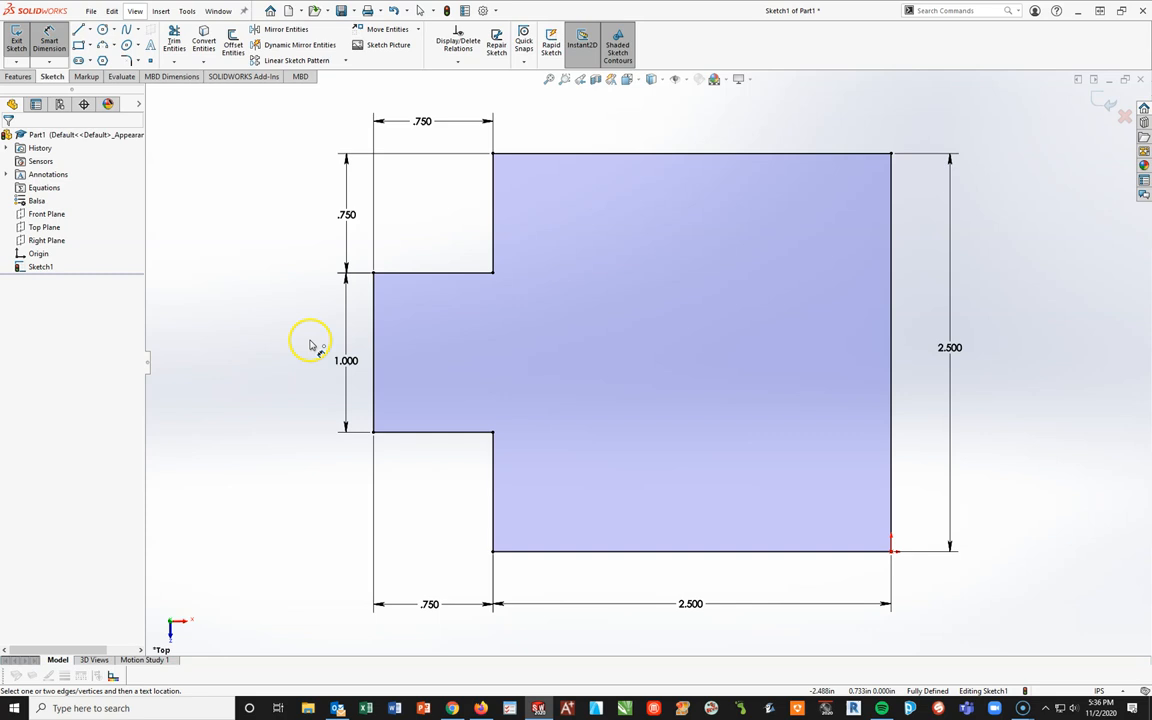
Extrude Sketch1 into the solid stepped base Boss-Extrude1 from the Features commands
click(18, 76)
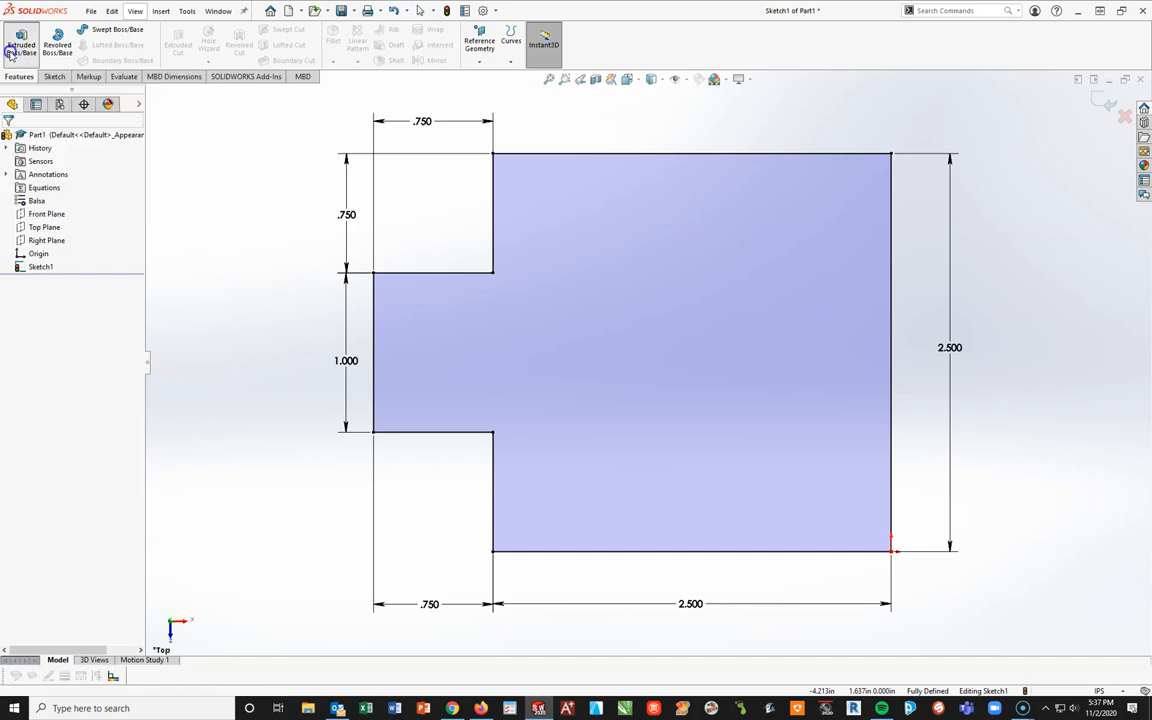
click(20, 44)
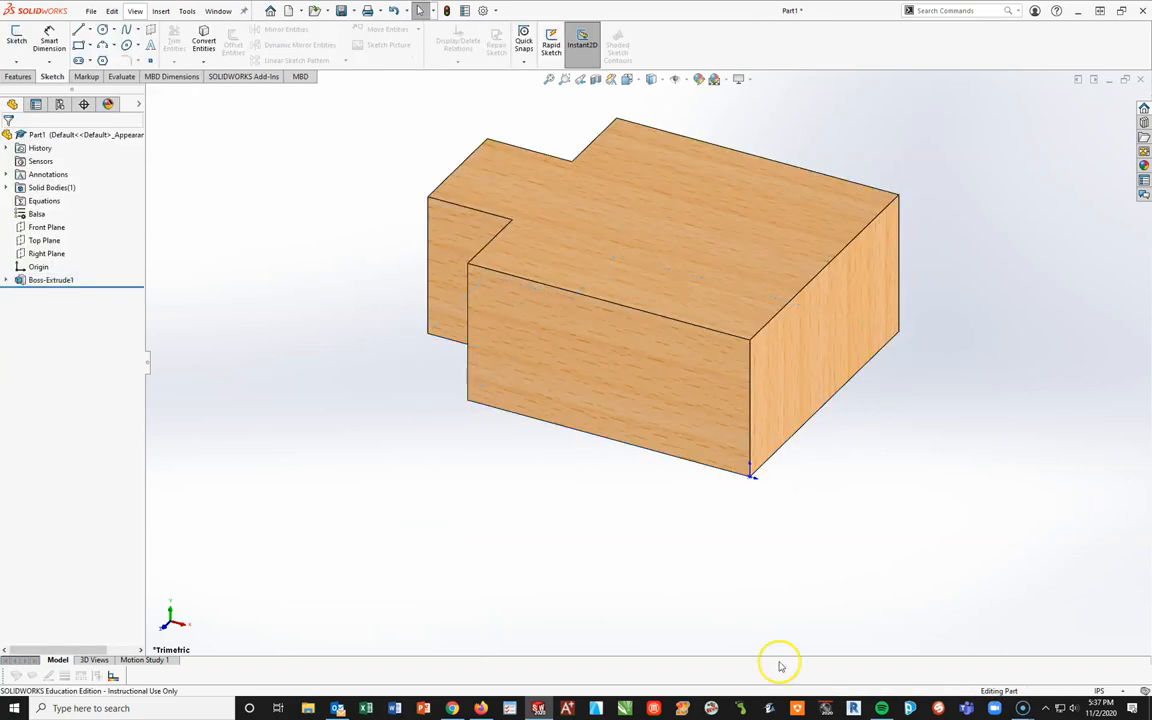
mouse_move(700, 518)
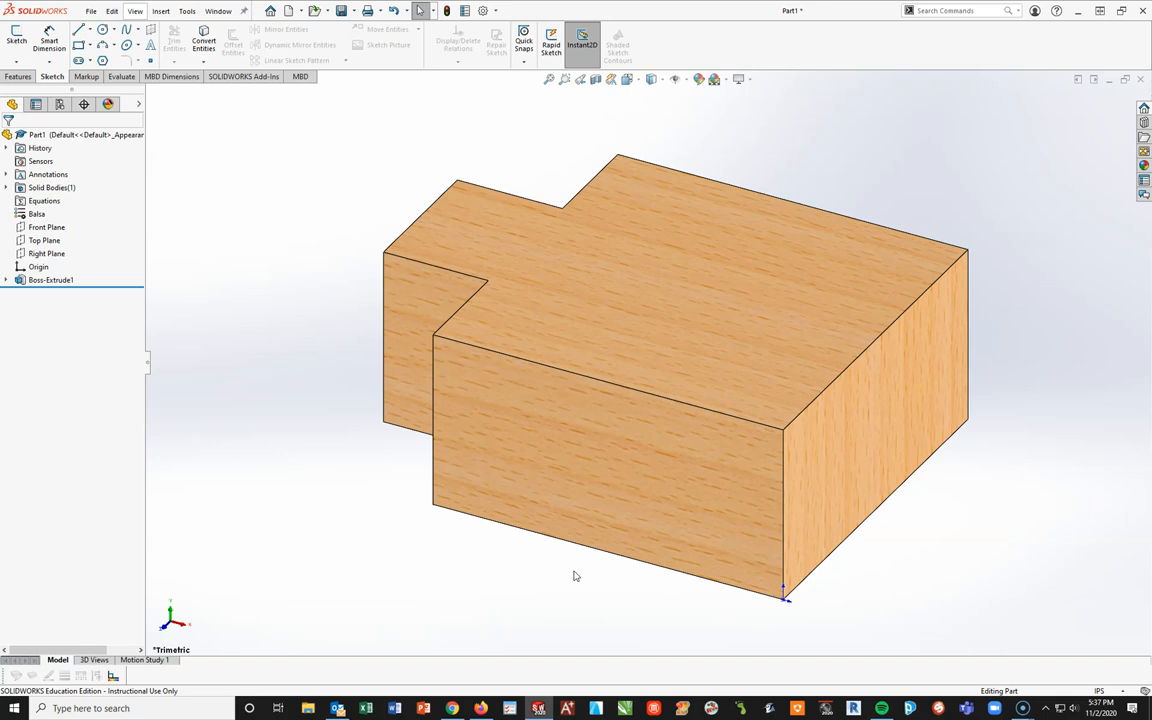
mouse_move(880, 390)
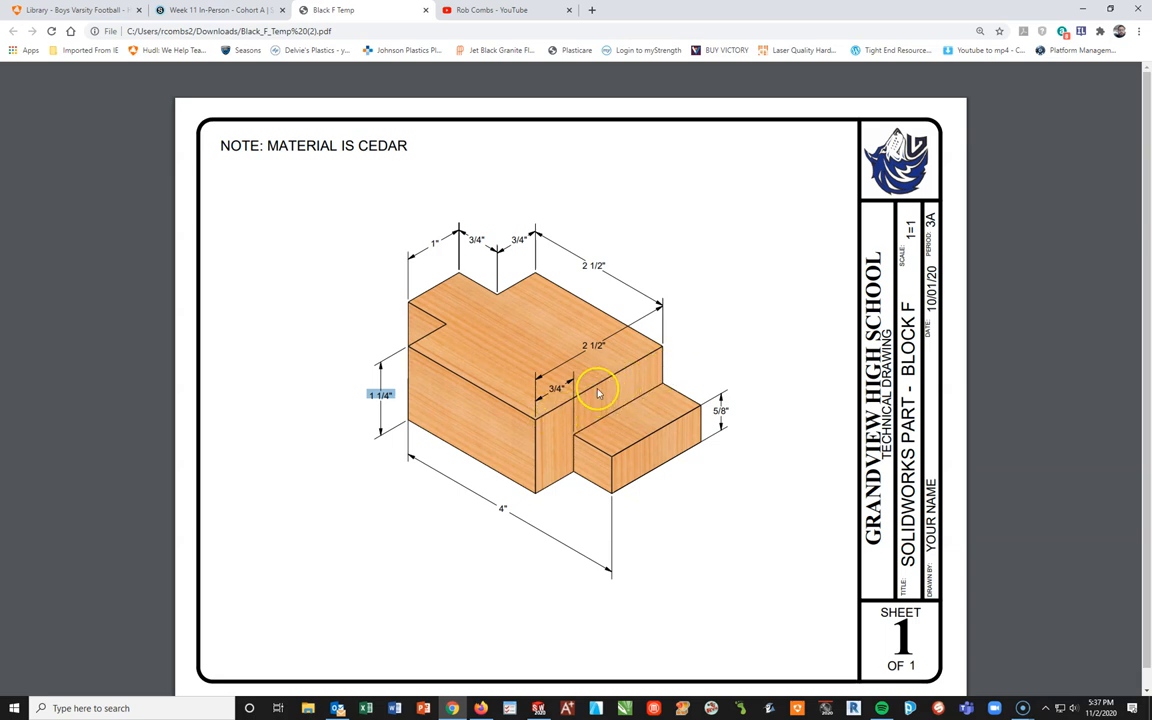
mouse_move(590, 490)
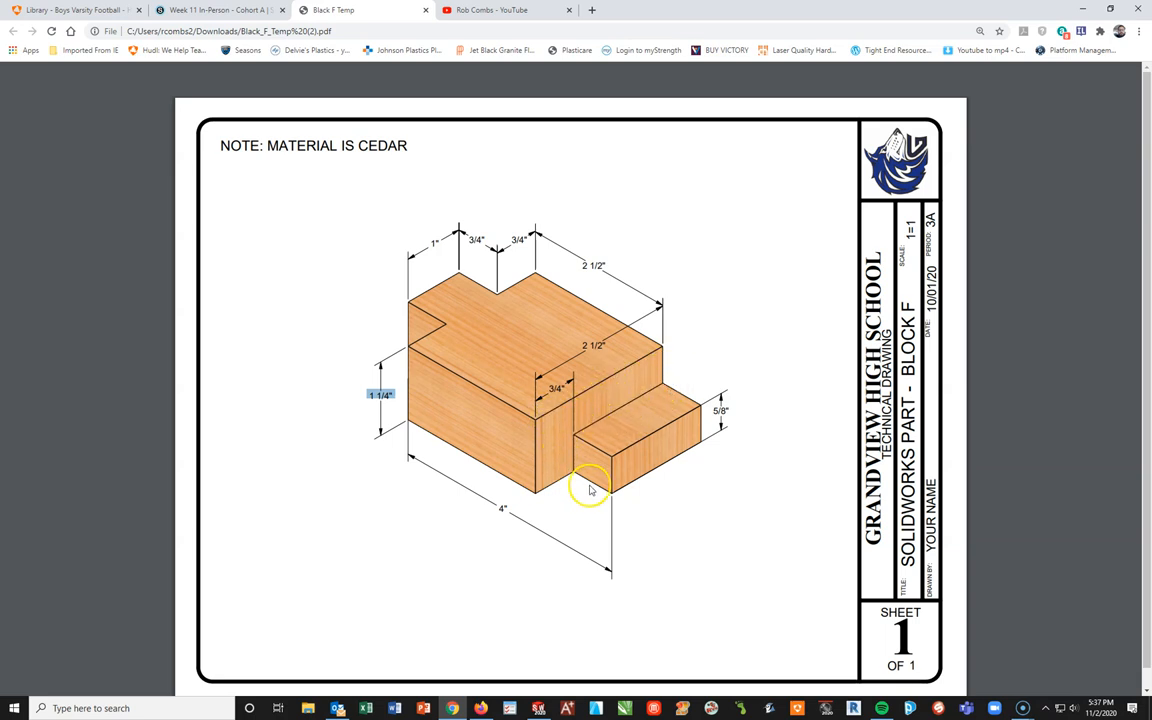
mouse_move(628, 420)
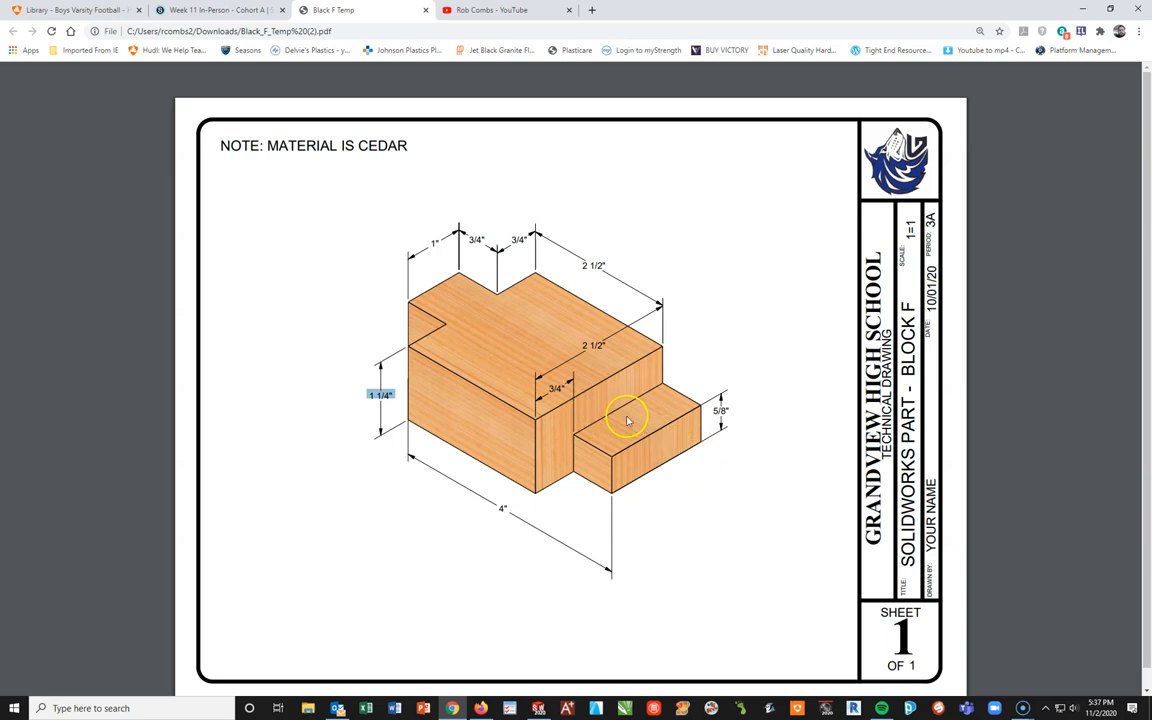
mouse_move(708, 438)
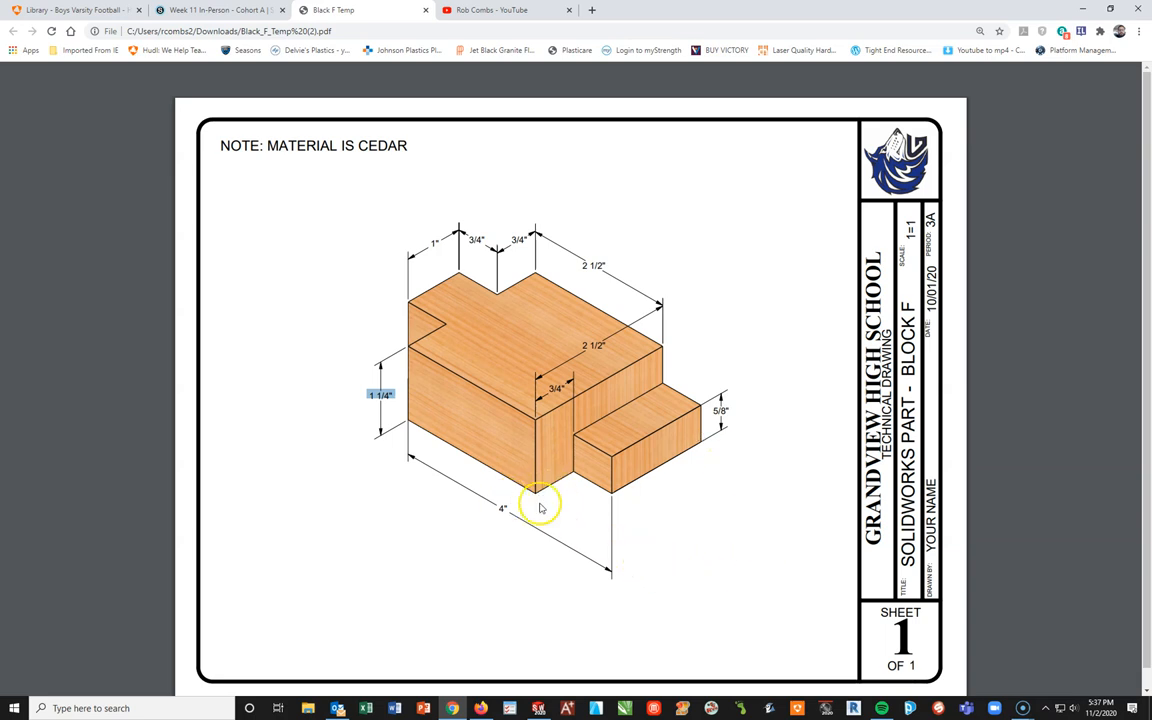
mouse_move(588, 500)
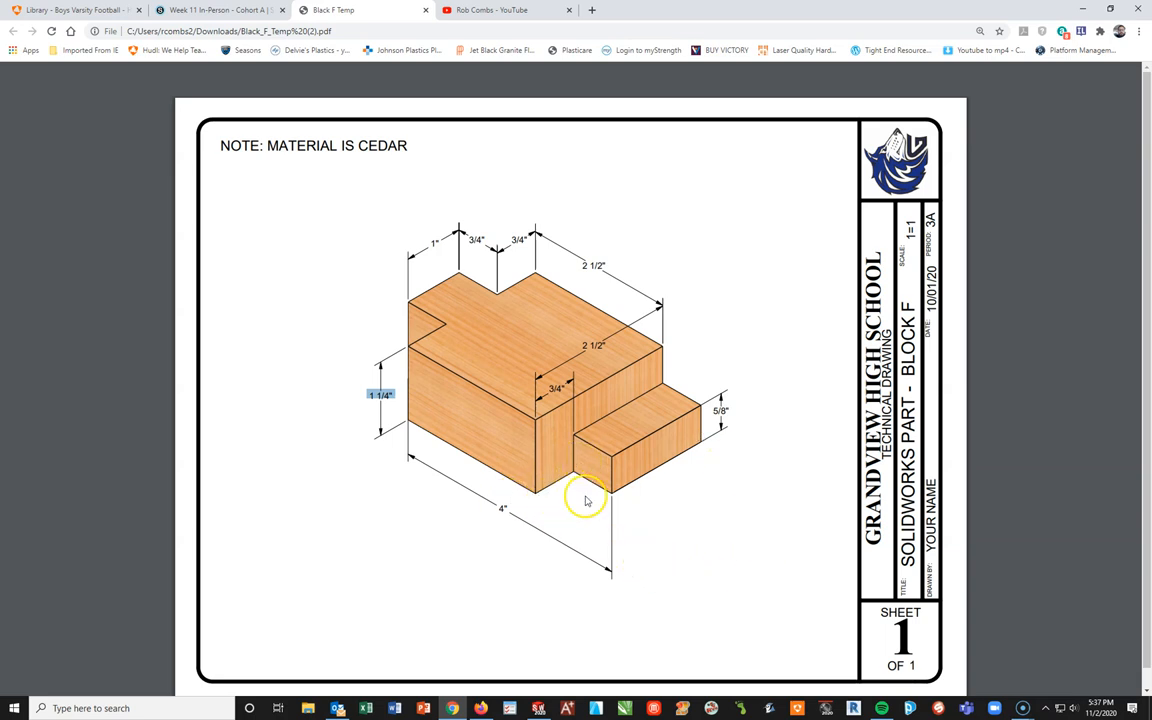
mouse_move(578, 440)
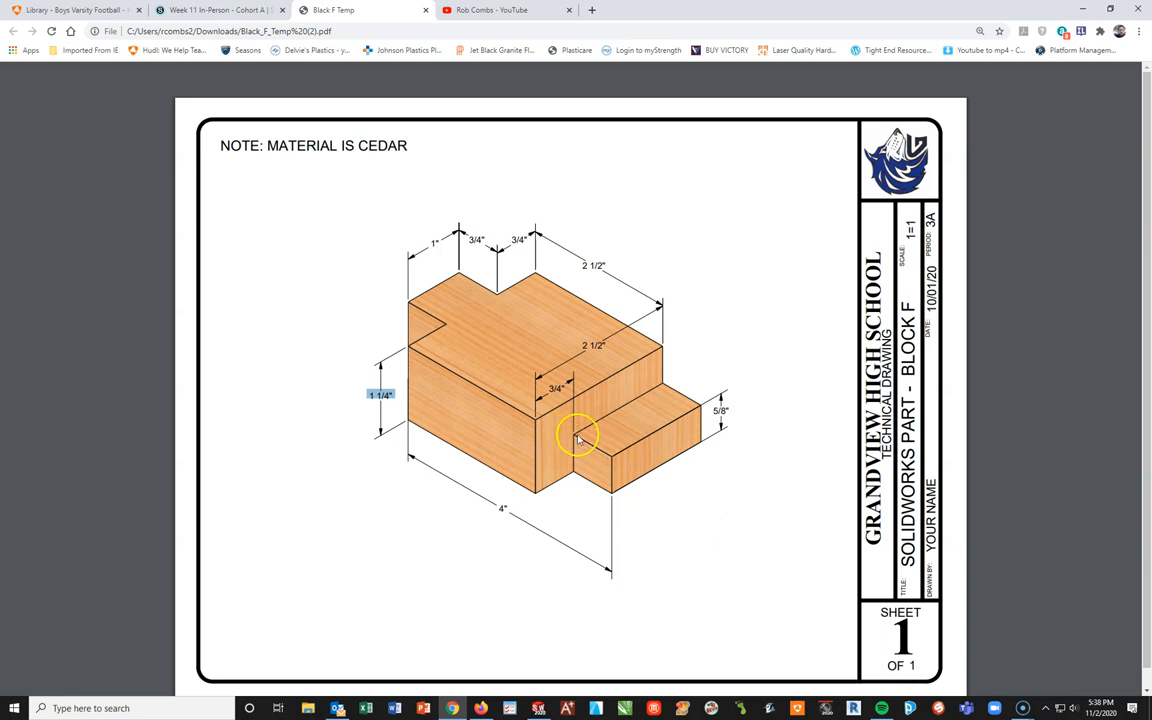
mouse_move(560, 436)
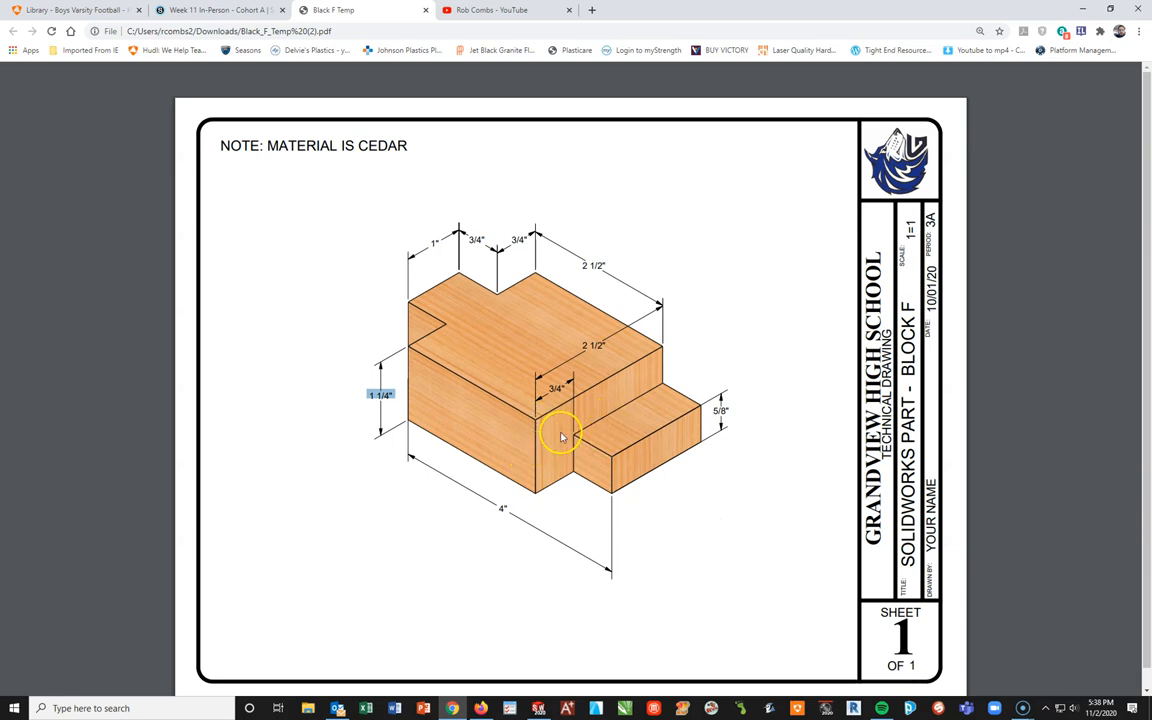
mouse_move(632, 498)
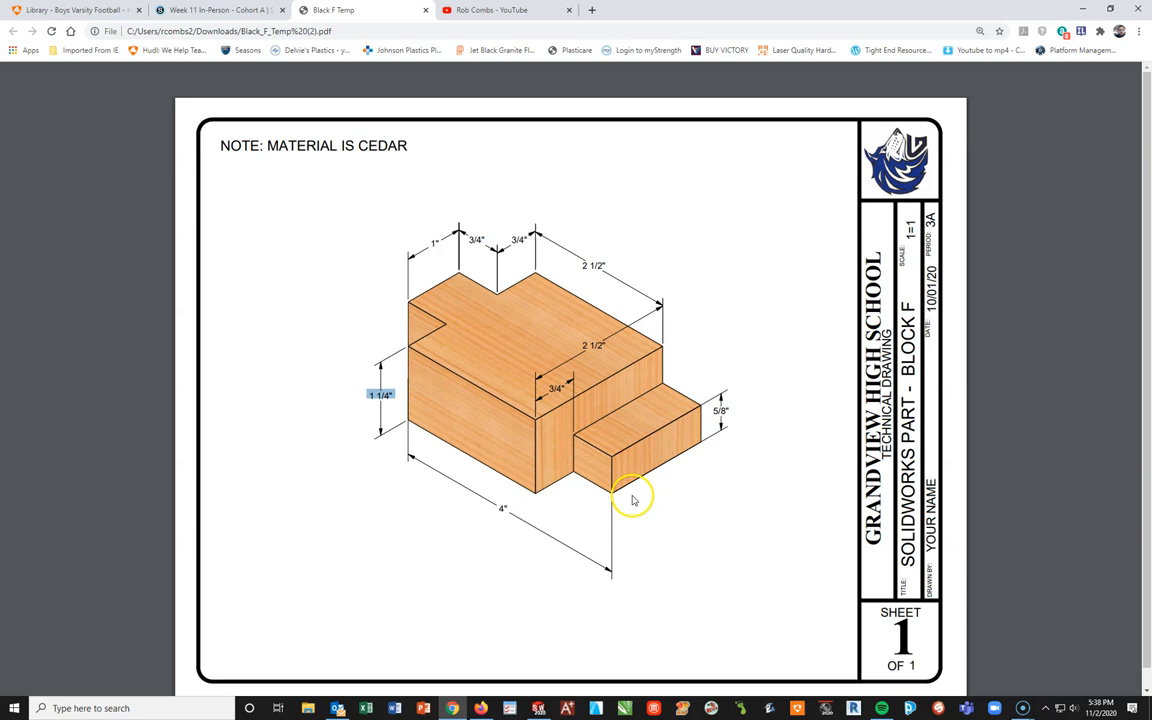
mouse_move(704, 490)
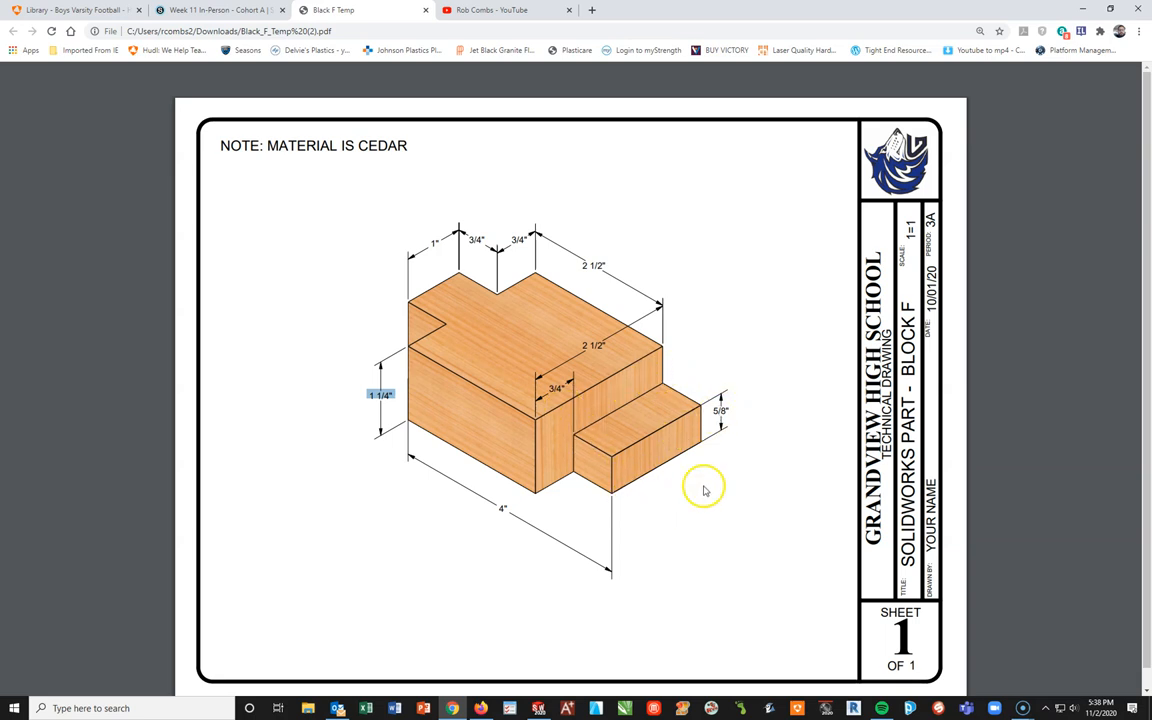
mouse_move(704, 398)
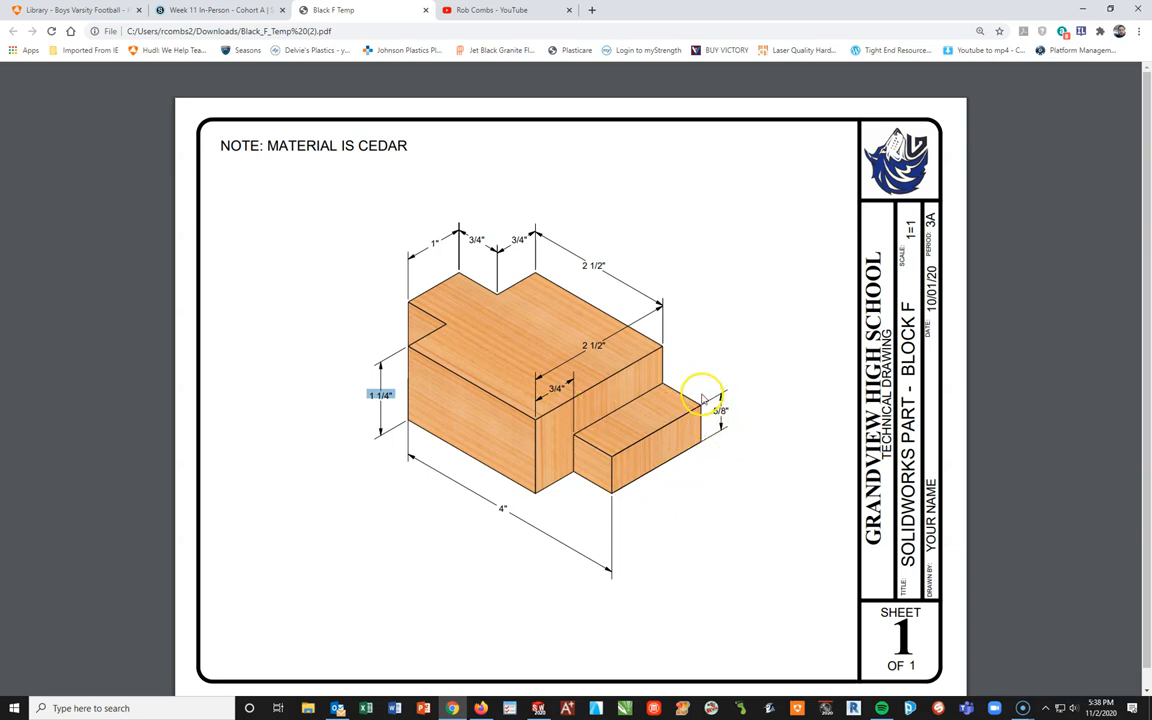
mouse_move(704, 392)
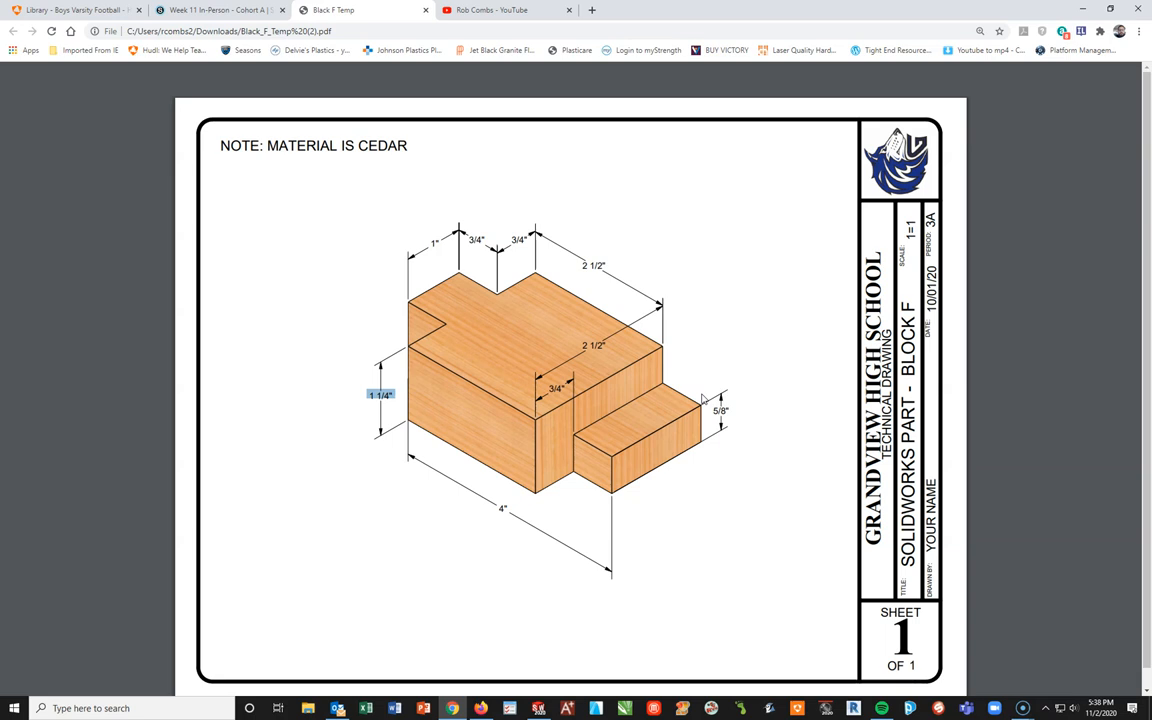
mouse_move(700, 400)
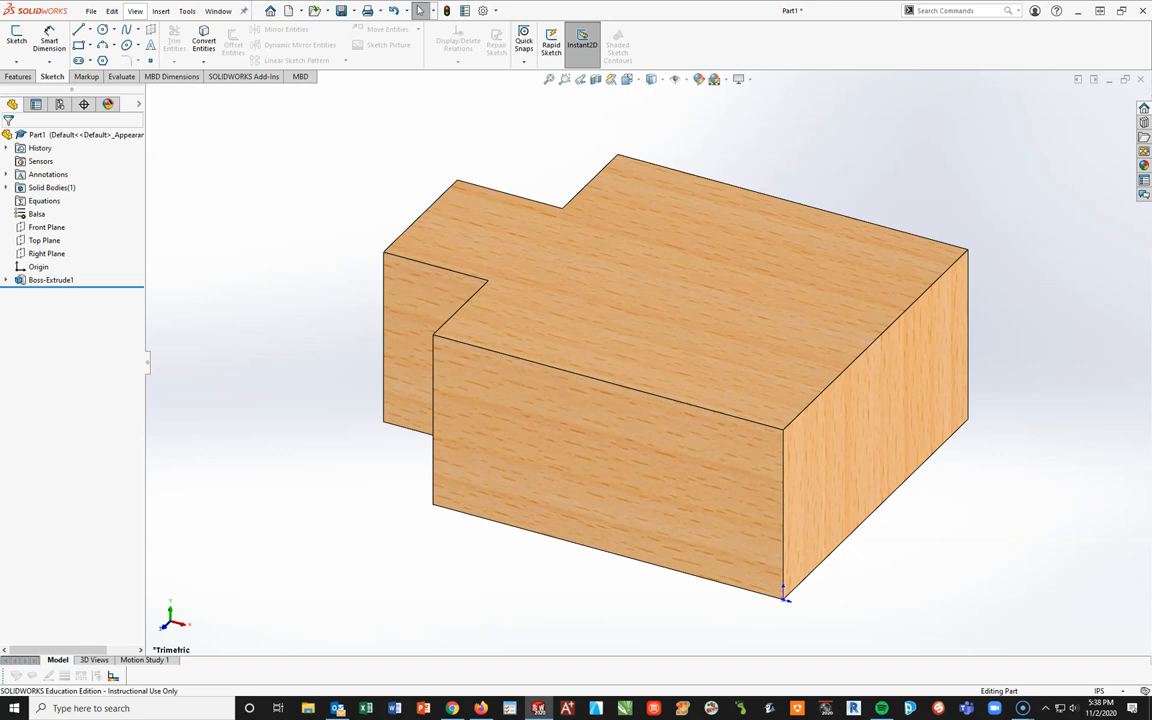
Start a new sketch, Sketch2, on the Top Plane beneath the extruded block
click(48, 228)
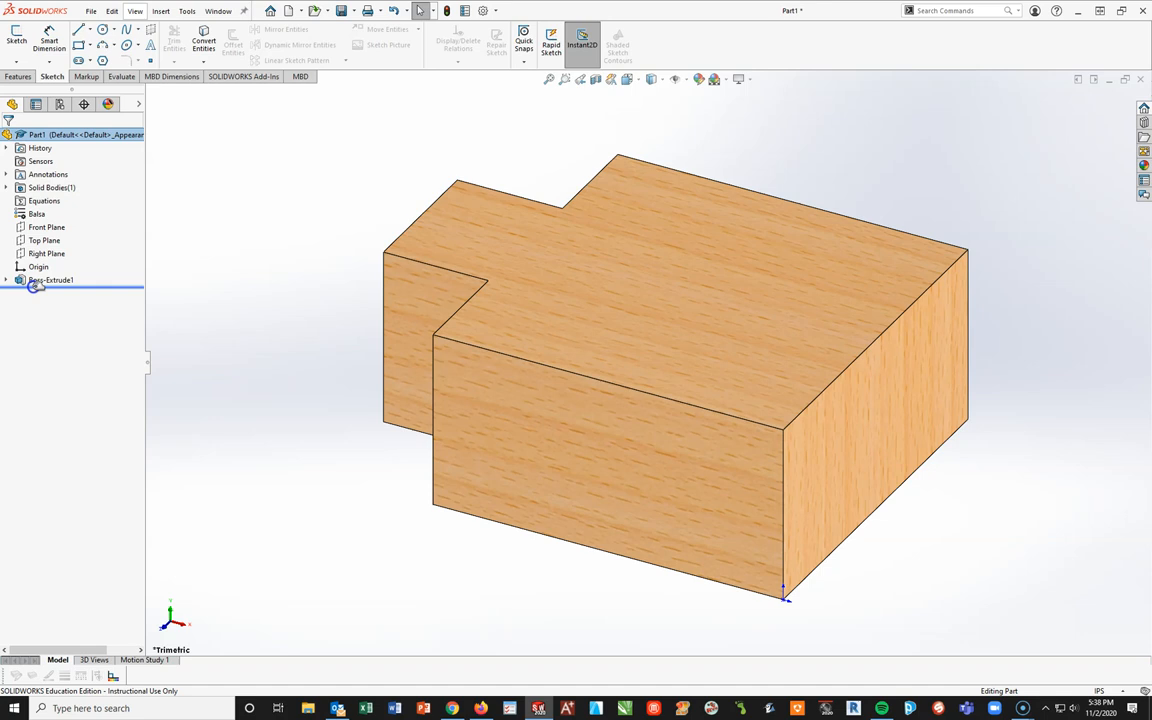
click(52, 280)
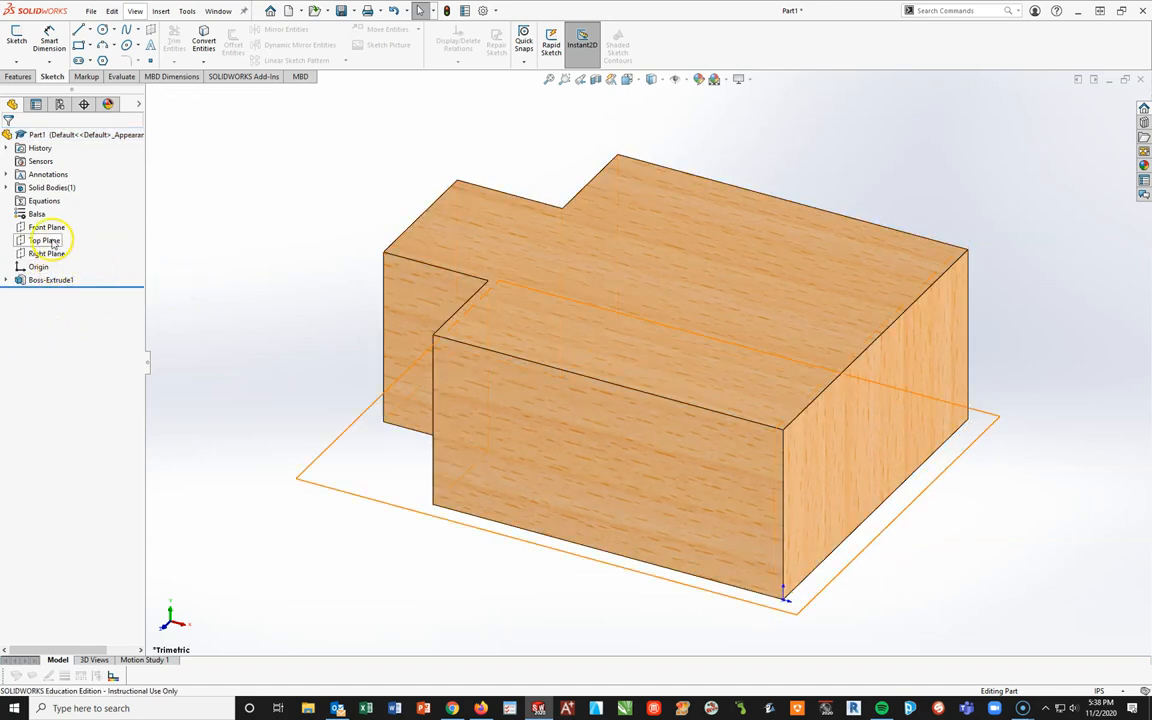
click(48, 240)
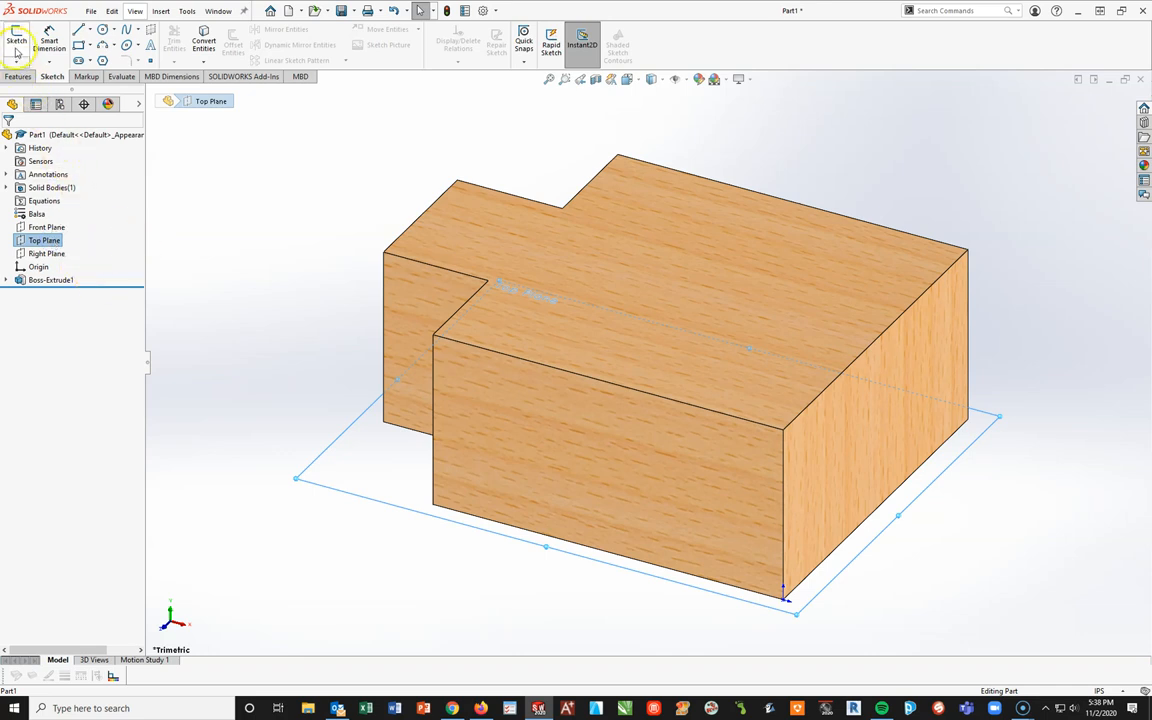
click(16, 40)
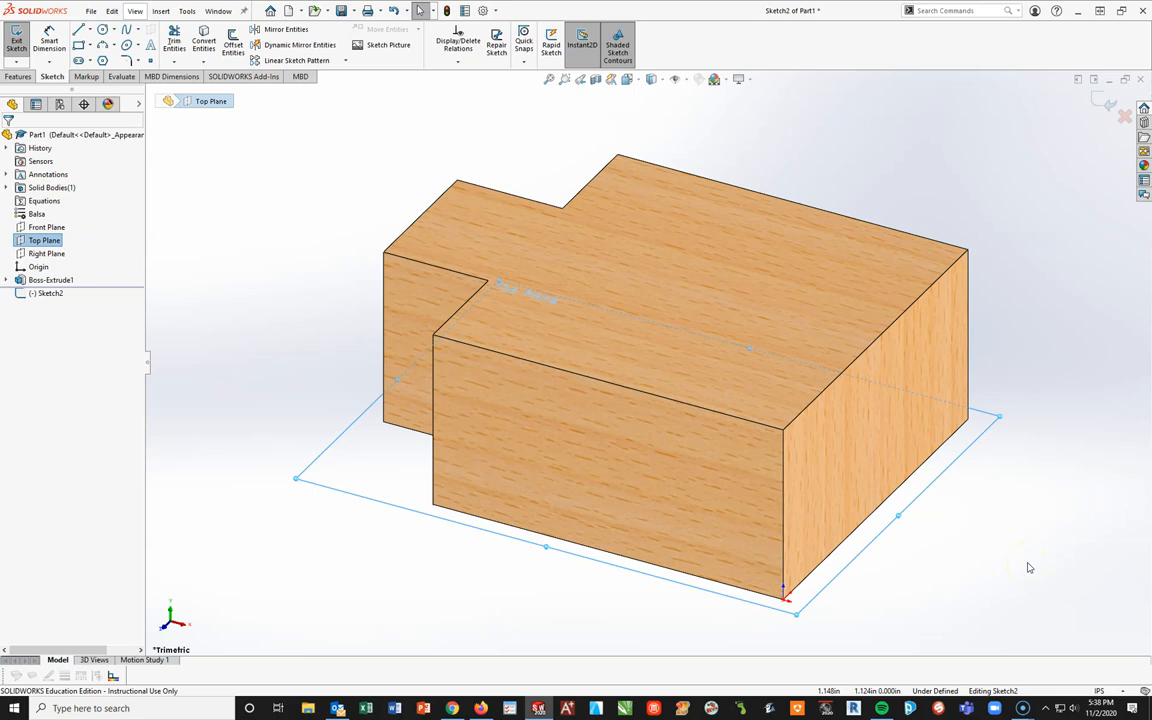
mouse_move(1002, 552)
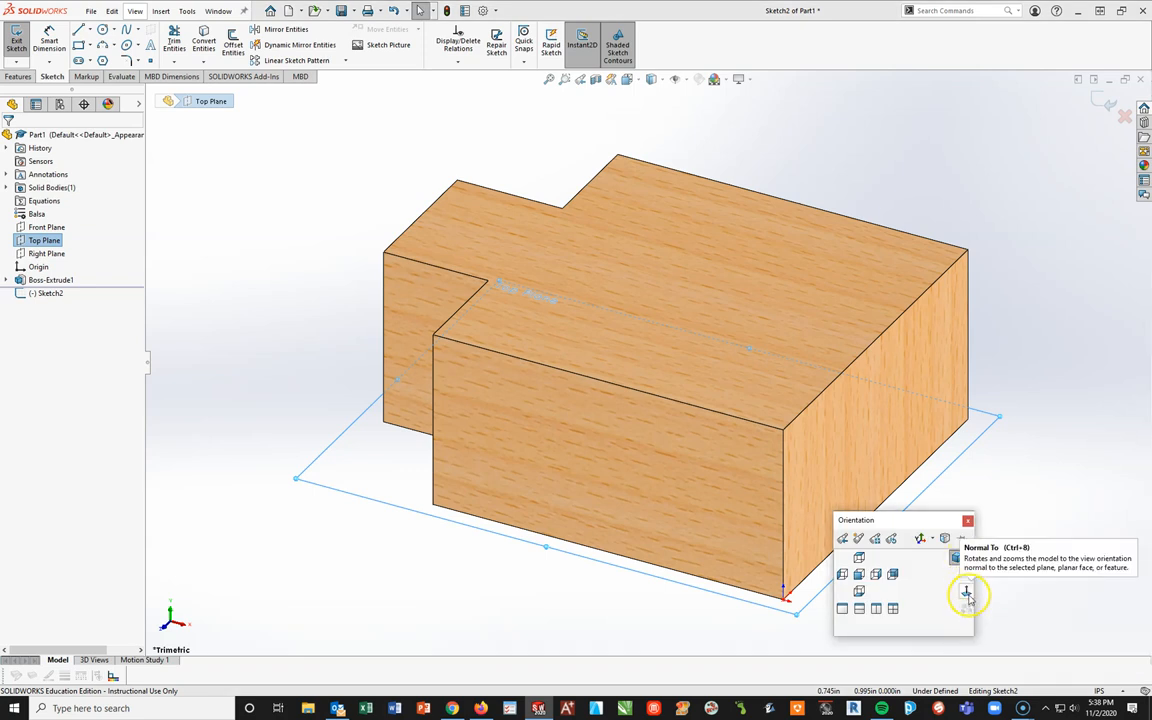
View the Top Plane sketch normal-to, looking straight down on the stepped outline
click(964, 588)
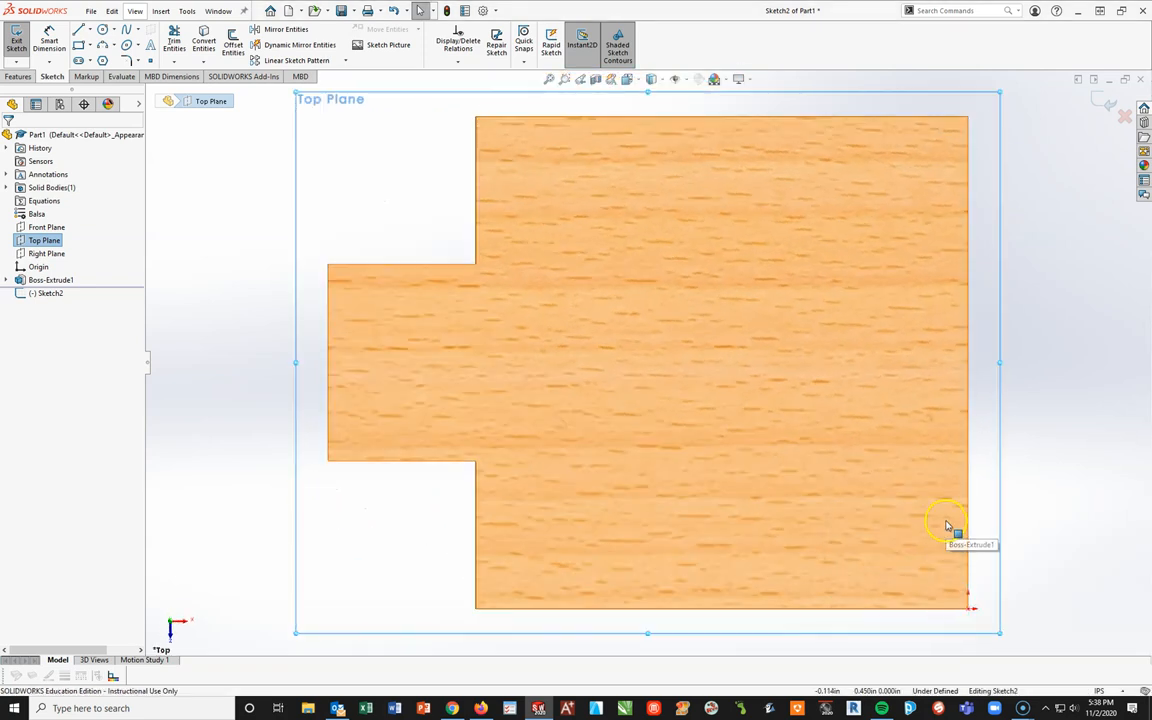
mouse_move(948, 604)
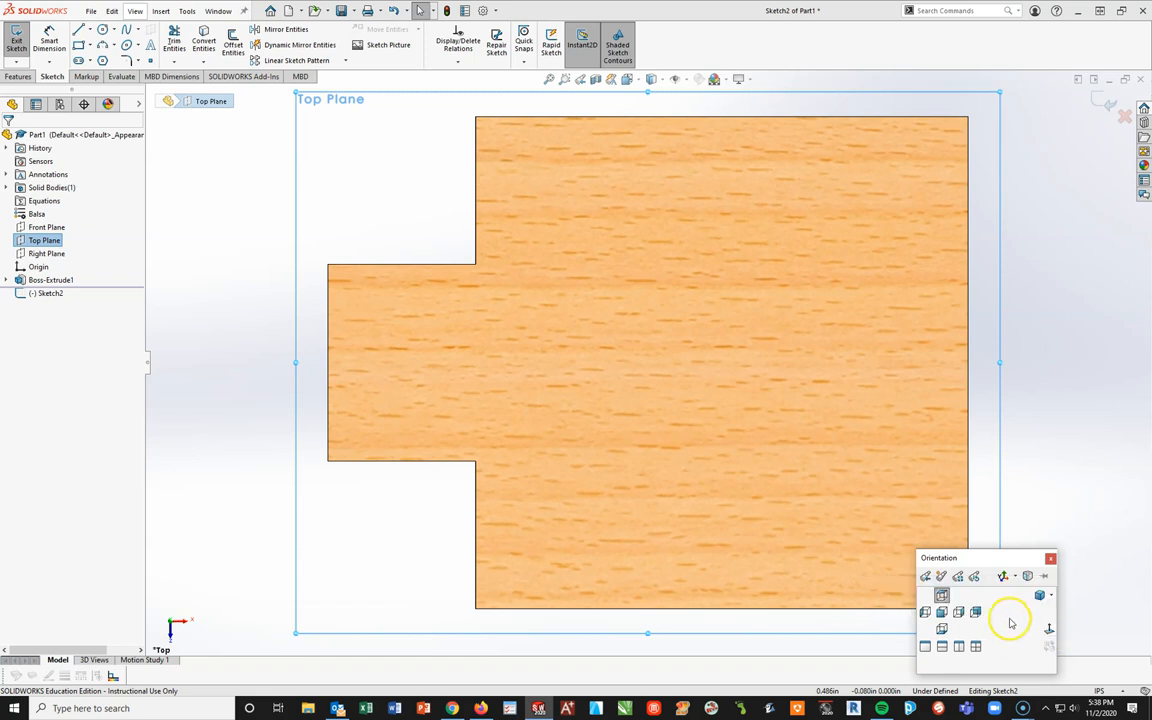
mouse_move(972, 596)
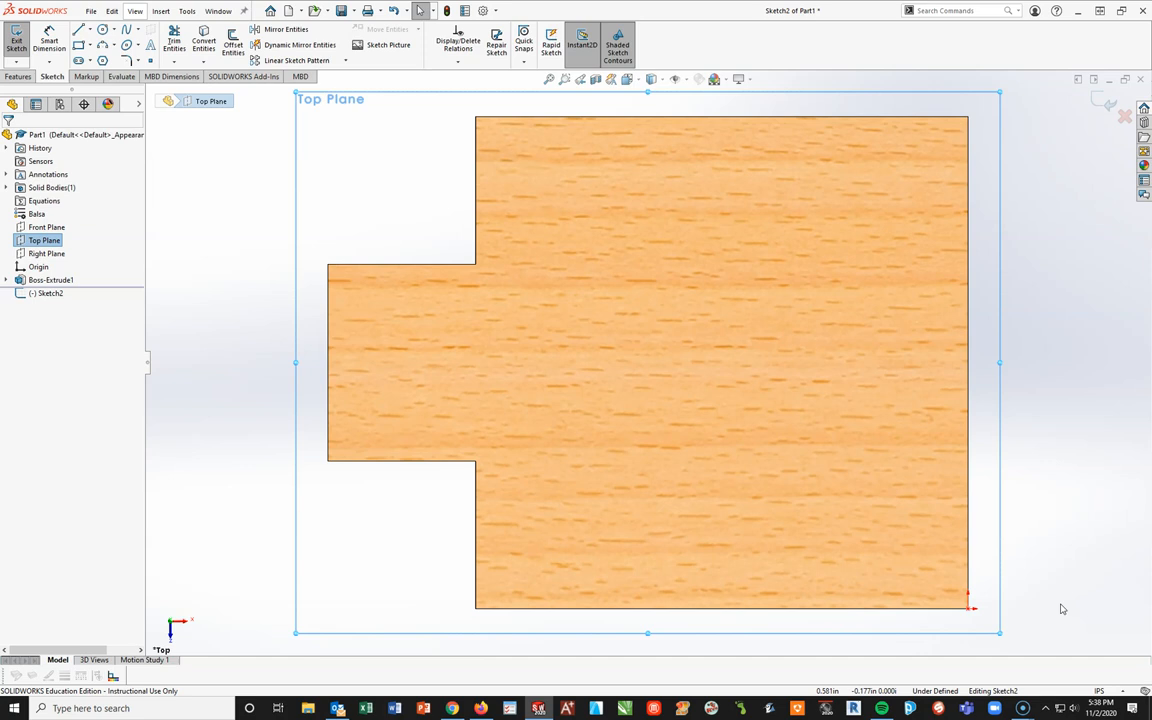
mouse_move(840, 362)
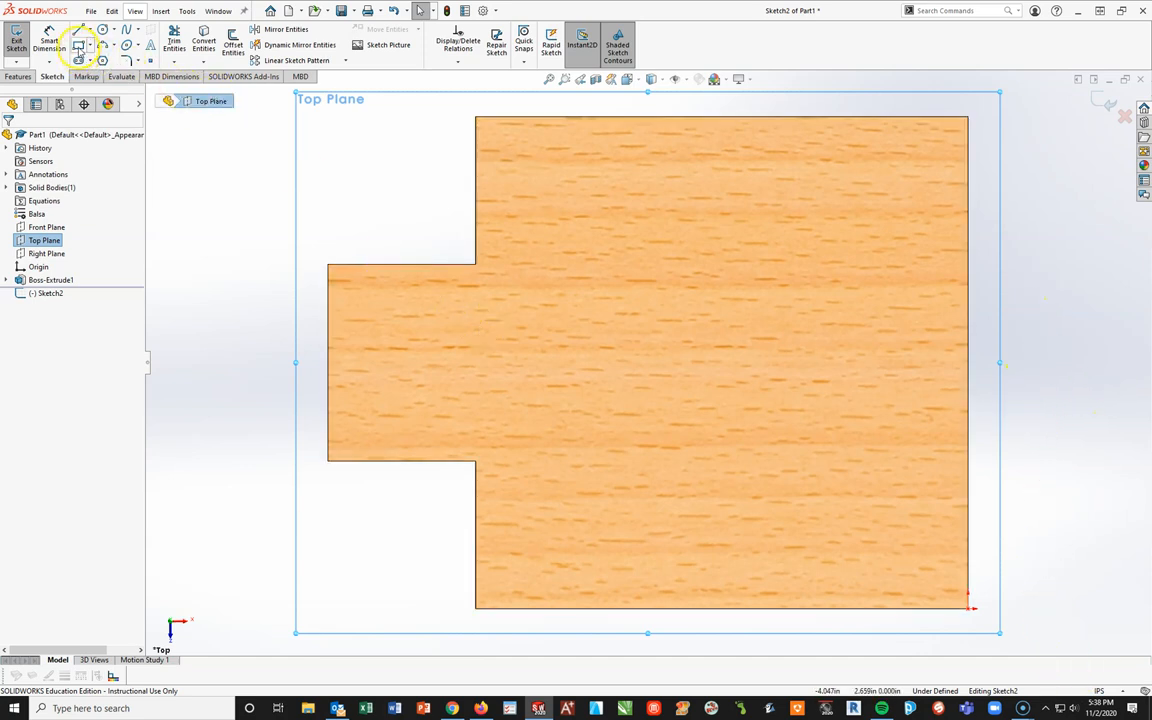
Sketch a corner rectangle off the base's right side, dimensioned .750 and 4.000 overall
click(80, 44)
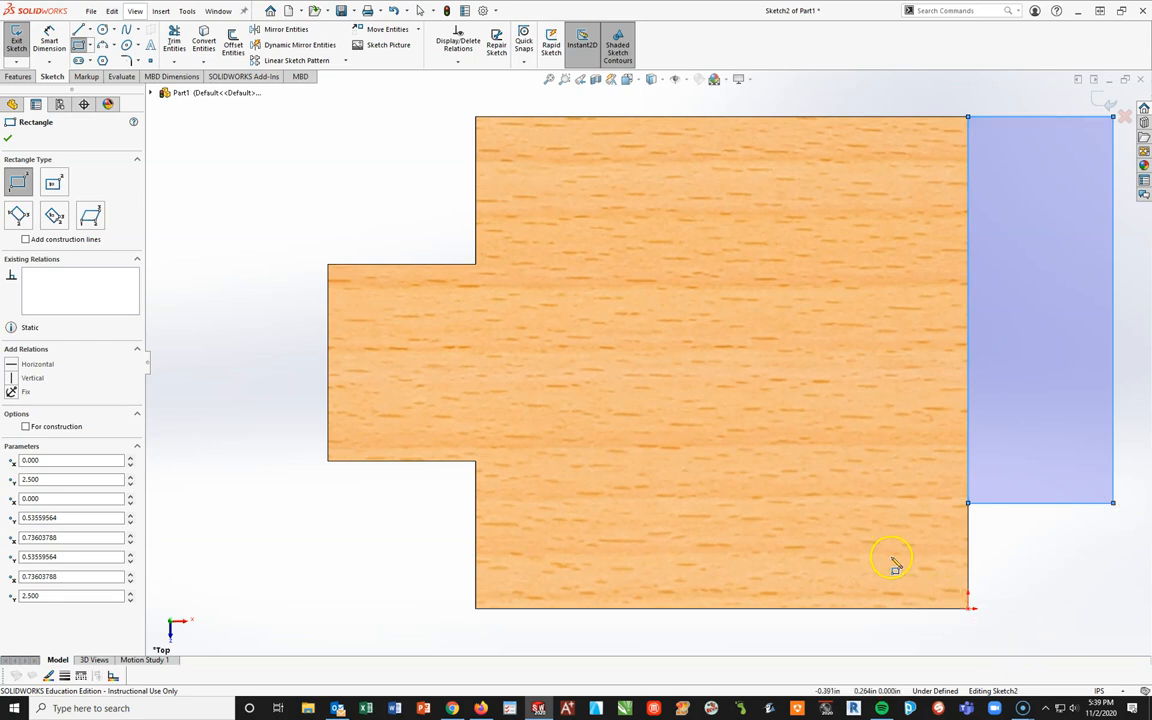
click(8, 138)
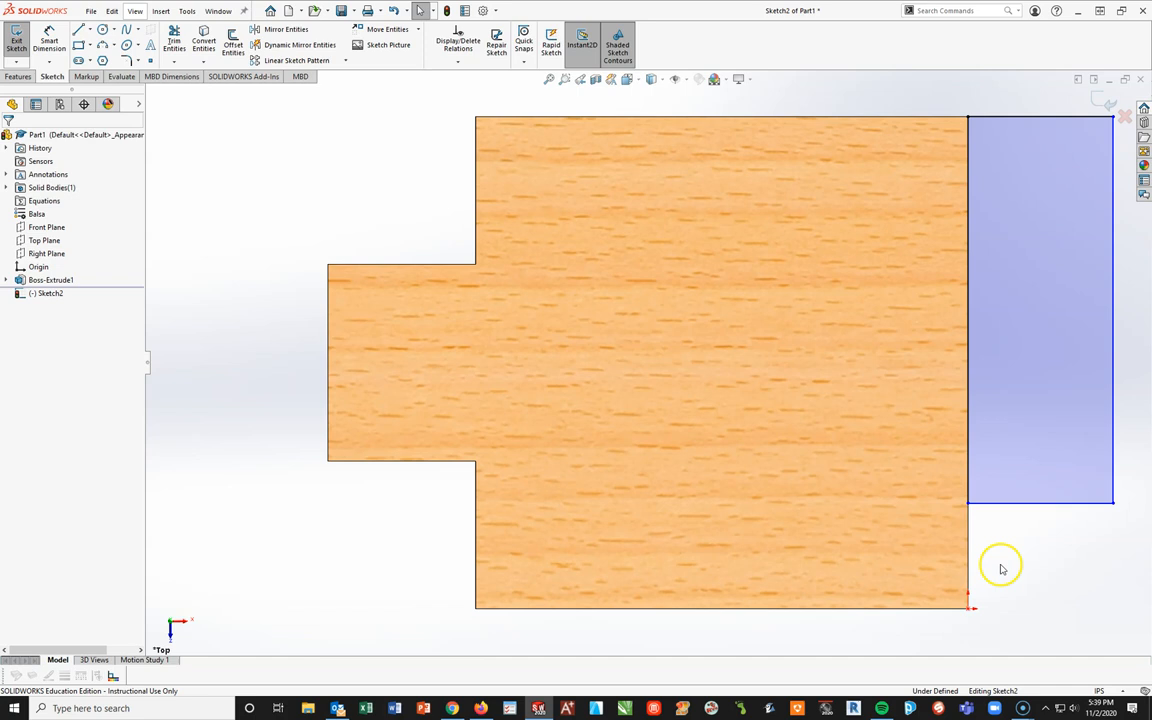
mouse_move(590, 264)
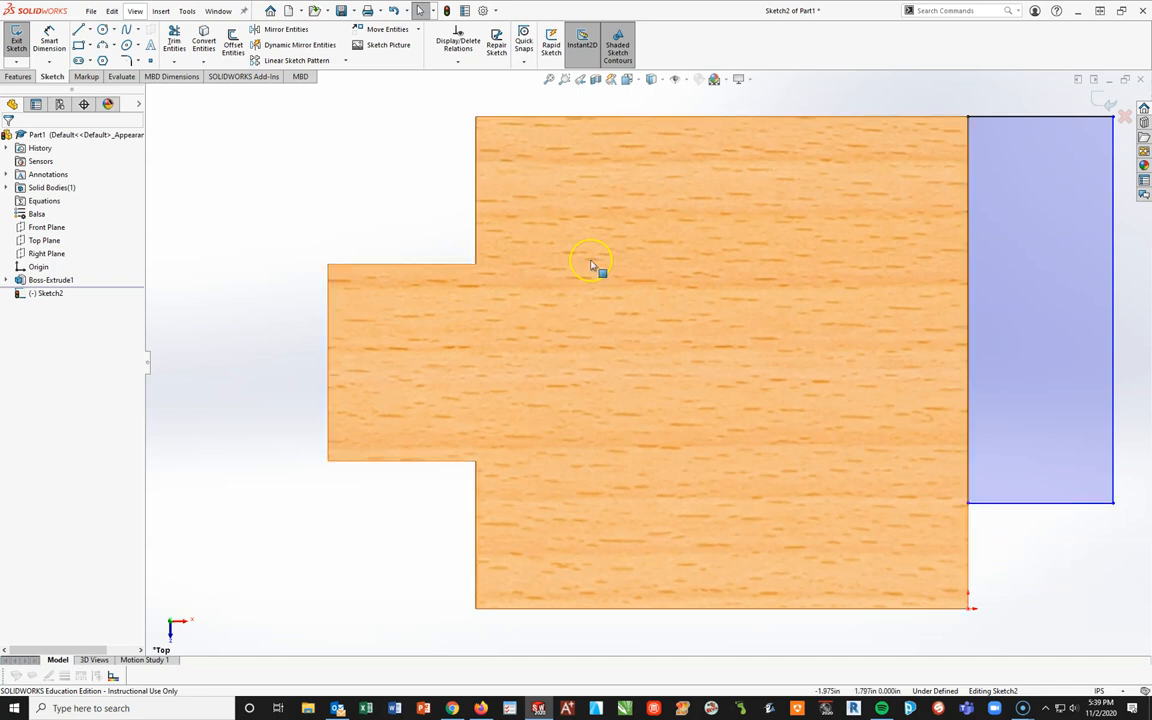
mouse_move(1072, 664)
text(.75)
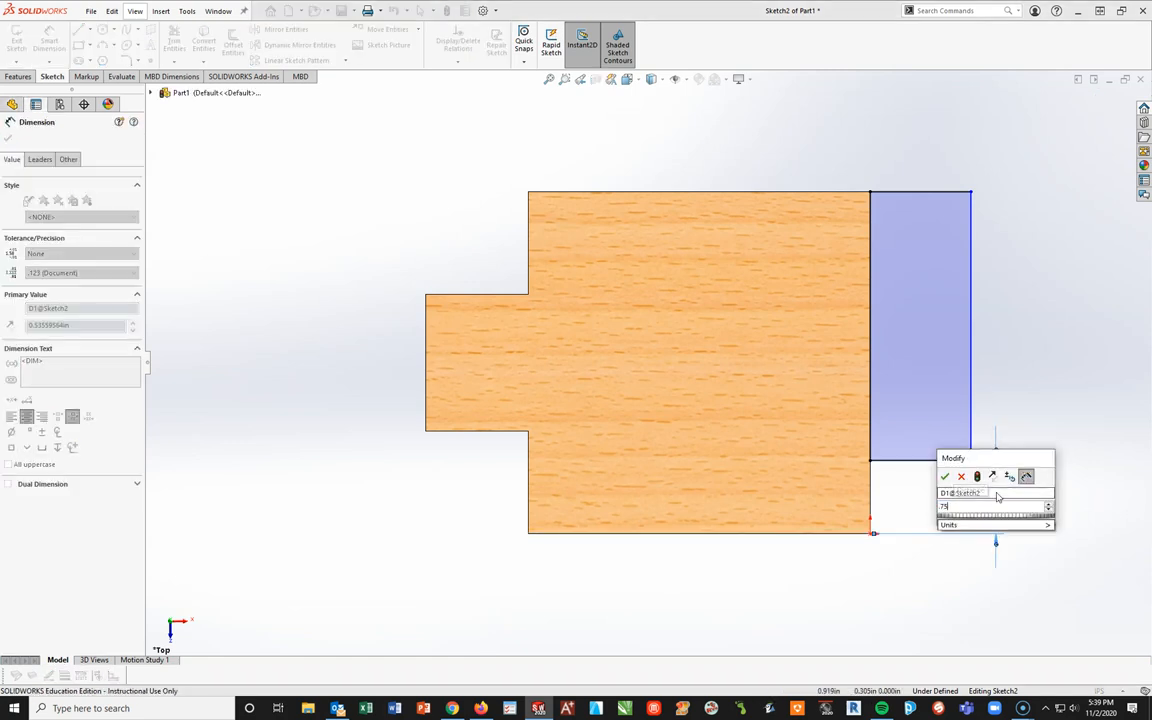
click(944, 476)
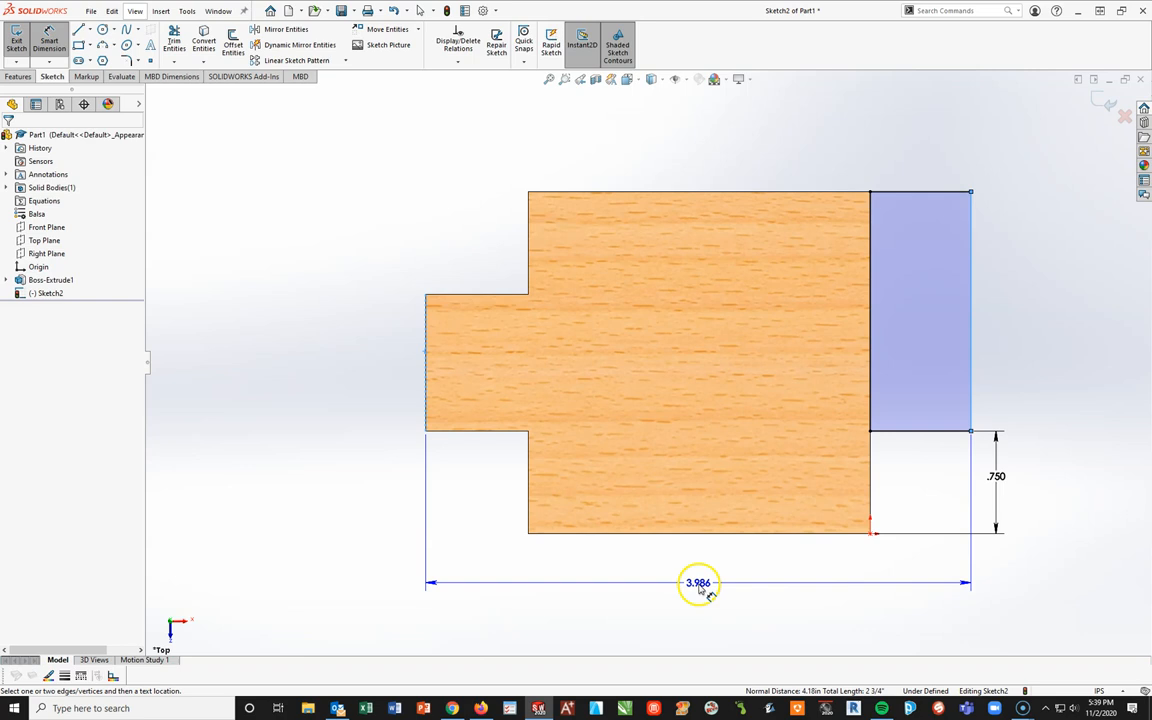
click(698, 582)
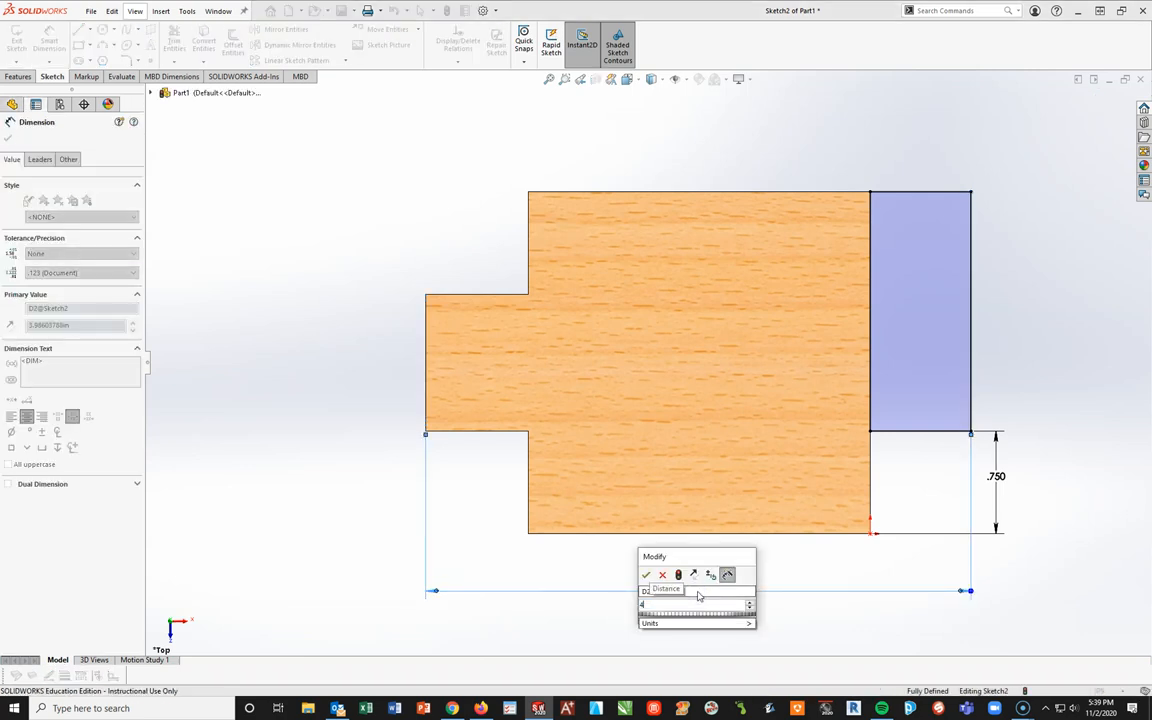
click(646, 574)
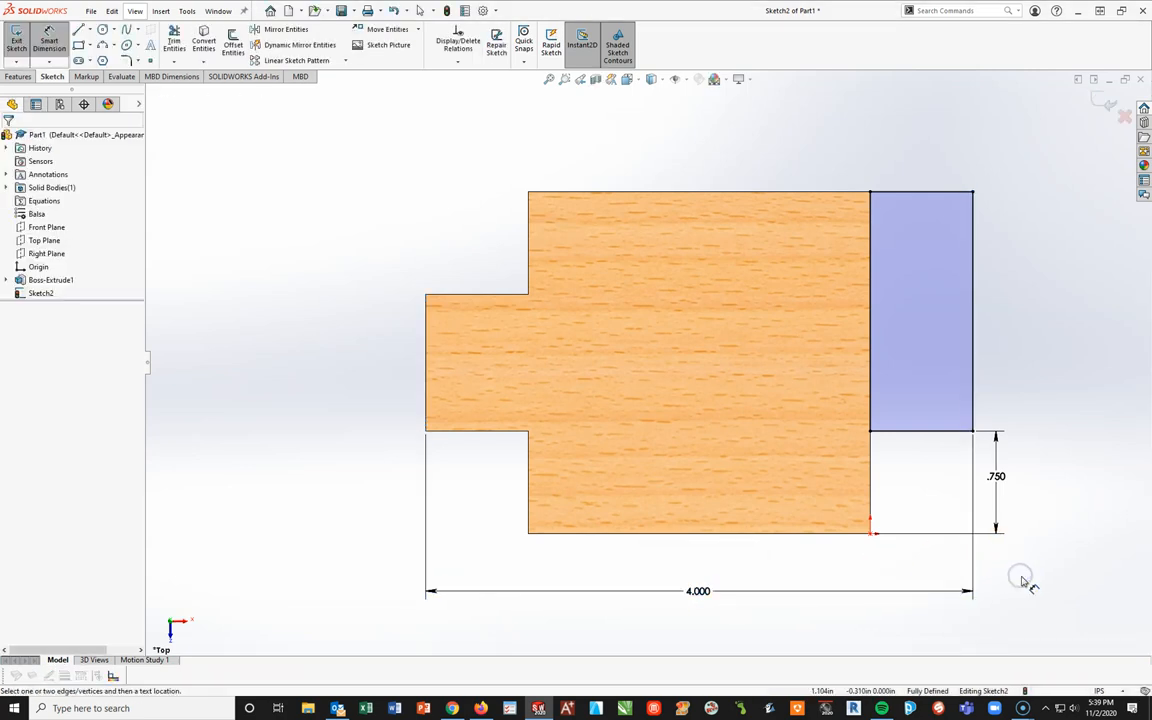
mouse_move(958, 462)
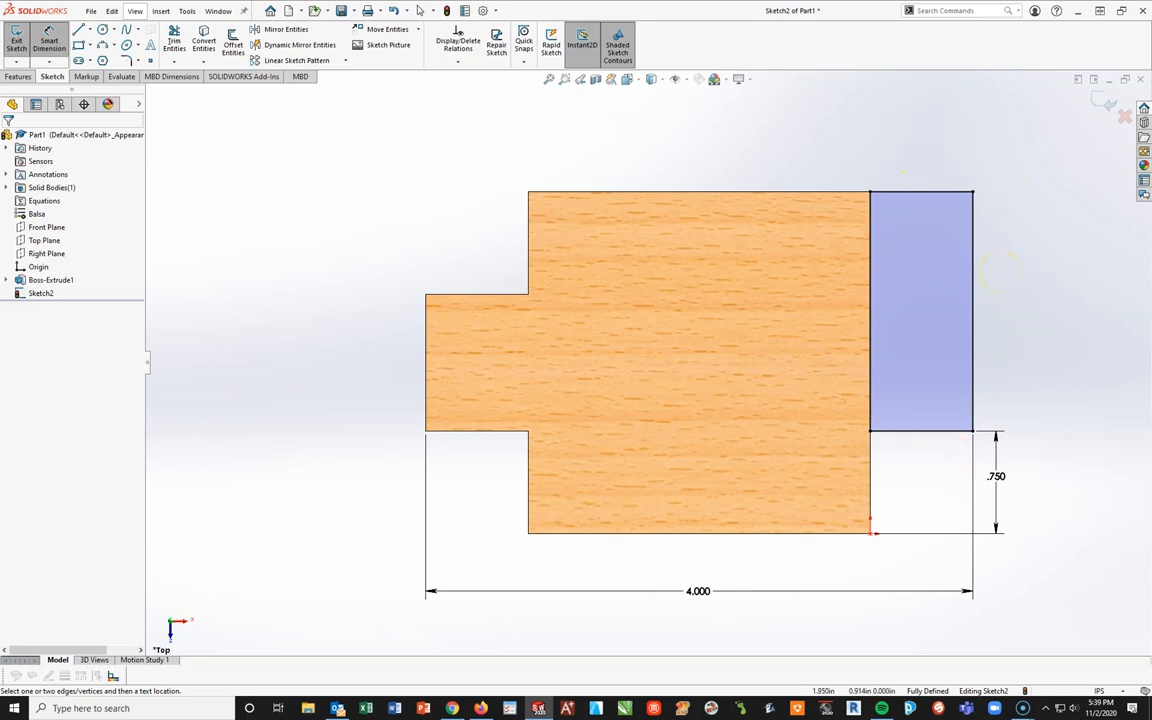
mouse_move(816, 612)
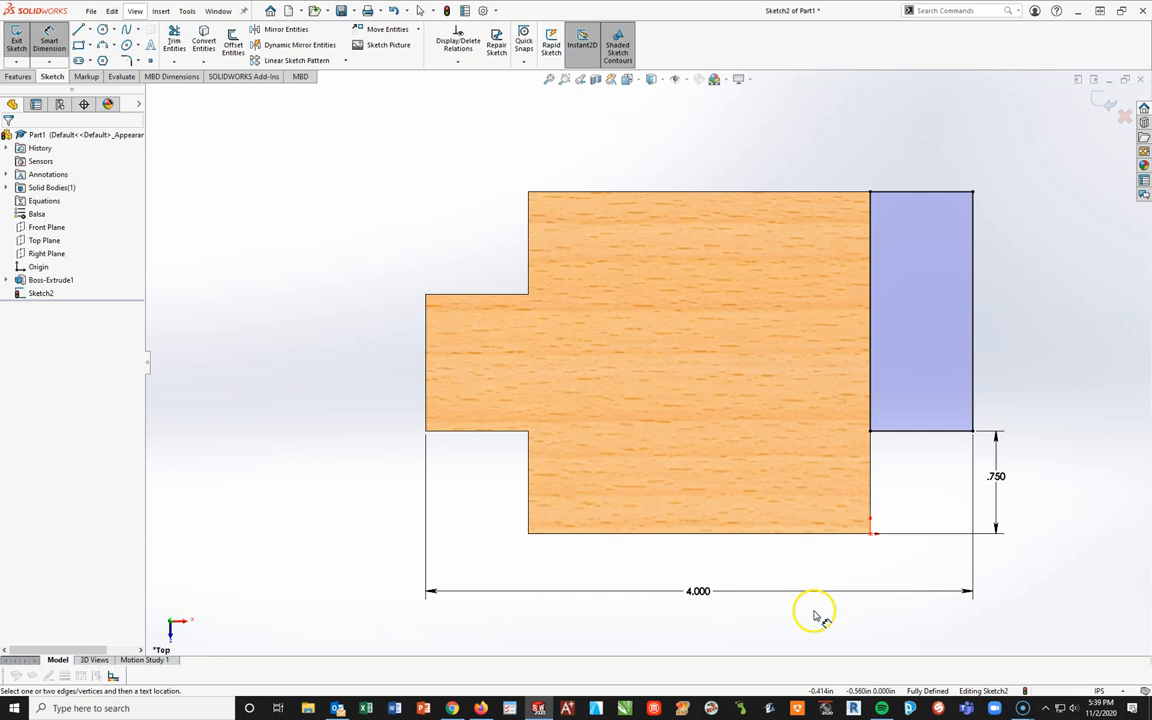
mouse_move(384, 192)
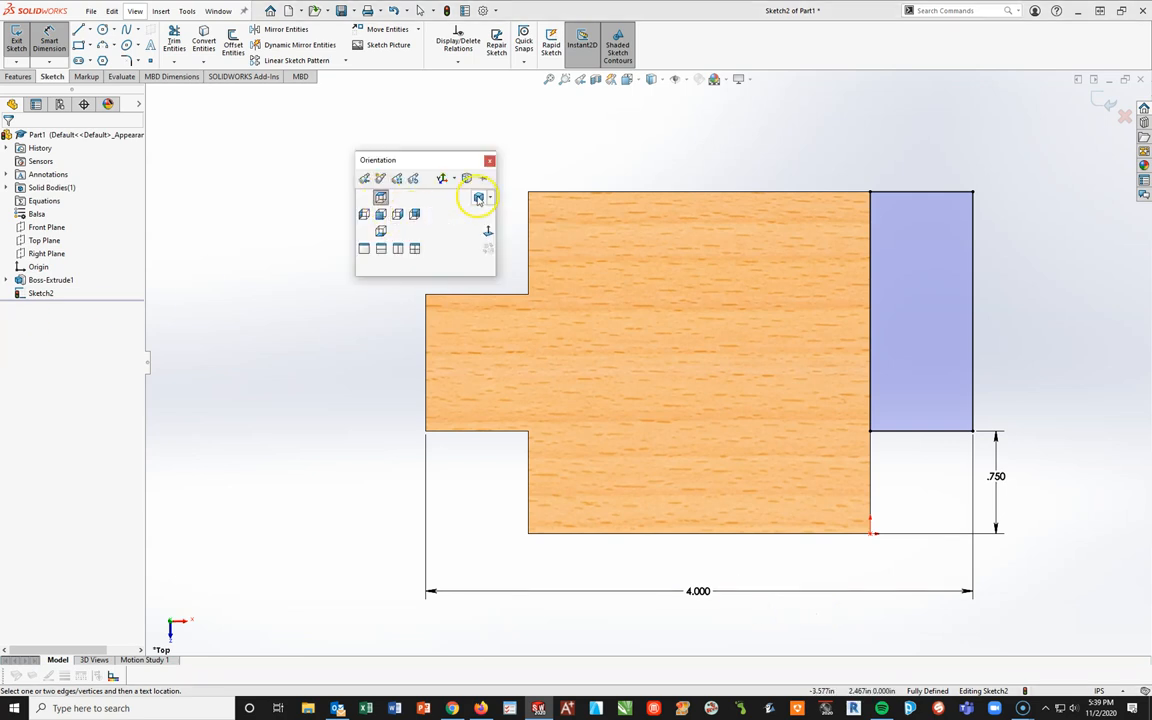
mouse_move(480, 198)
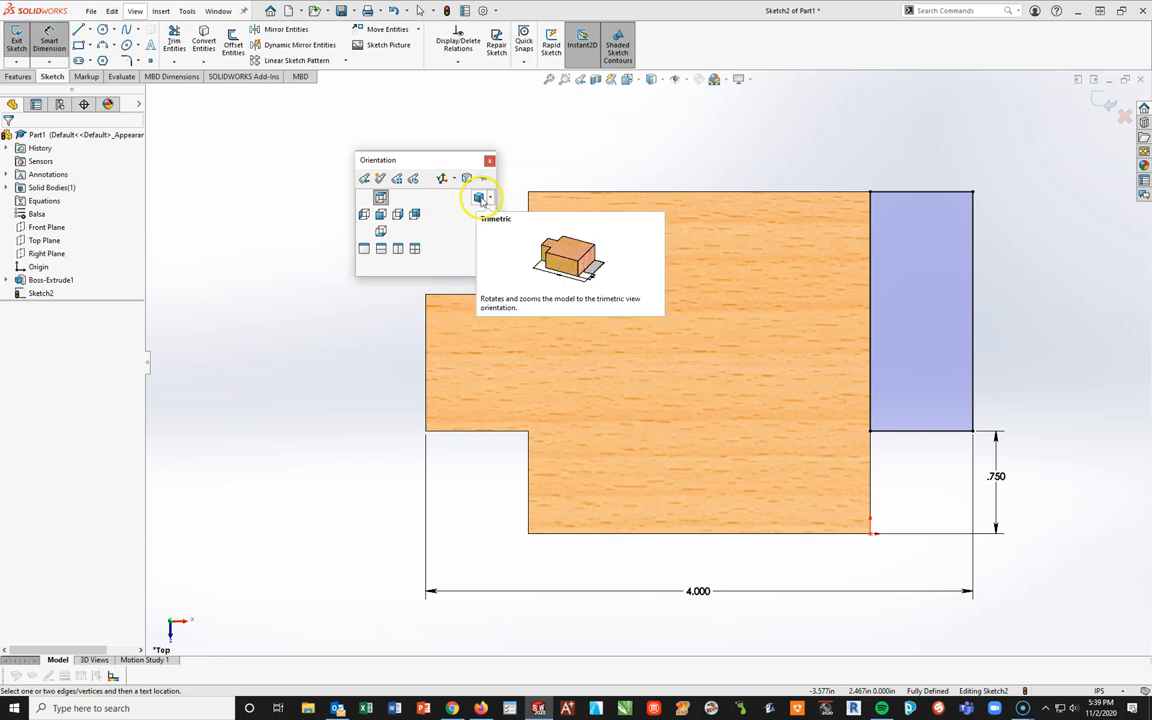
Switch the view to Isometric with the rectangle lying flat beside the block
click(480, 198)
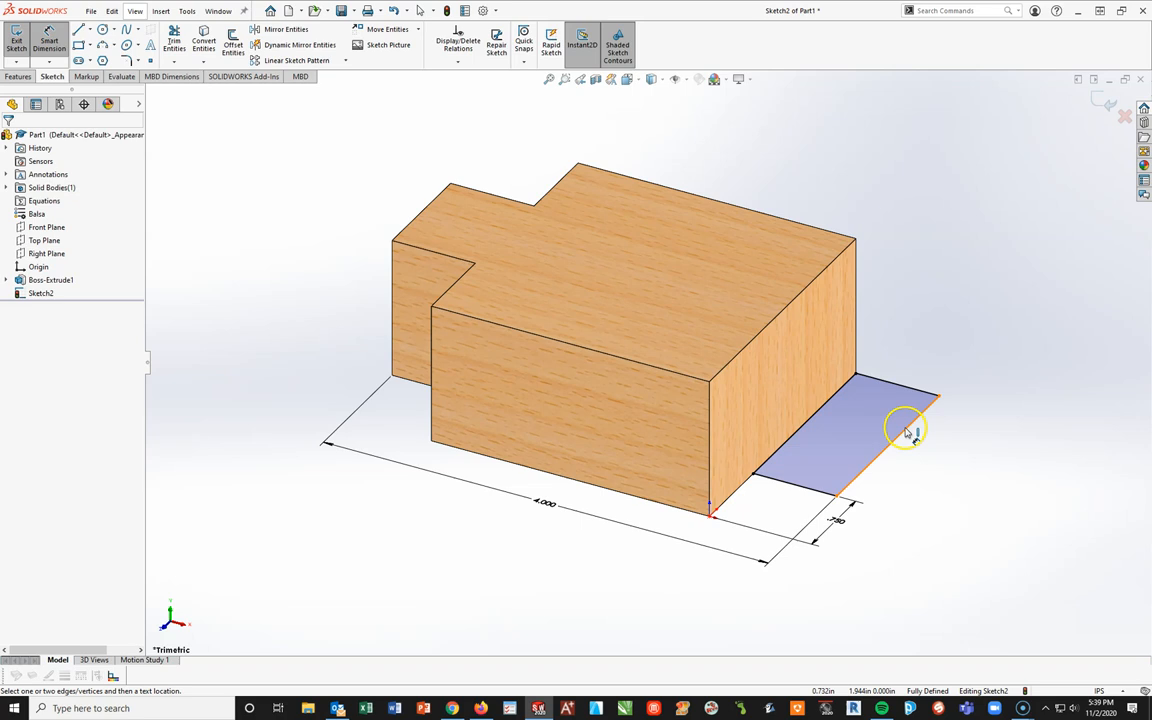
mouse_move(970, 418)
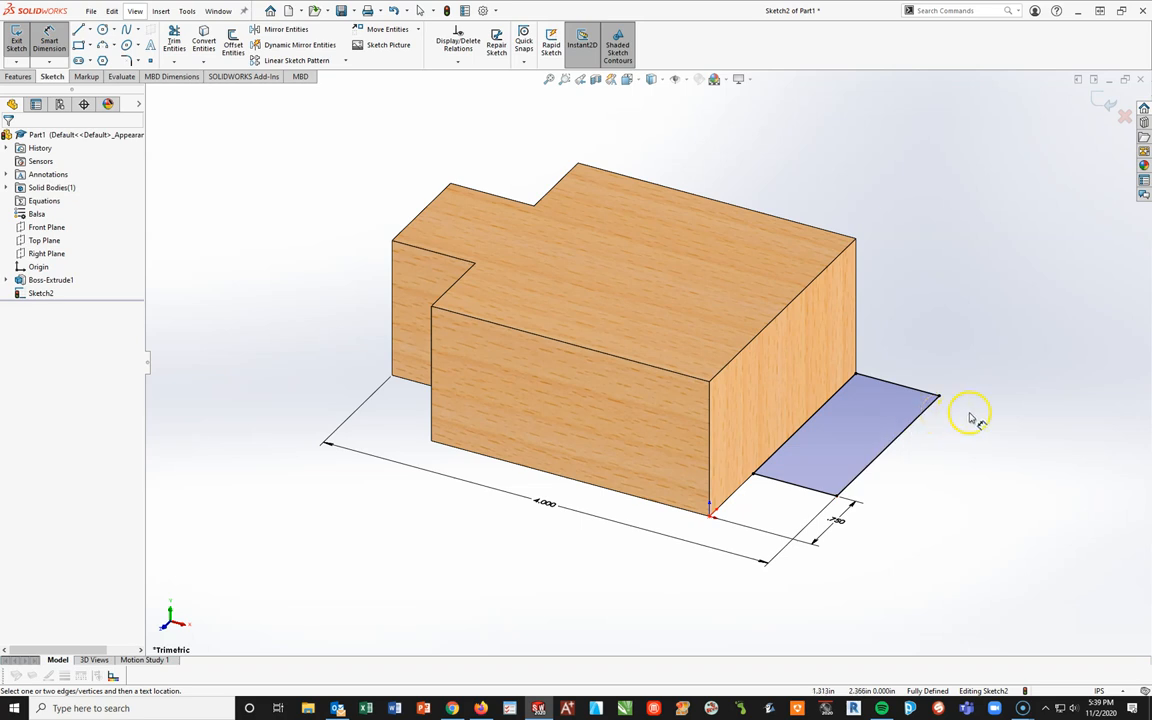
Extrude the side rectangle as Boss-Extrude2, a lower block on the base's right
click(18, 76)
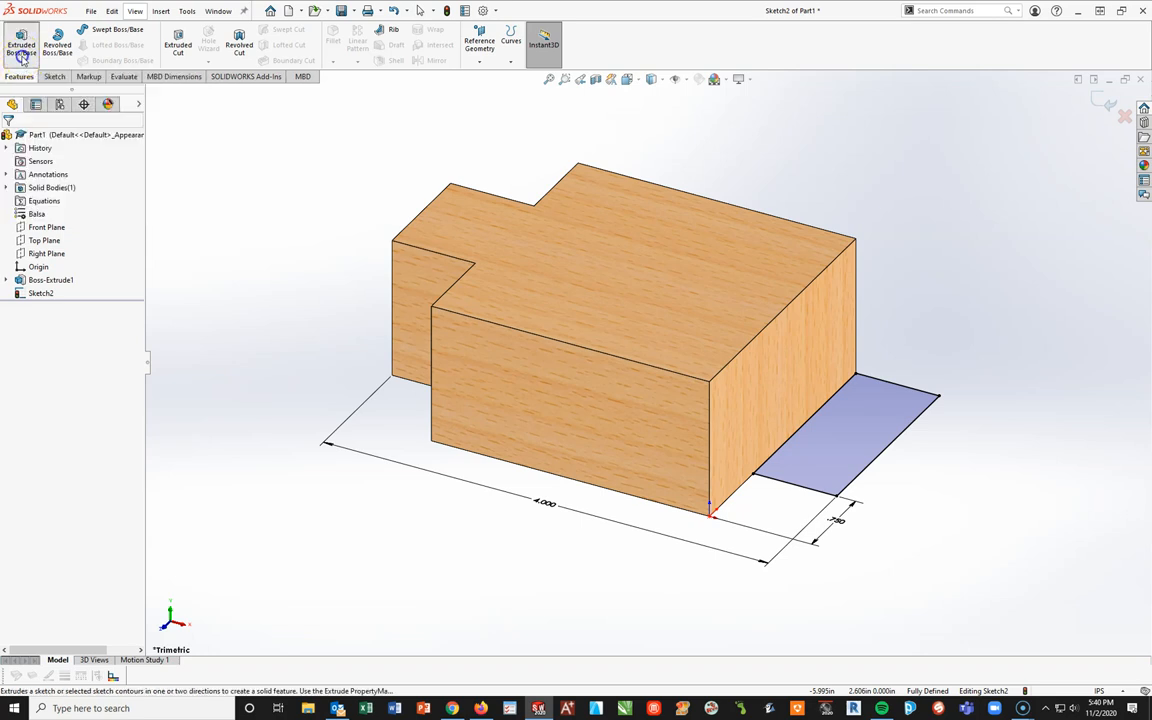
click(20, 40)
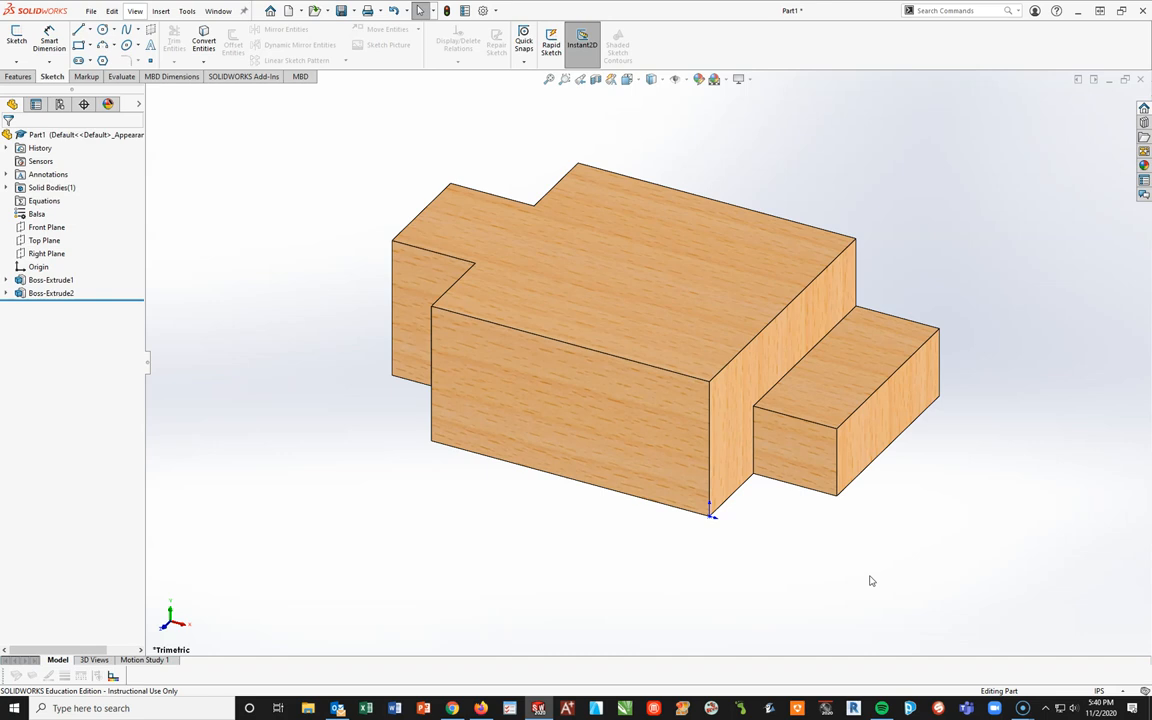
Edit the part's material to Woods > Cedar, apply it and close the material window
click(50, 292)
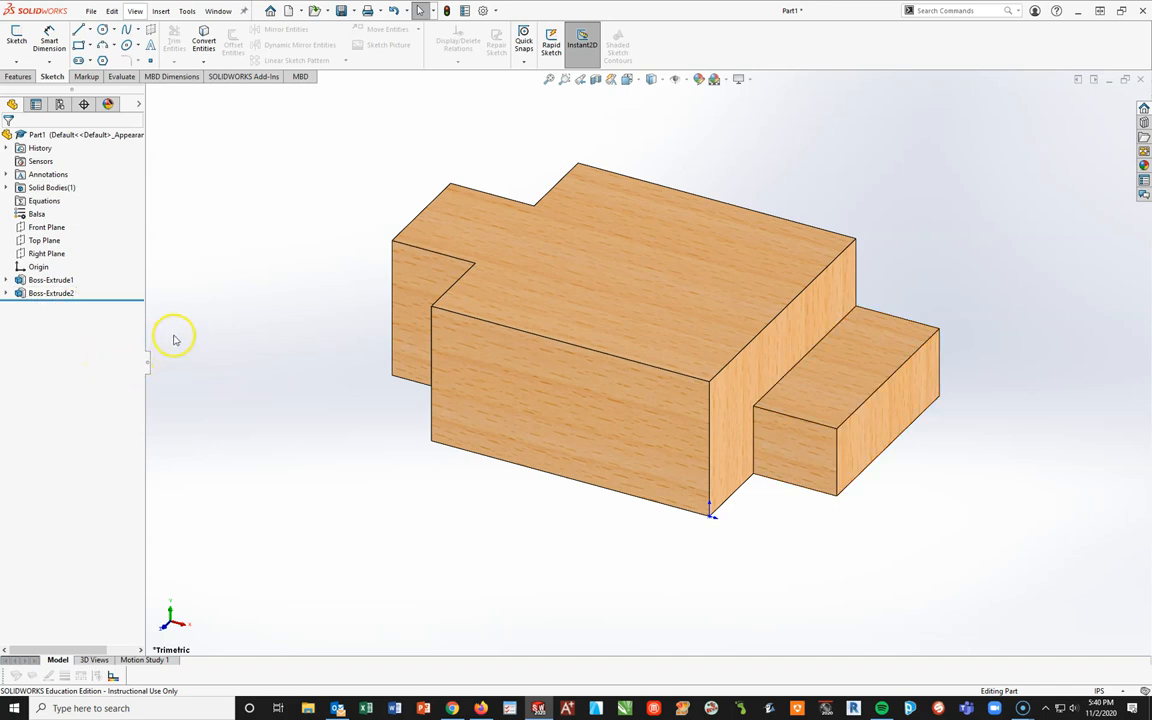
mouse_move(212, 400)
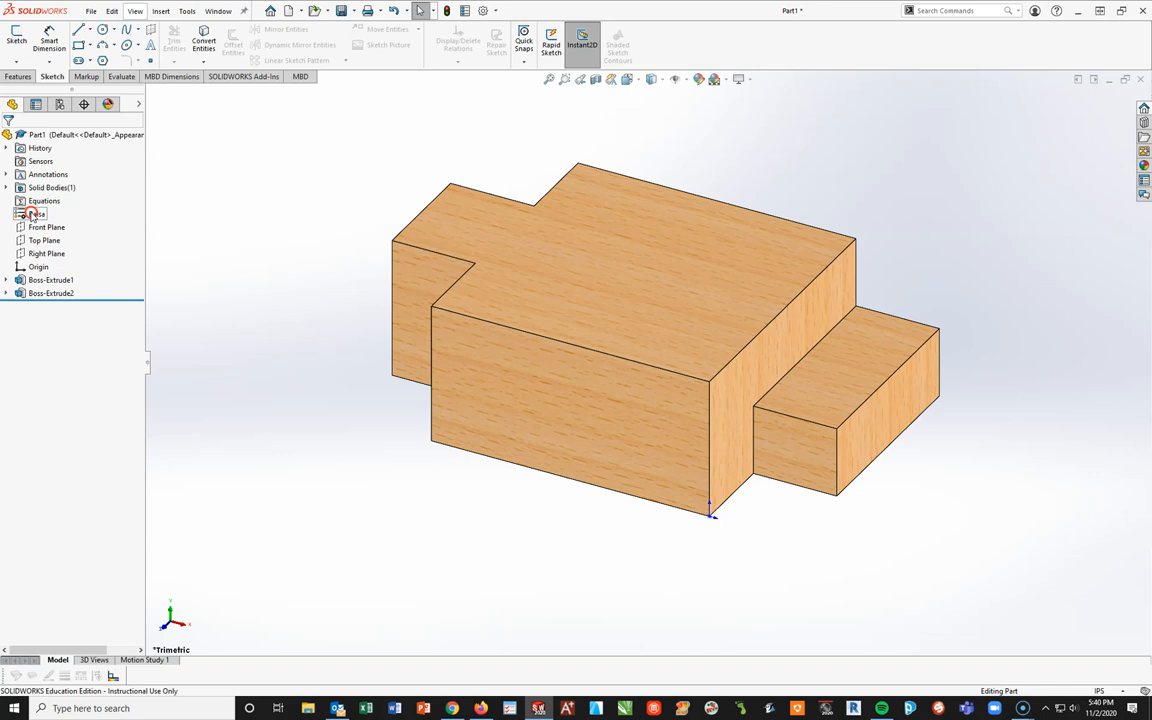
right_click(32, 212)
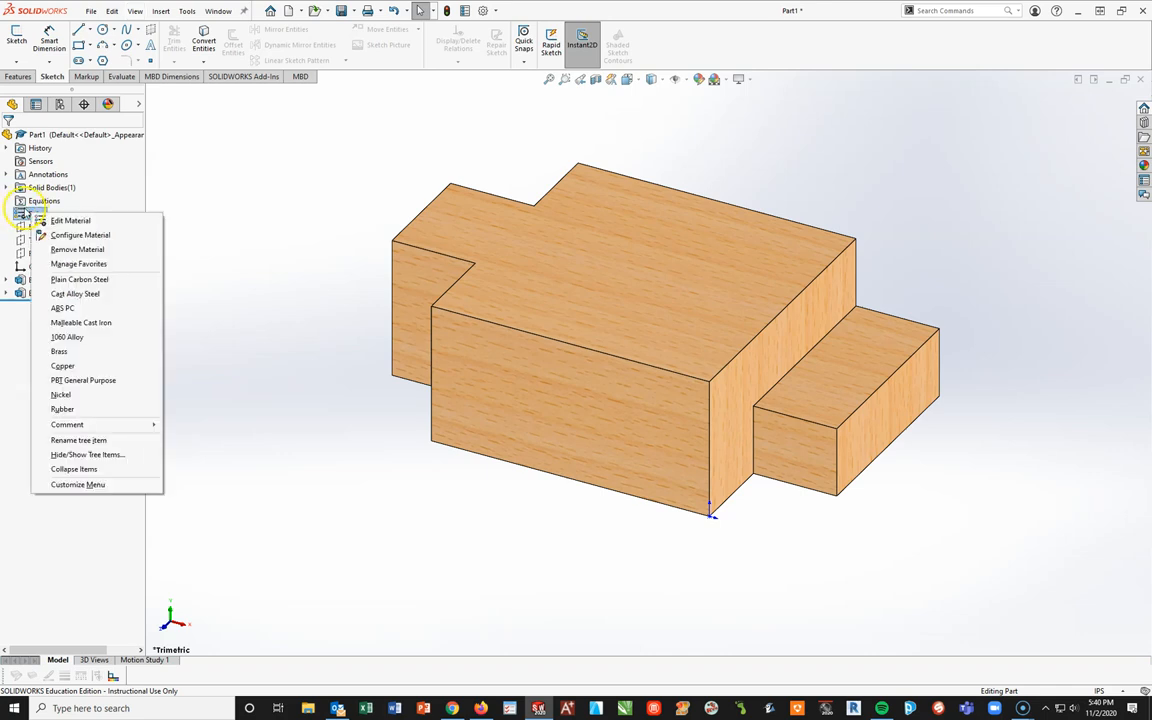
mouse_move(70, 220)
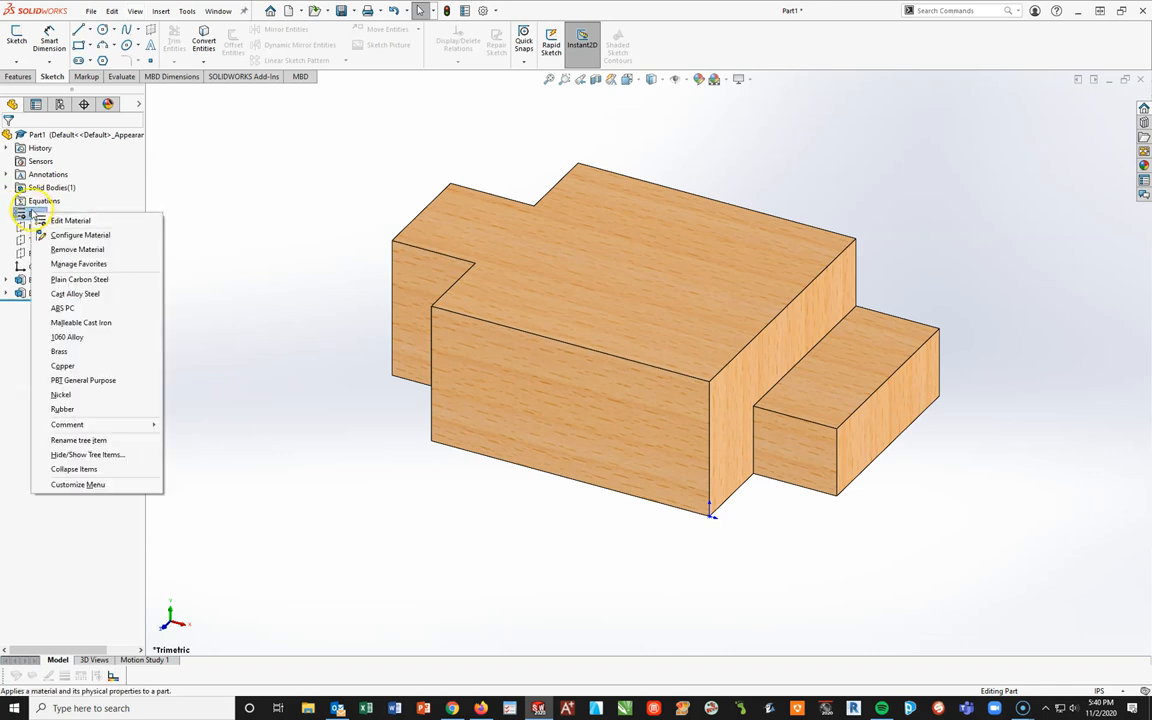
mouse_move(58, 220)
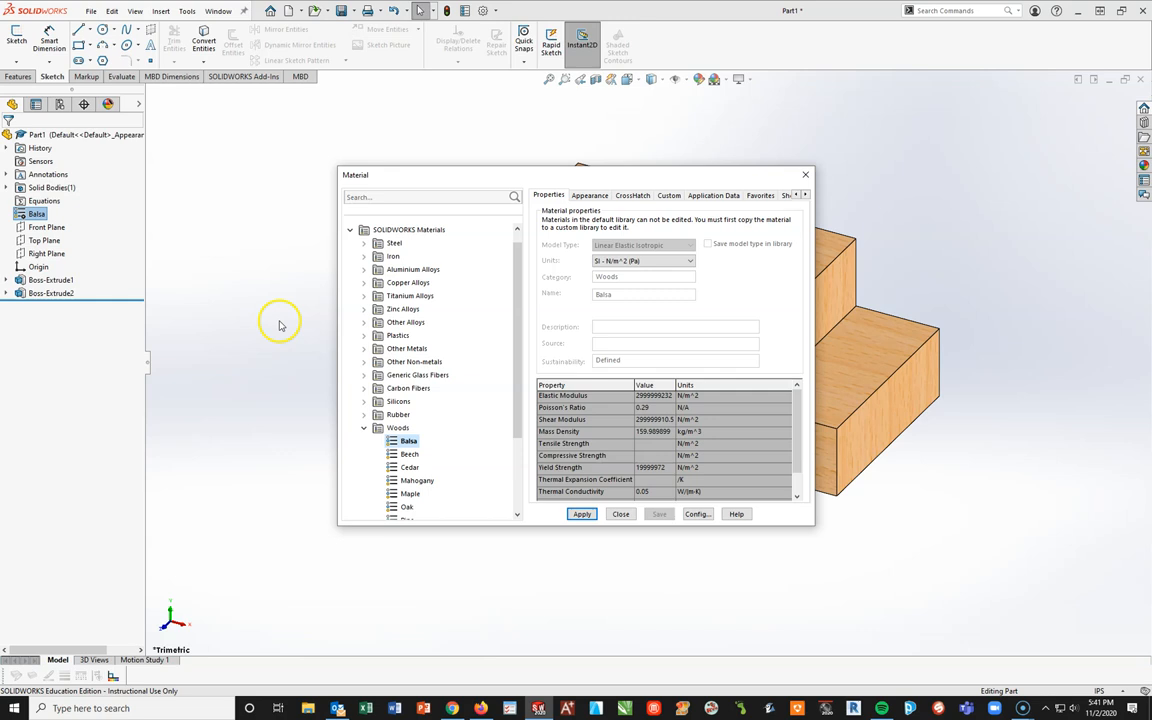
scroll(down, 3)
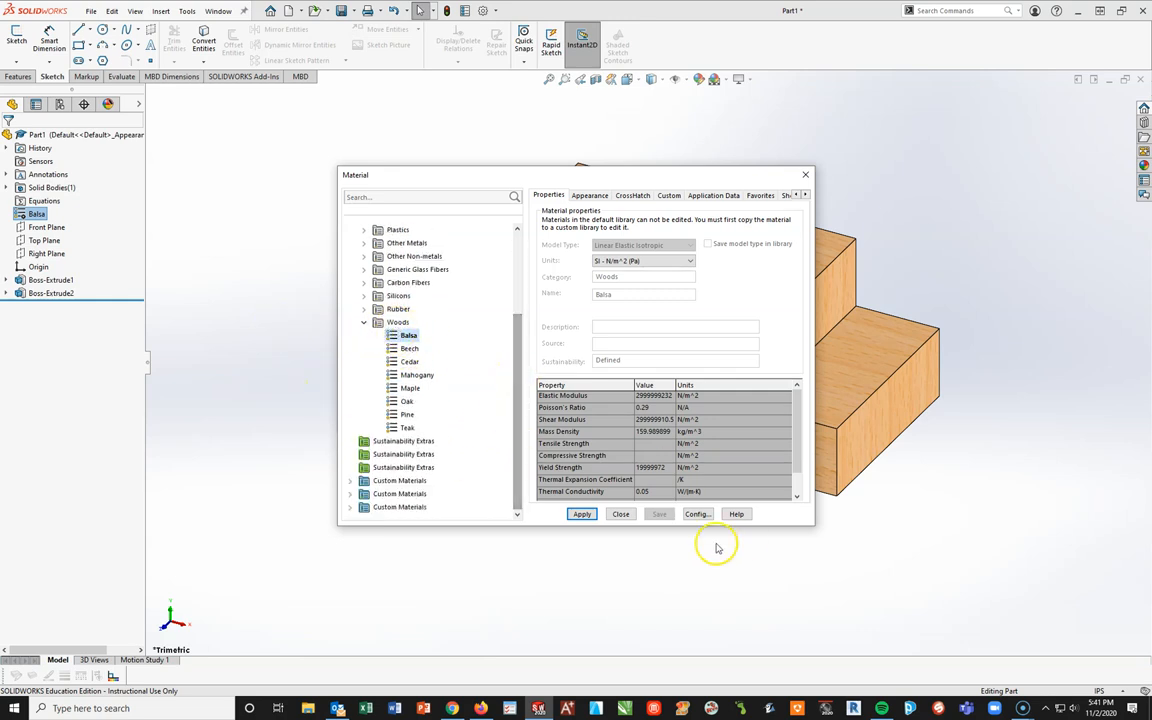
click(408, 360)
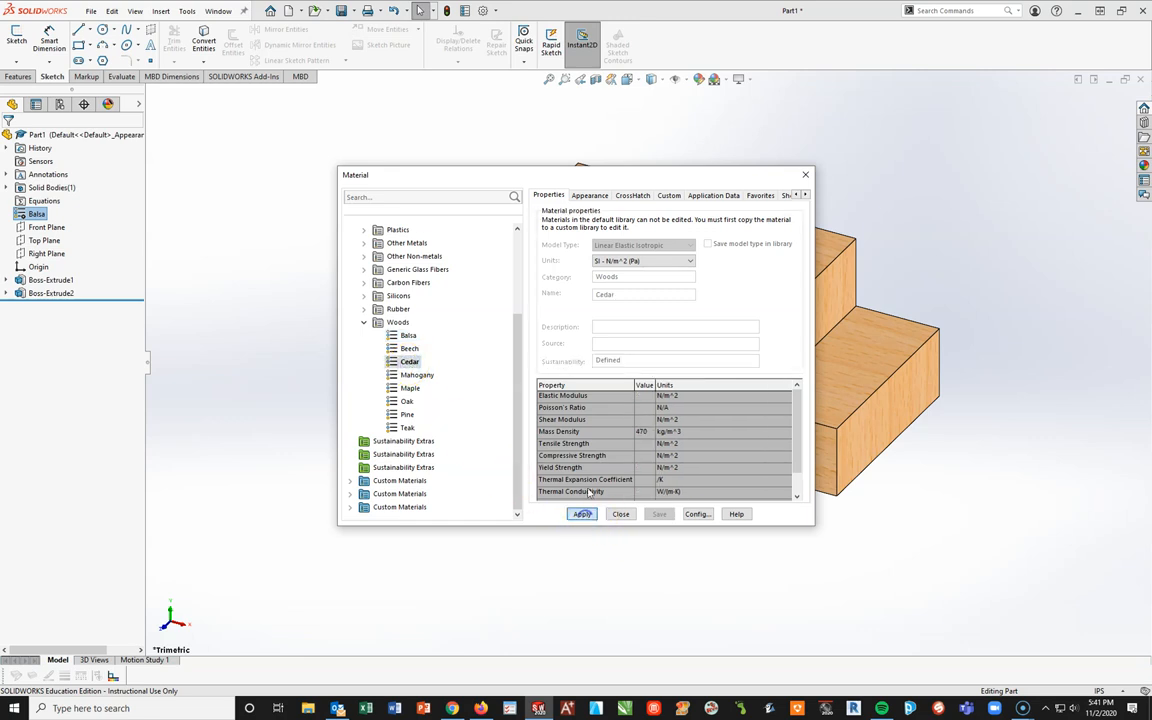
click(582, 512)
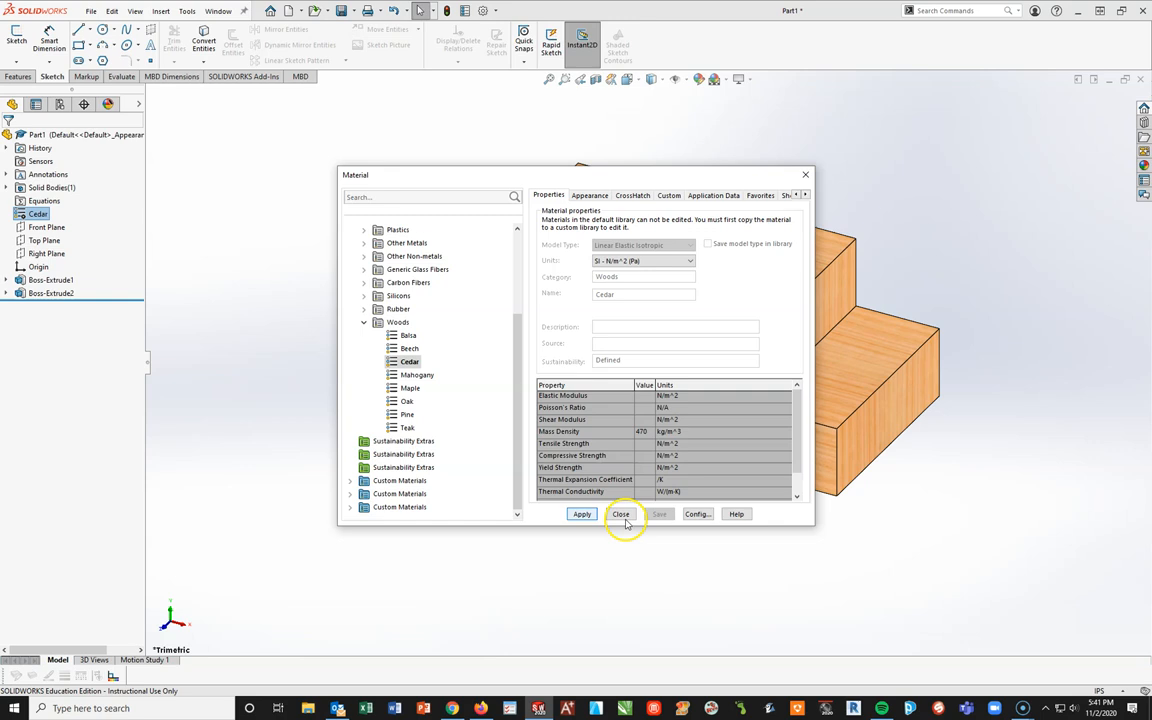
click(620, 514)
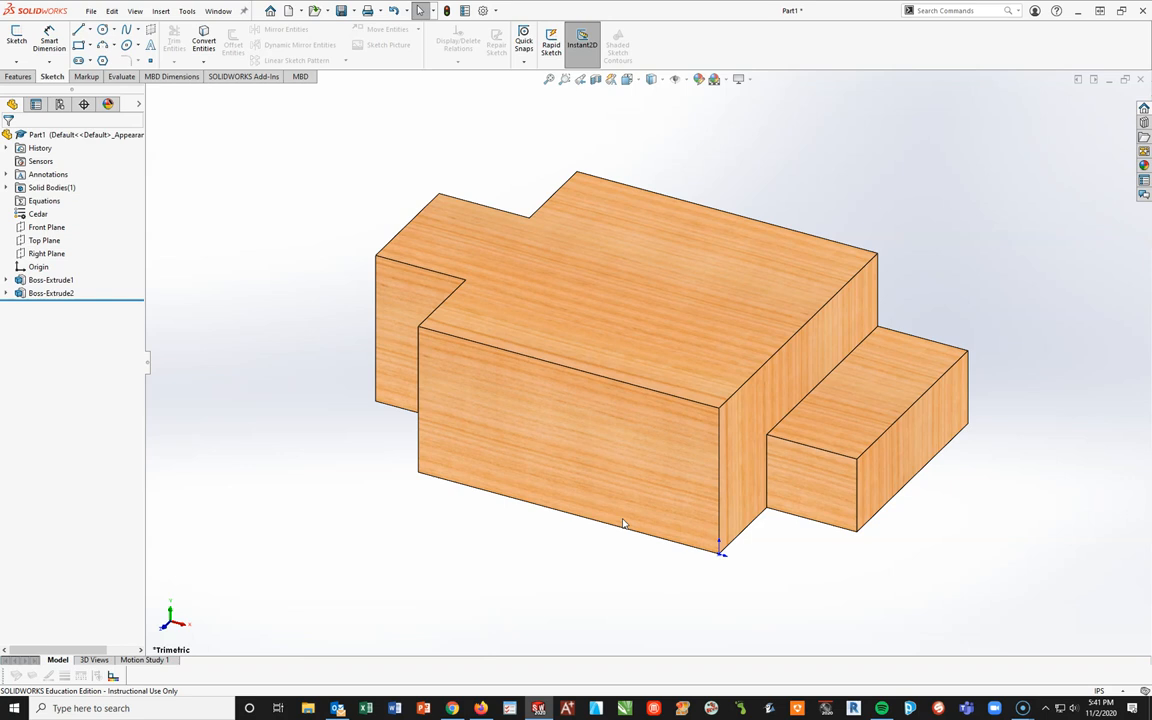
mouse_move(452, 198)
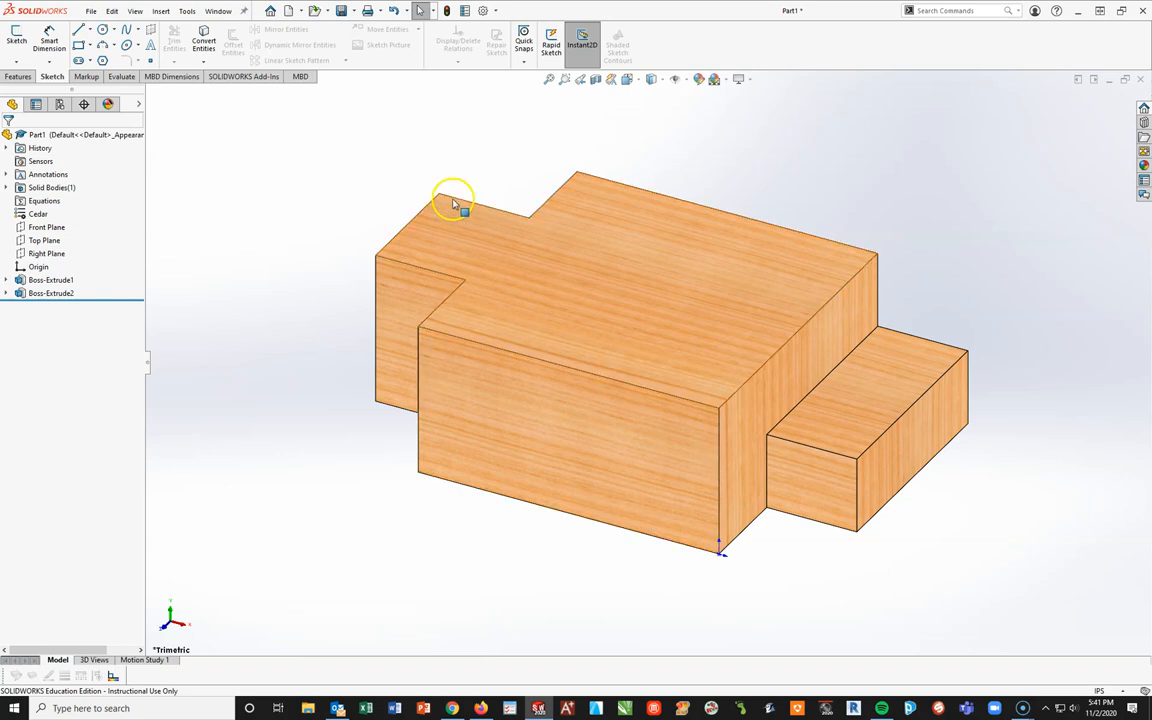
Start Save As and browse the network home drive into the Tech Ed 1 folder
click(340, 10)
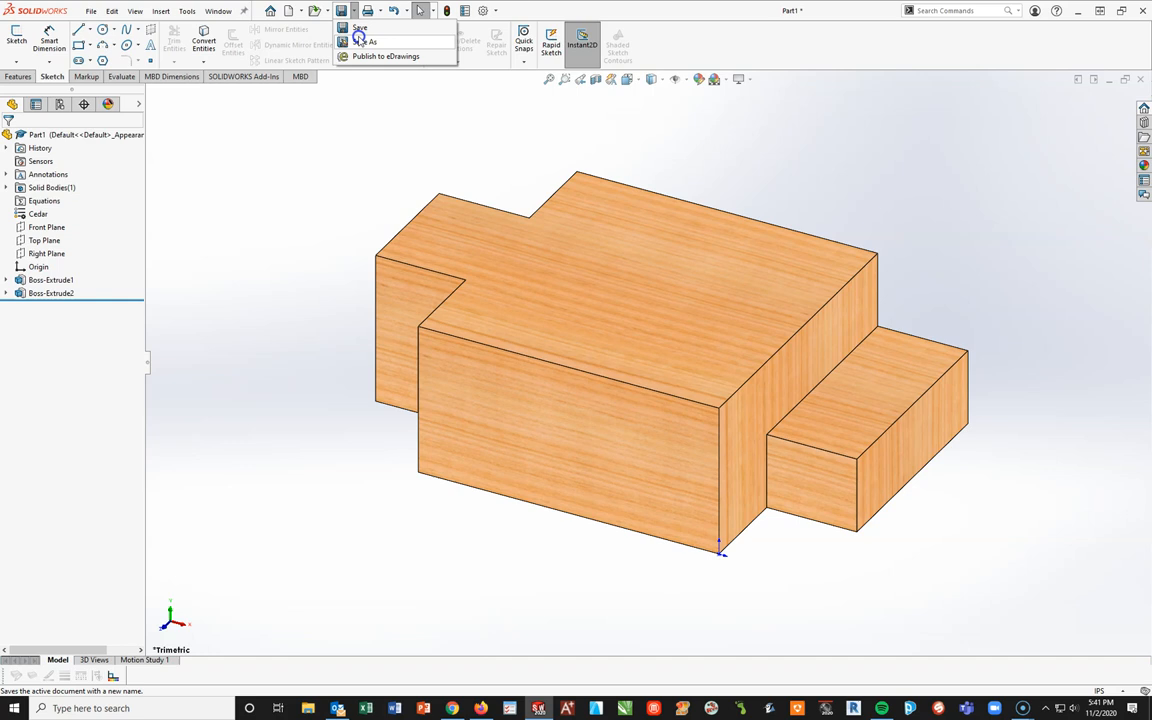
click(368, 40)
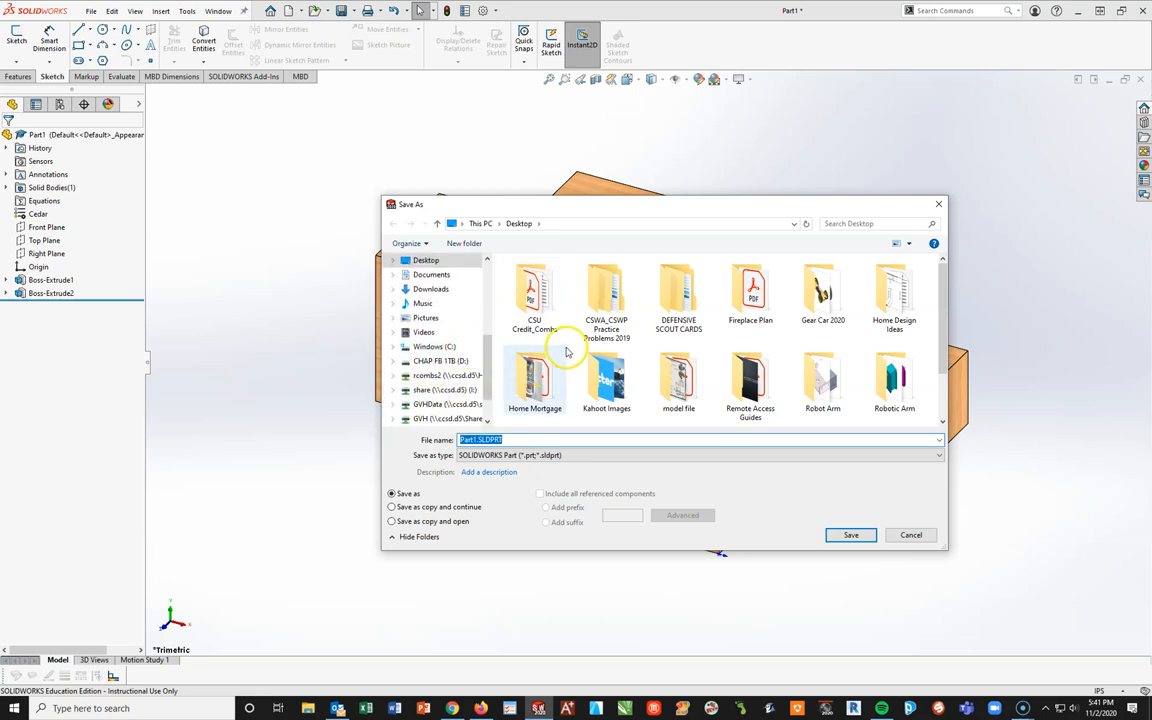
mouse_move(404, 452)
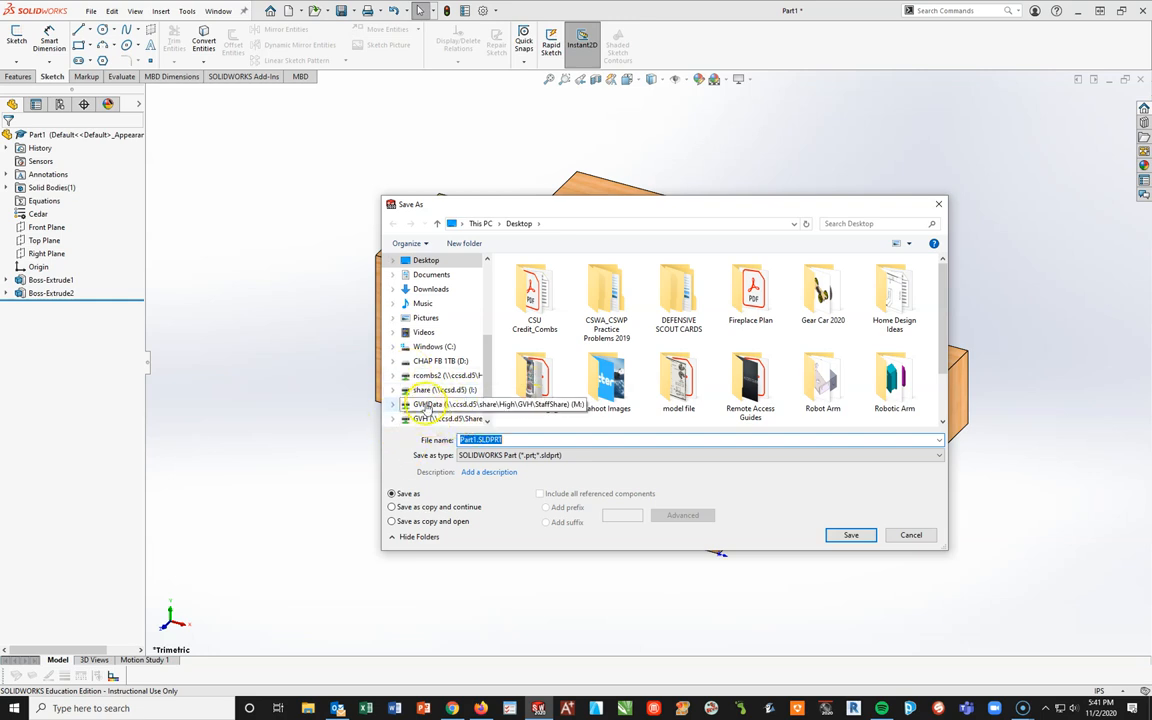
click(428, 376)
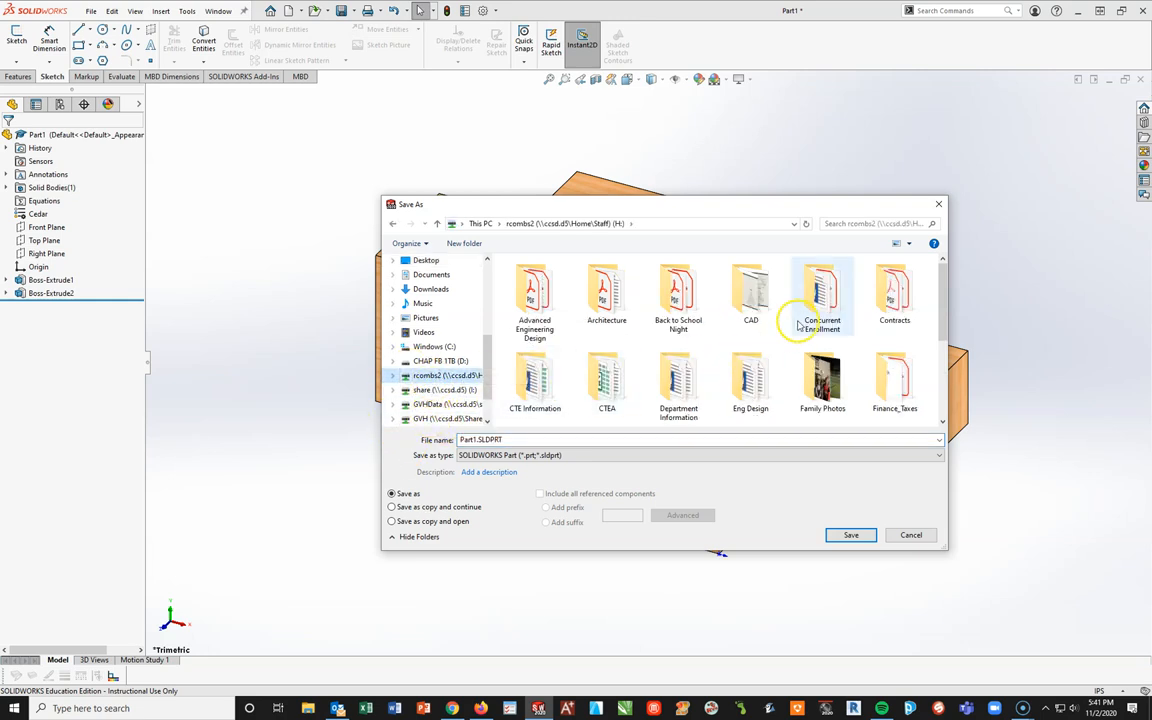
scroll(down, 3)
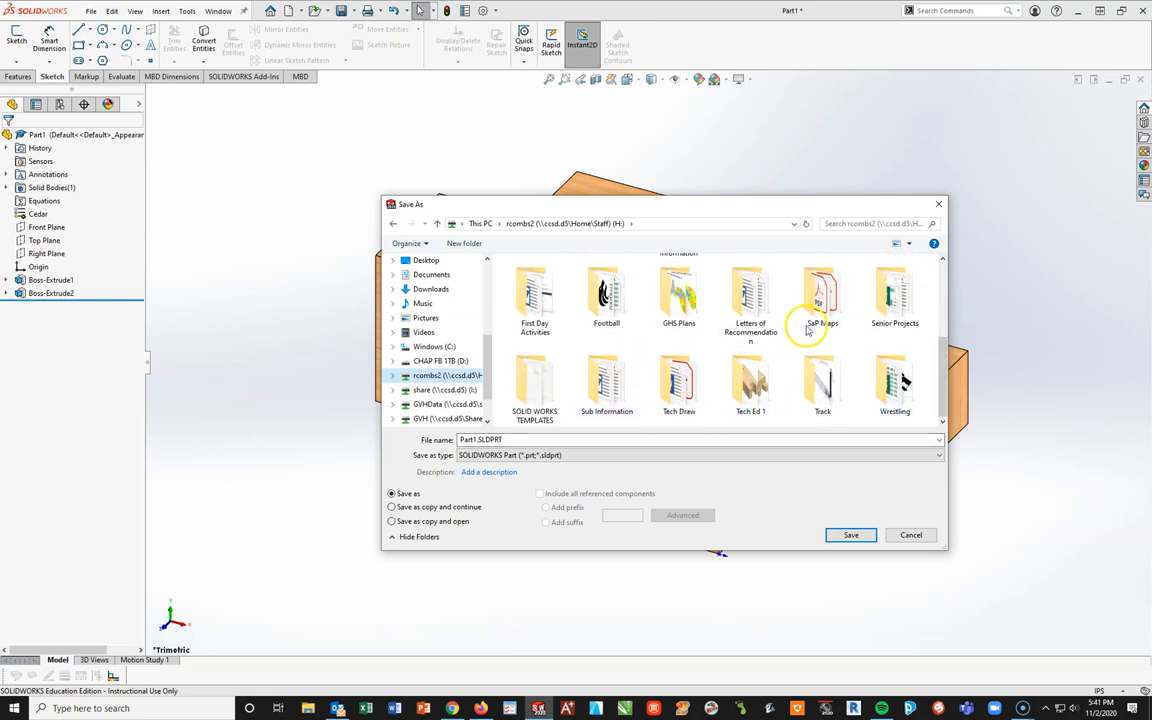
mouse_move(812, 402)
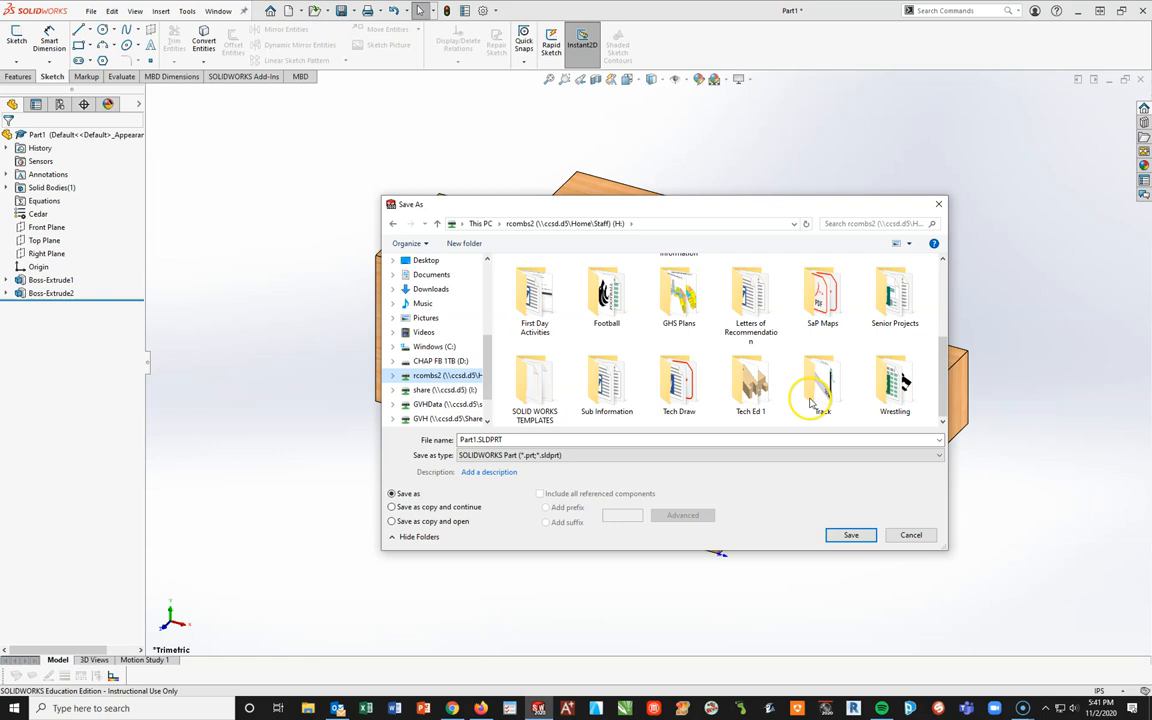
double_click(750, 384)
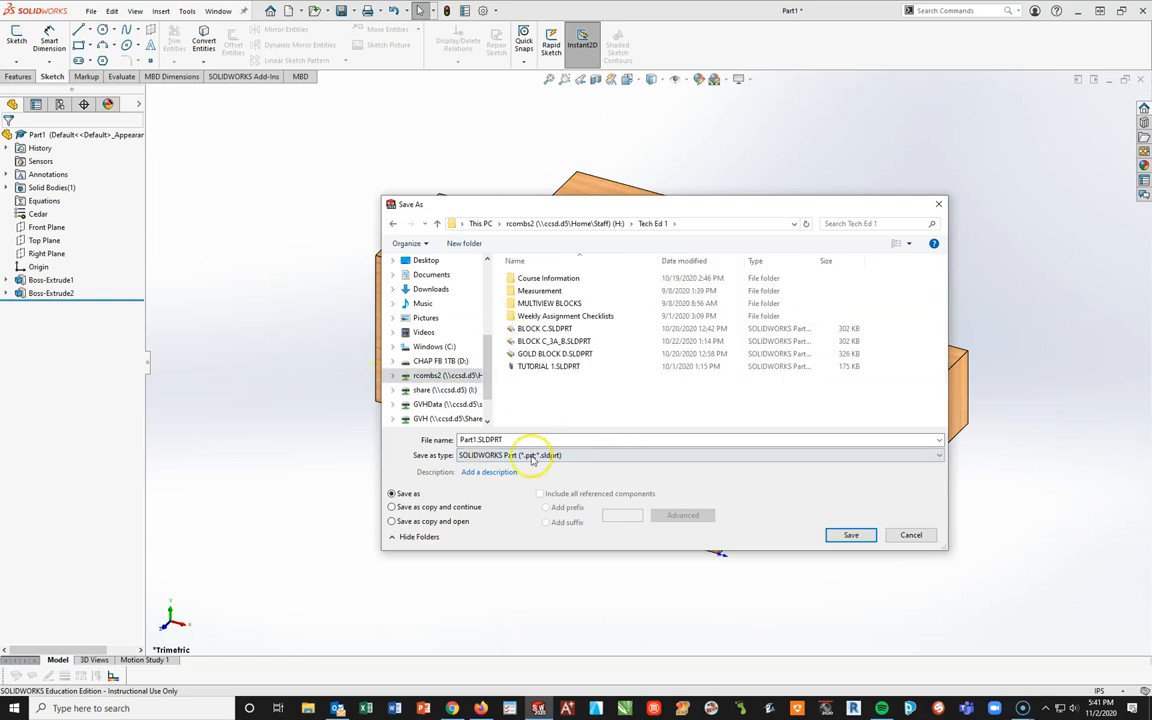
Name the file BLOCK F.SLDPRT and save the part
click(554, 352)
text(BLOCK D)
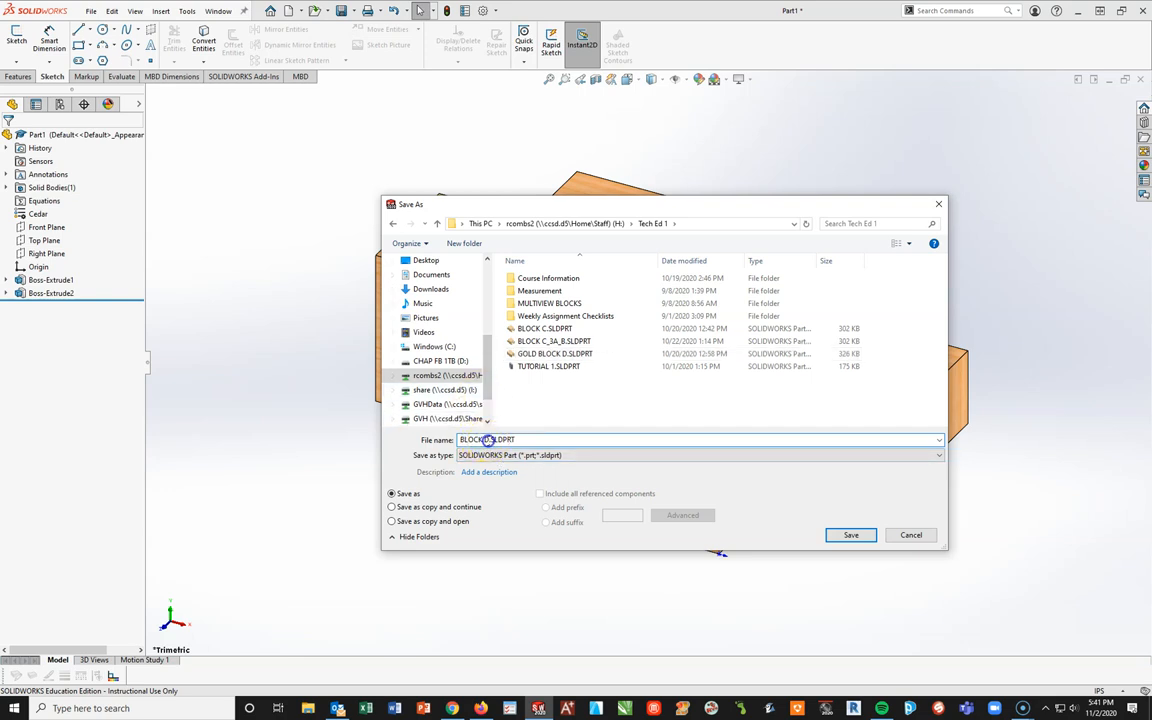
click(558, 472)
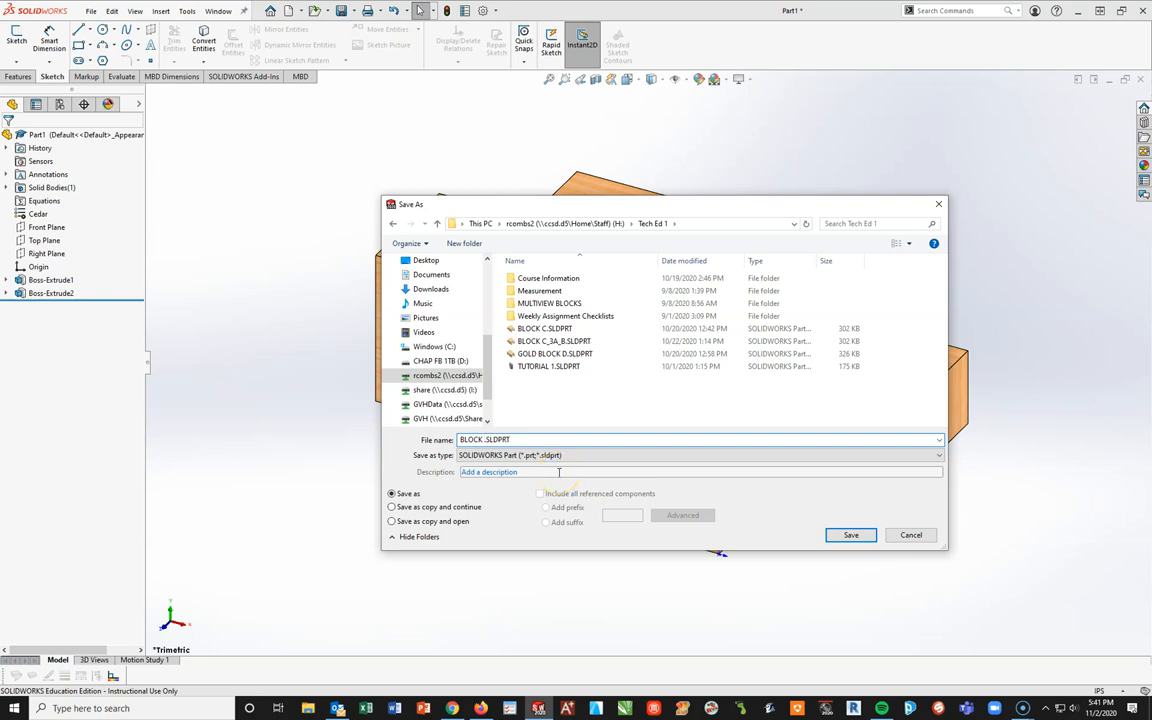
text(F)
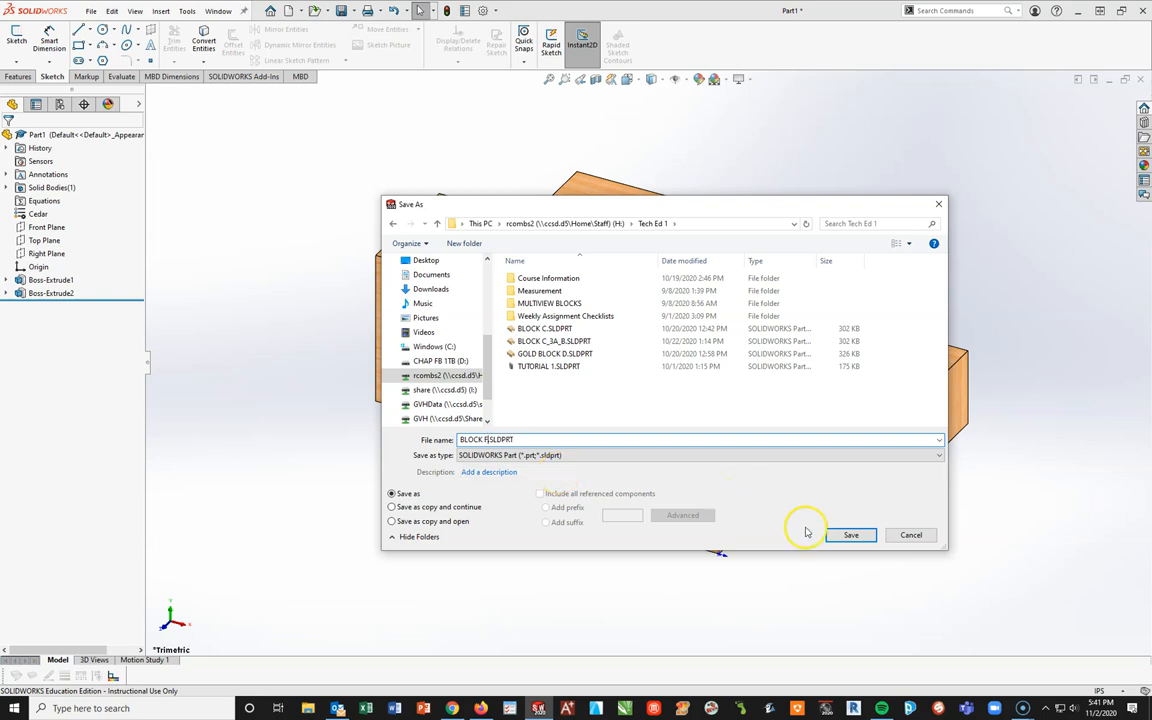
click(850, 534)
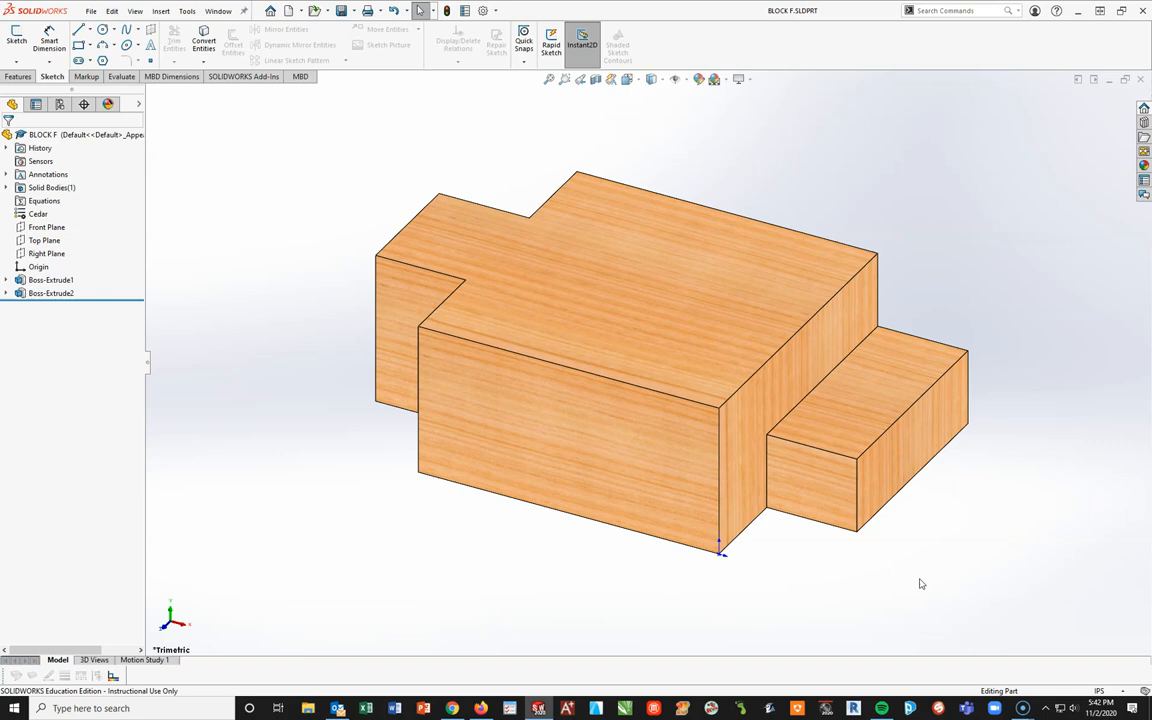
mouse_move(842, 558)
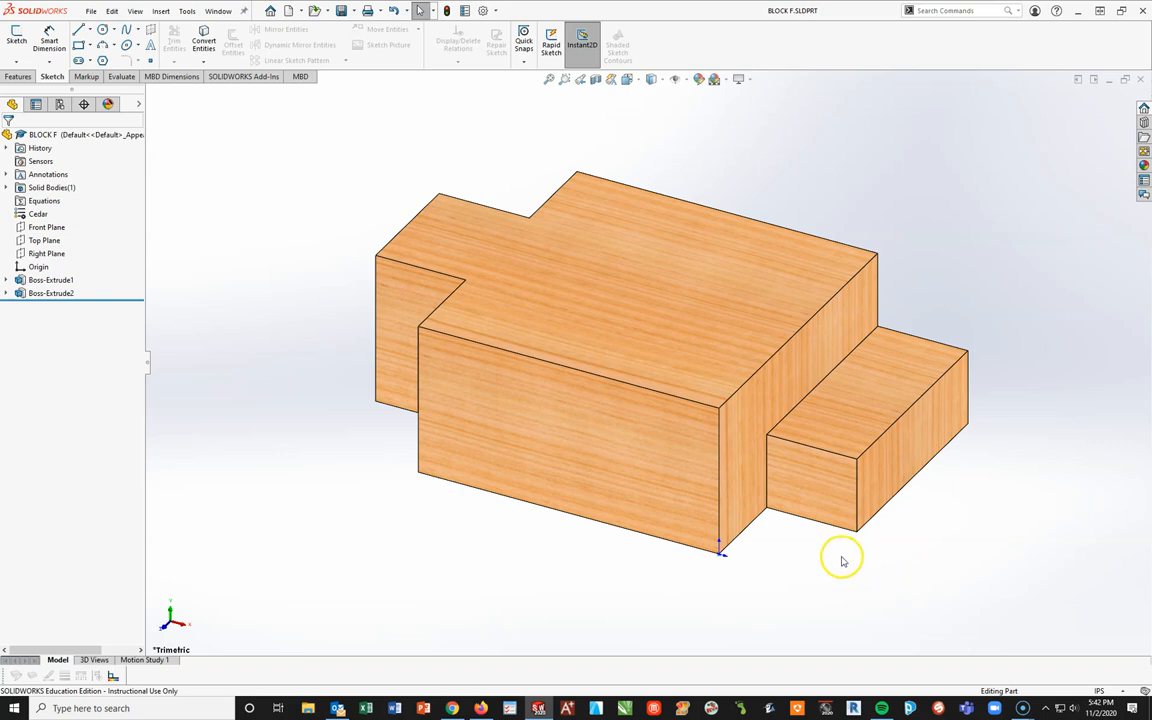